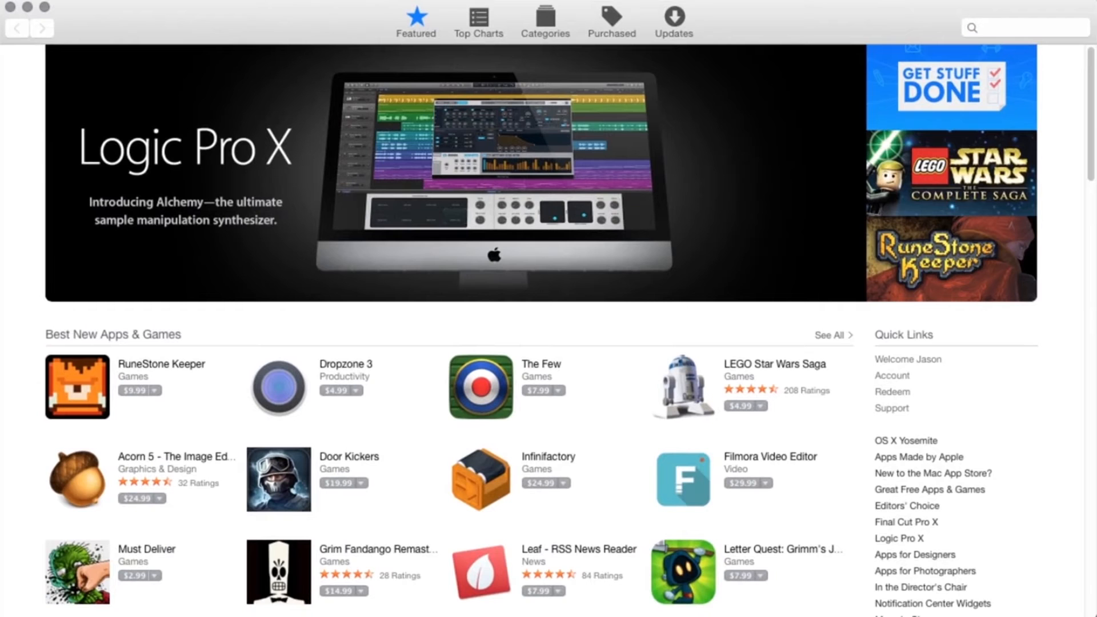
pyautogui.moveTo(791, 235)
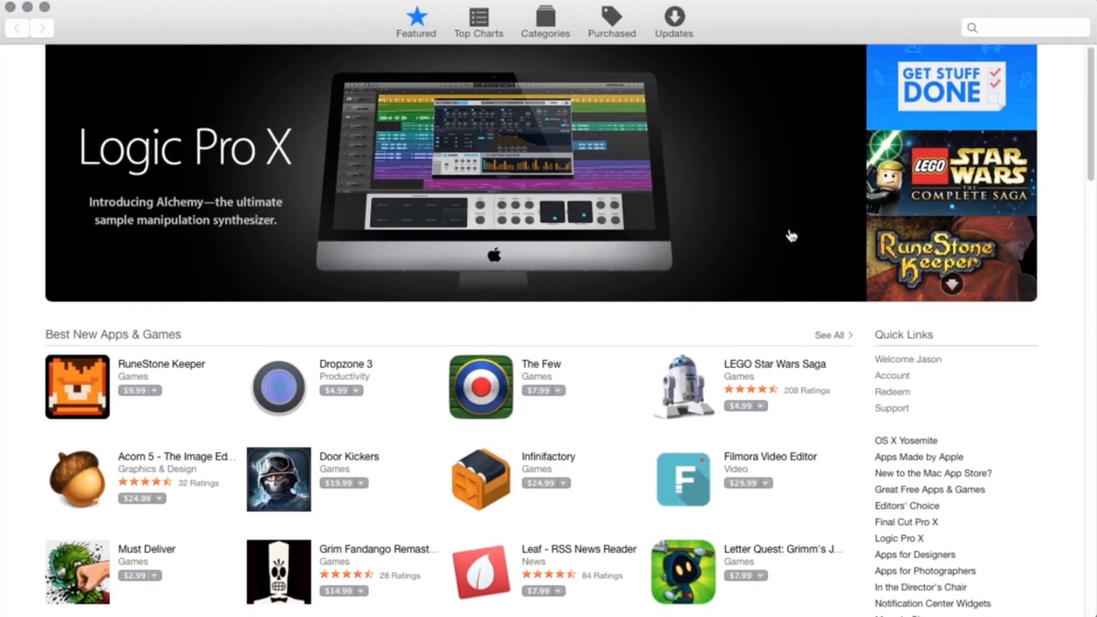
pyautogui.moveTo(993, 83)
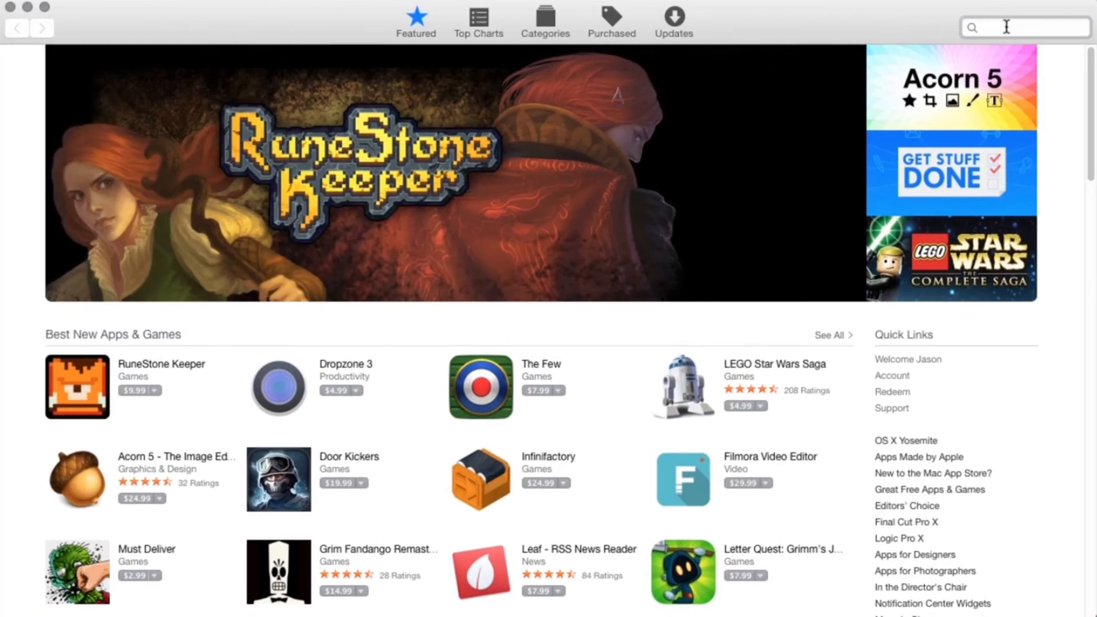
# Search the Mac App Store for 'xcode' and open the installed Xcode 6.4 page.
pyautogui.write('xco')
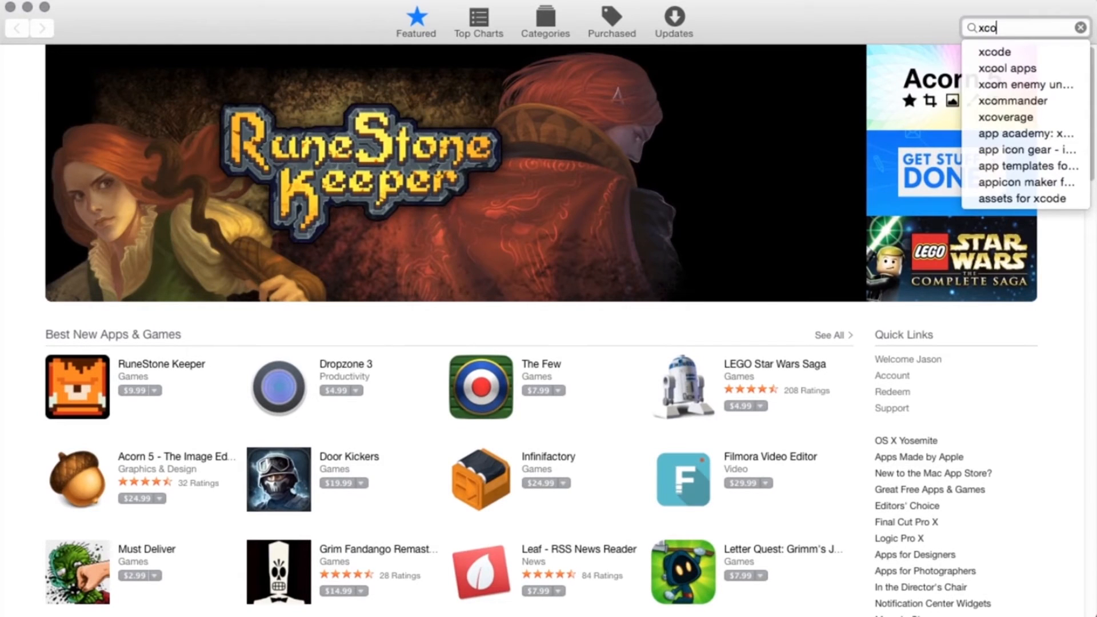
pyautogui.click(1003, 52)
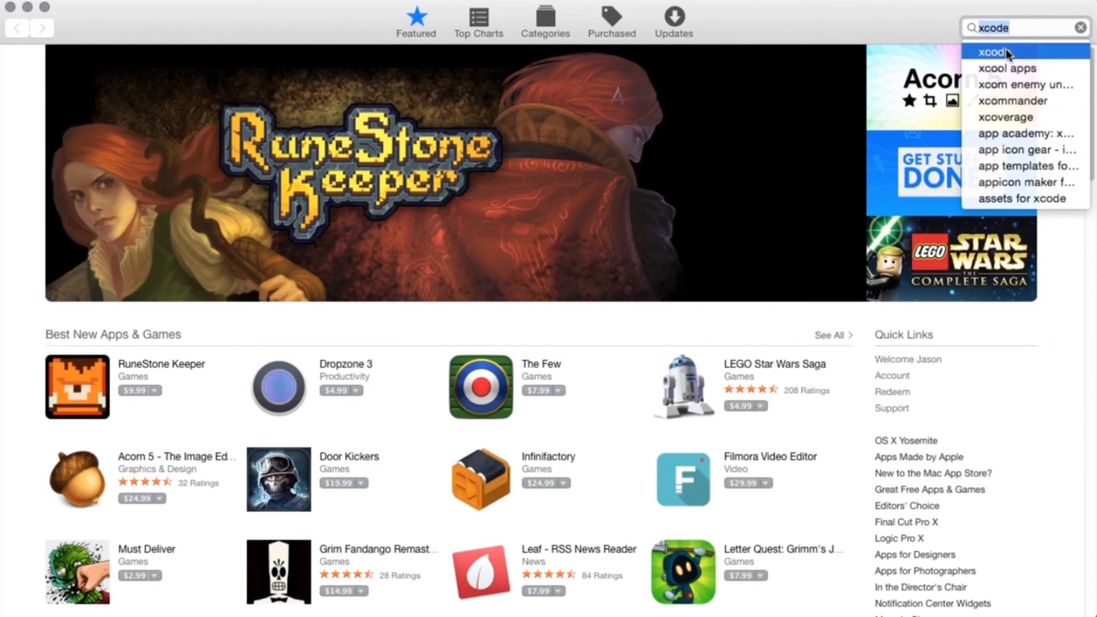
pyautogui.click(992, 52)
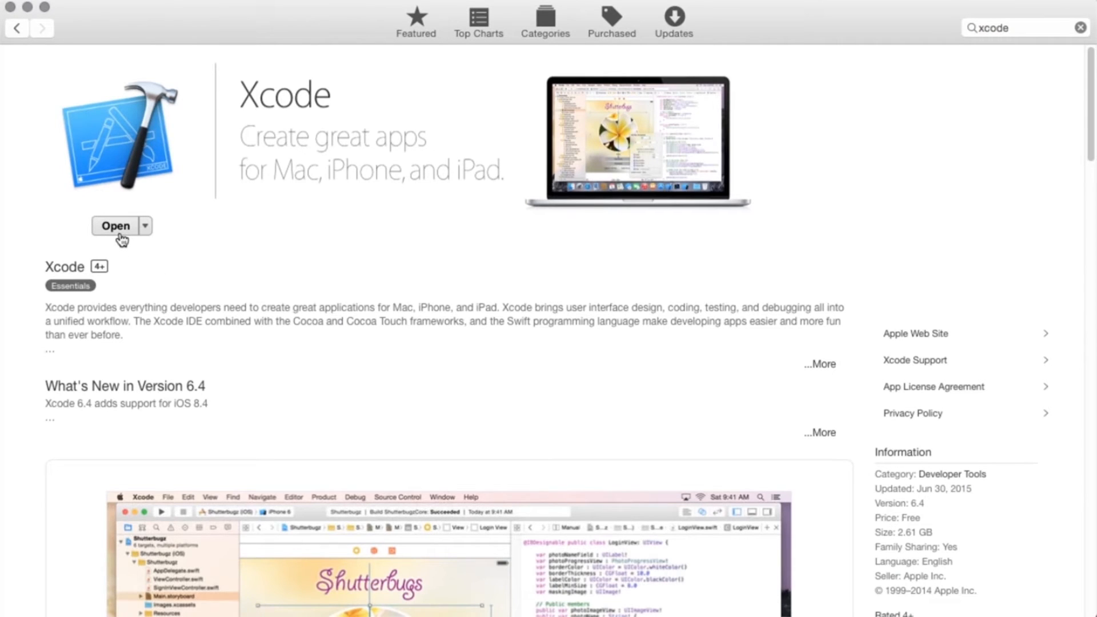
pyautogui.moveTo(141, 235)
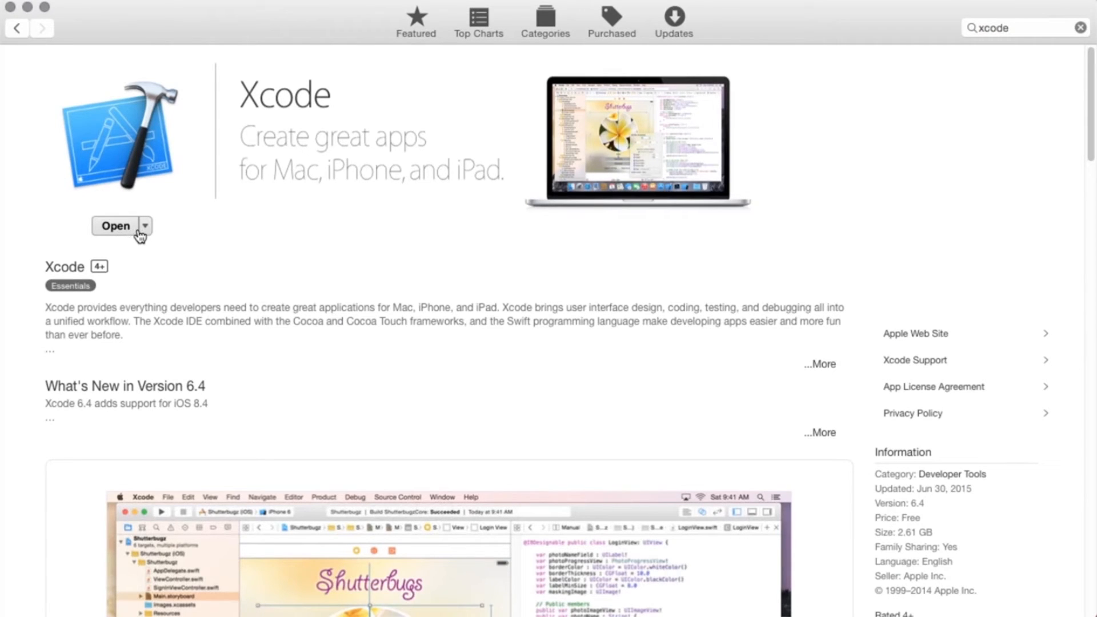
pyautogui.moveTo(912, 508)
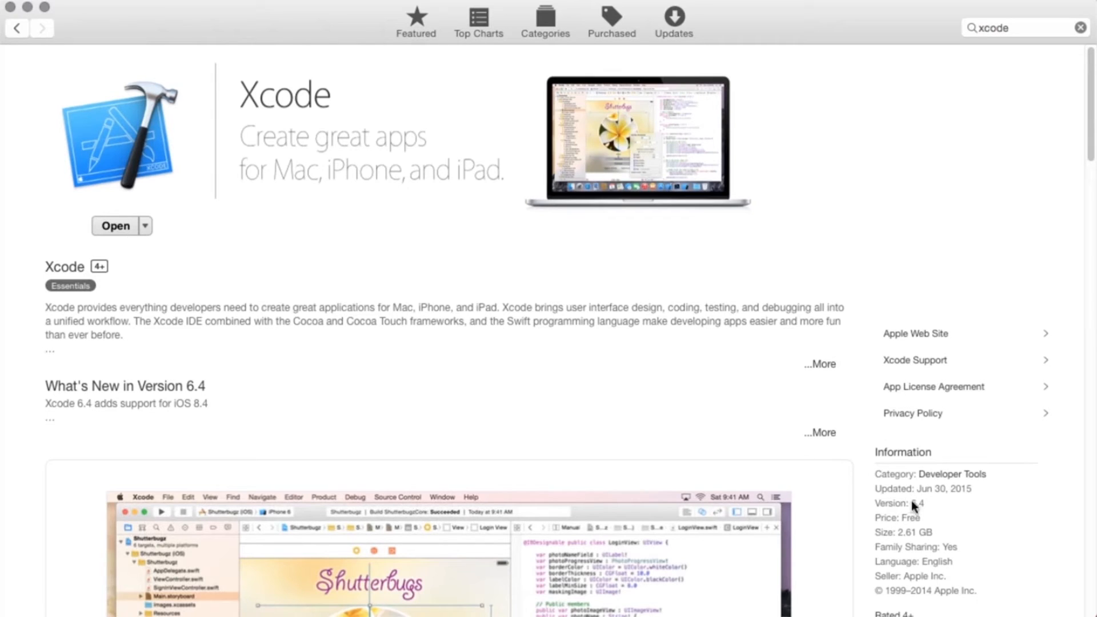
pyautogui.moveTo(912, 509)
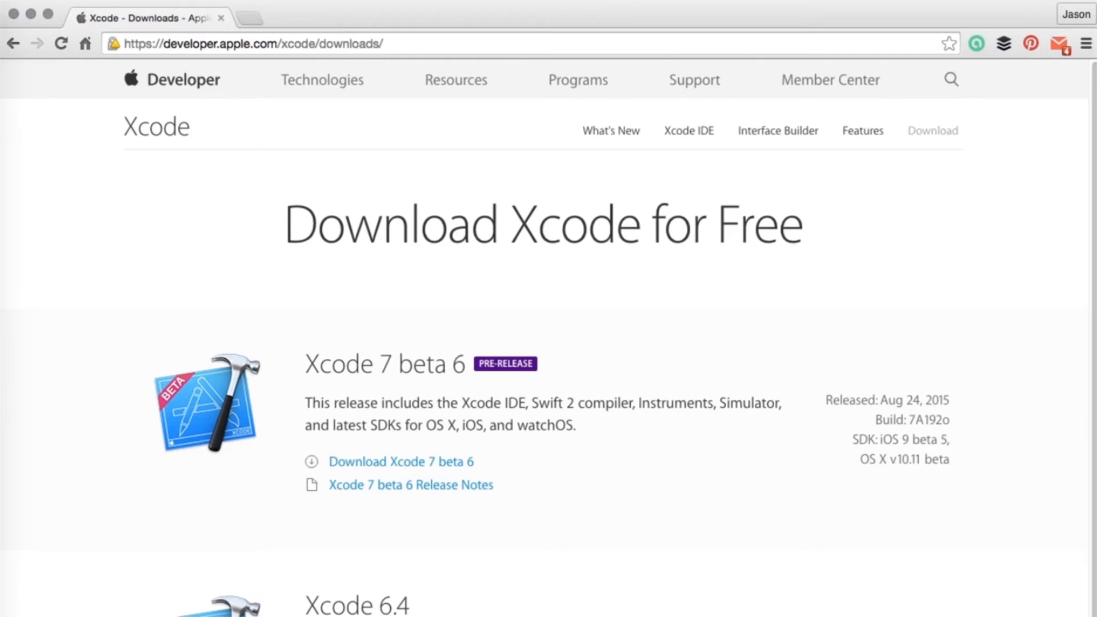
pyautogui.moveTo(642, 430)
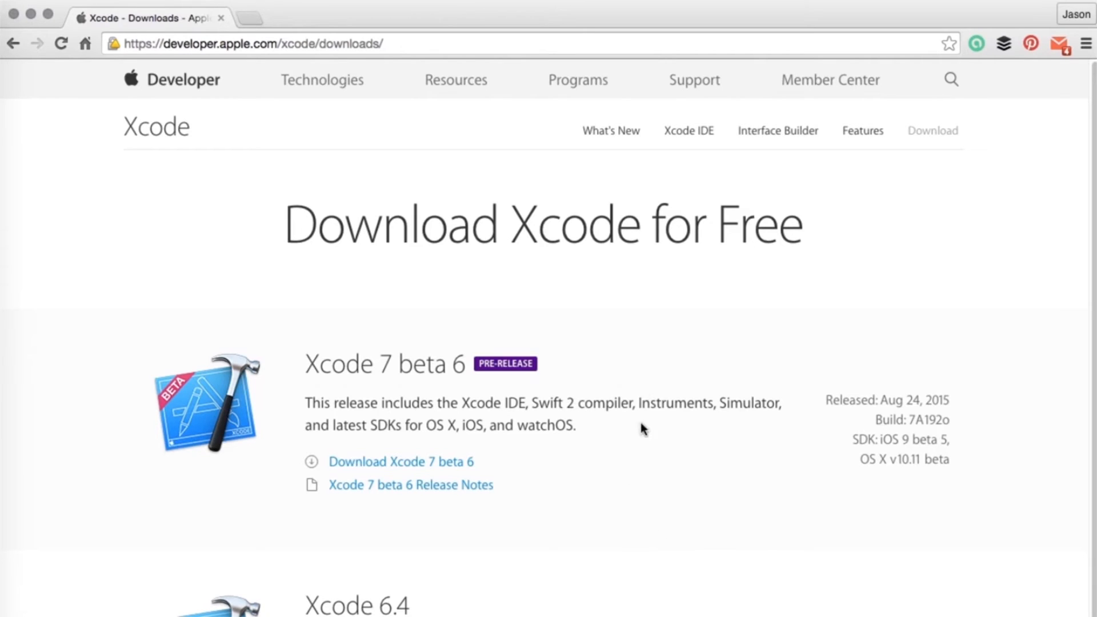
pyautogui.moveTo(644, 297)
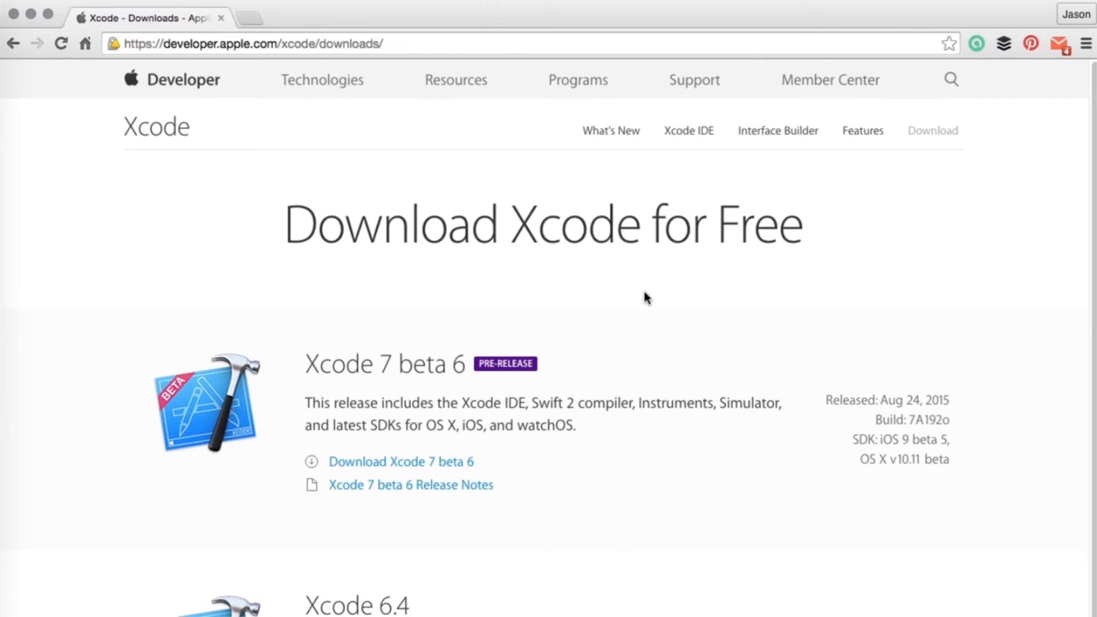
pyautogui.moveTo(137, 33)
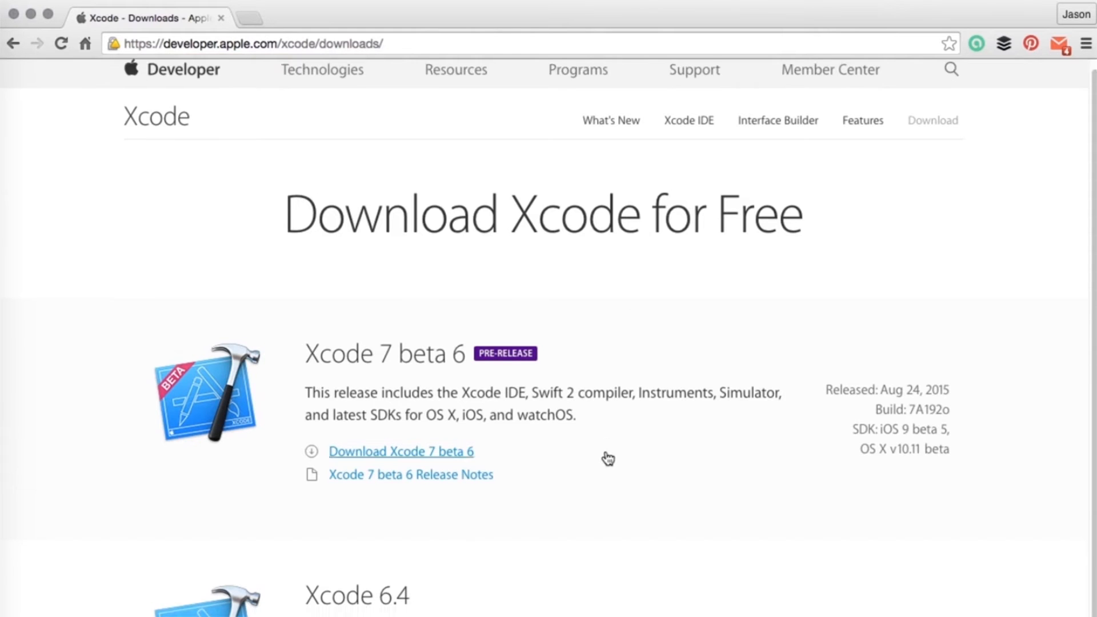
# Scroll through Apple's Xcode downloads page over the Xcode 7 beta 6 and 6.4 entries.
pyautogui.scroll(-3)
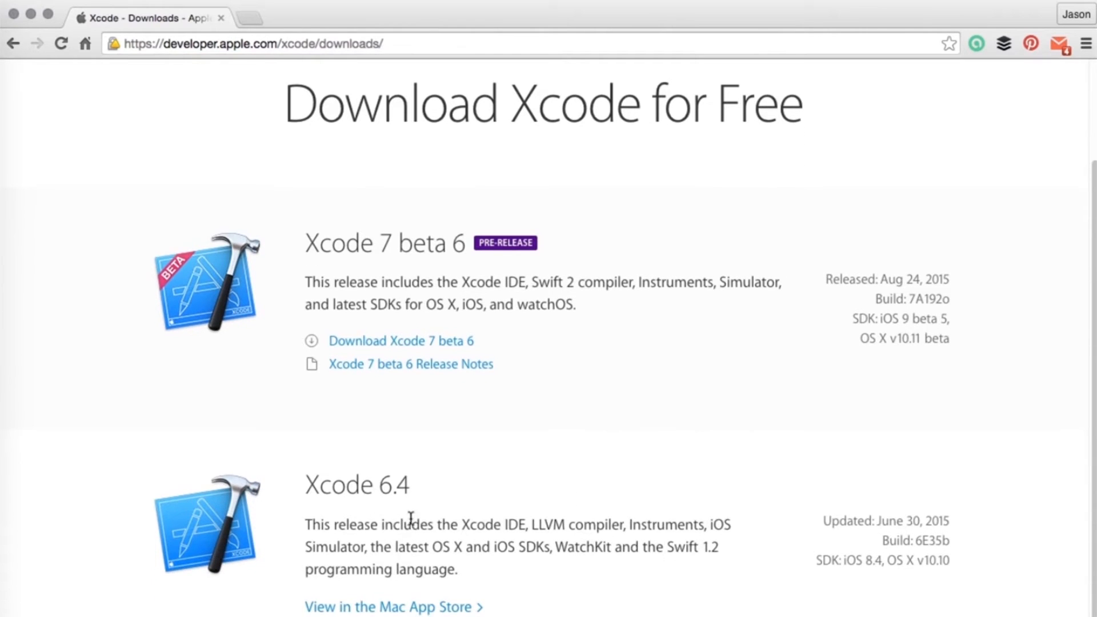
pyautogui.moveTo(417, 516)
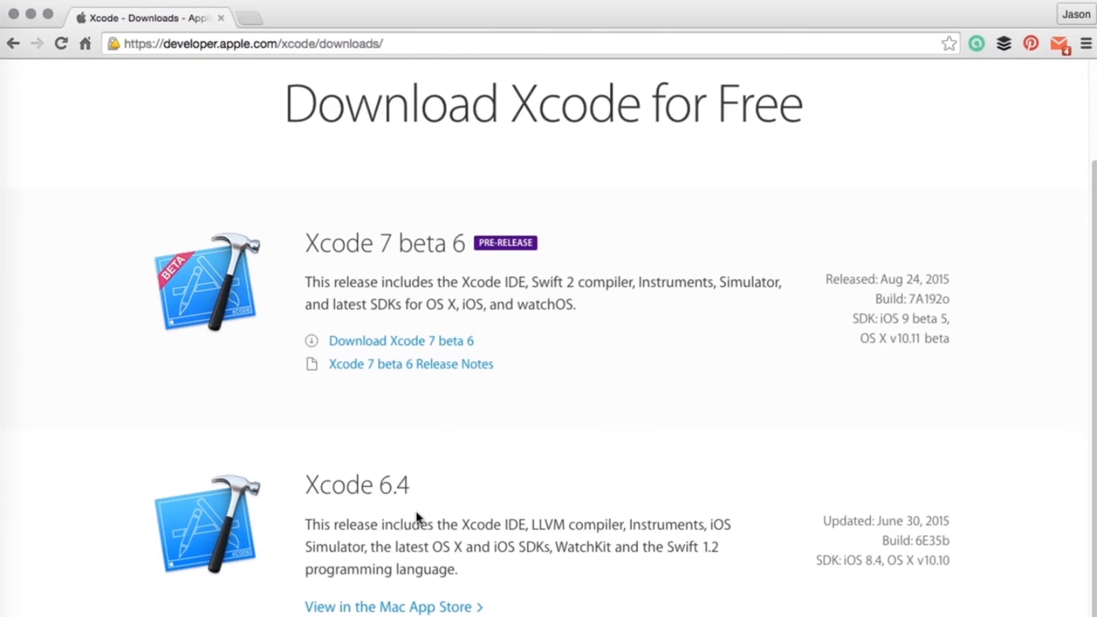
pyautogui.scroll(-3)
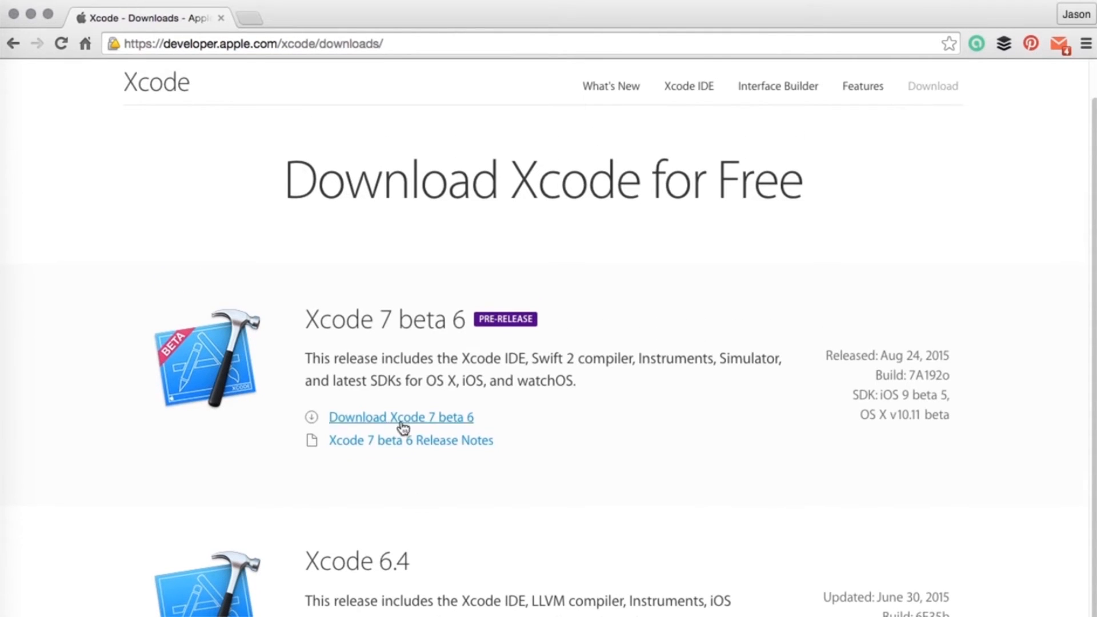
pyautogui.moveTo(467, 342)
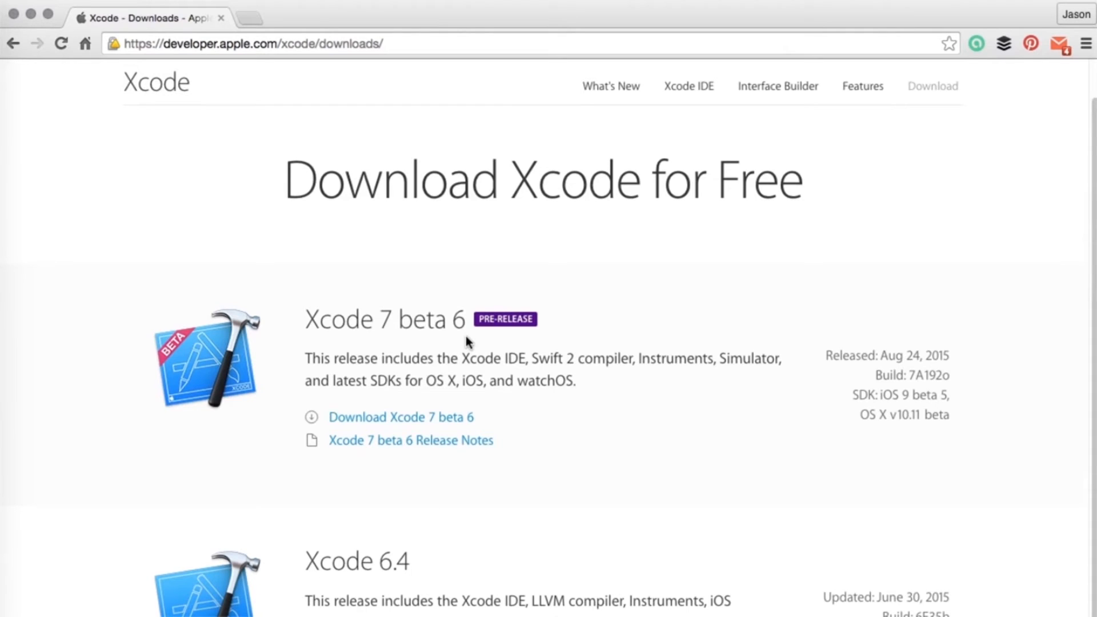
pyautogui.scroll(-3)
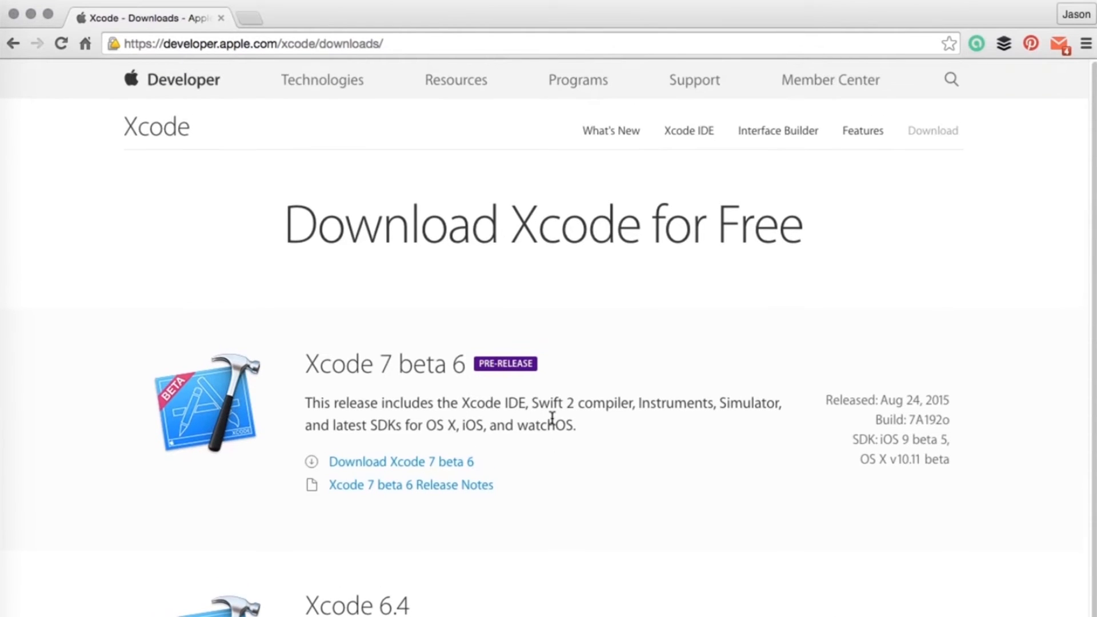
pyautogui.moveTo(516, 426)
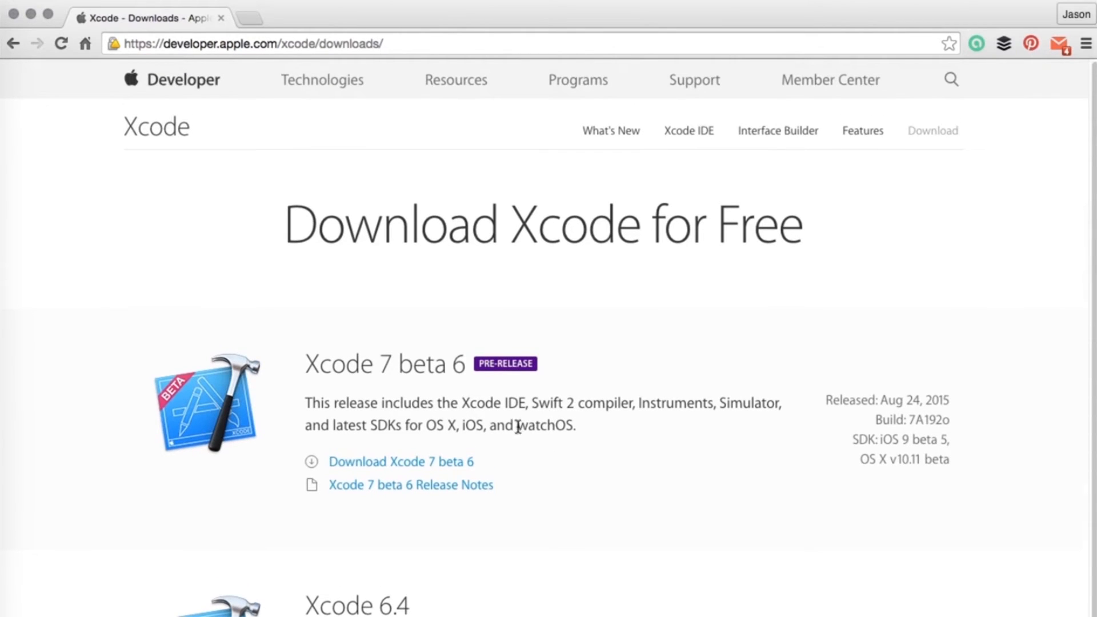
pyautogui.moveTo(483, 392)
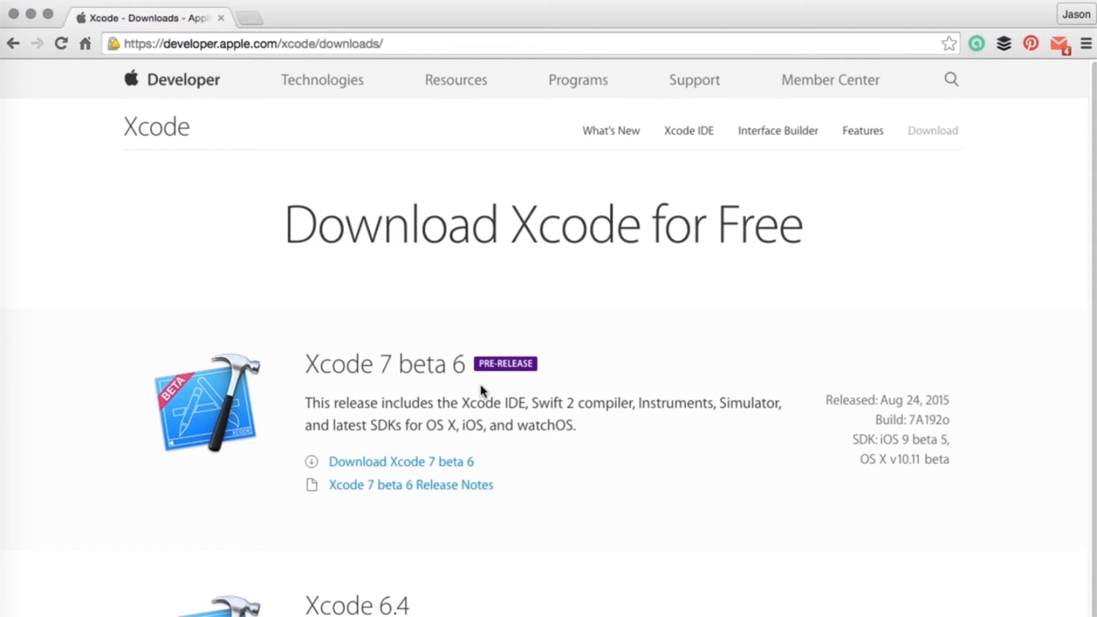
pyautogui.moveTo(240, 92)
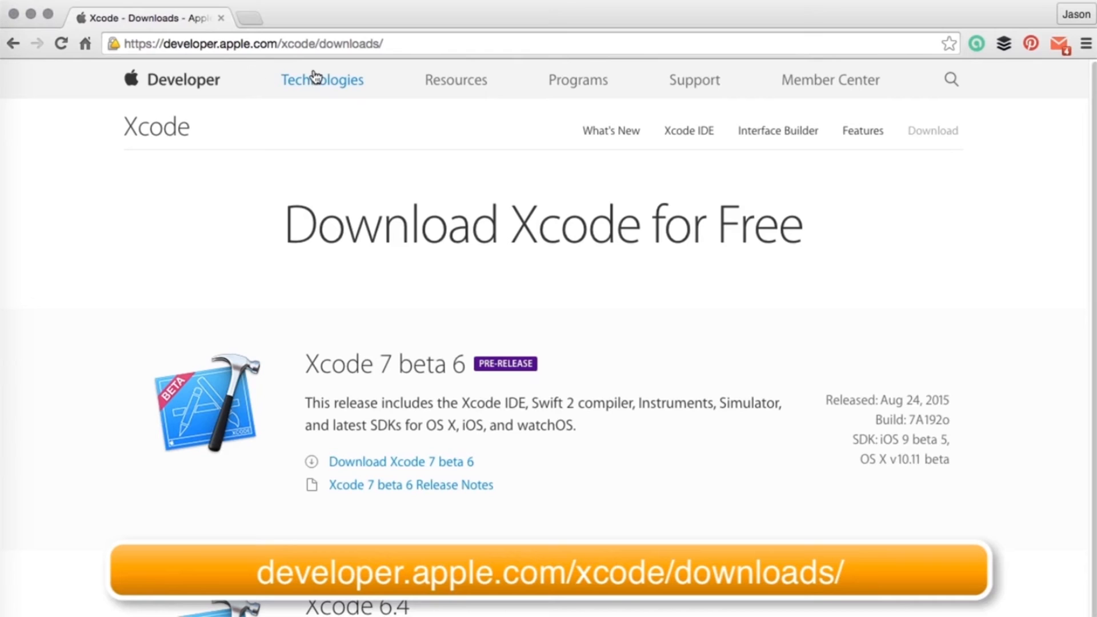
pyautogui.moveTo(397, 155)
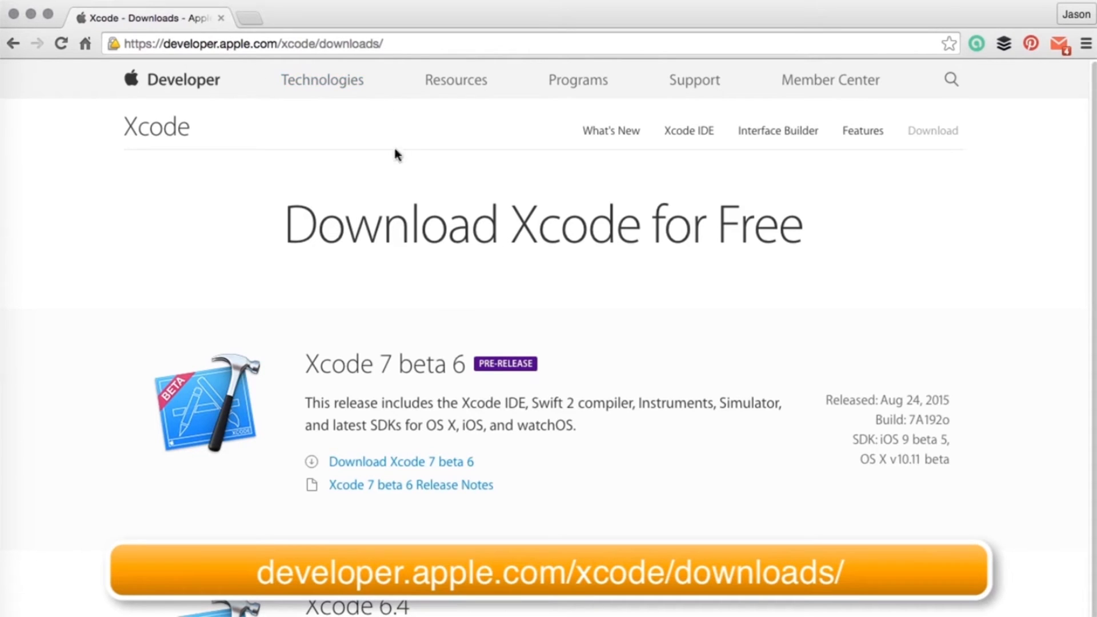
pyautogui.moveTo(421, 371)
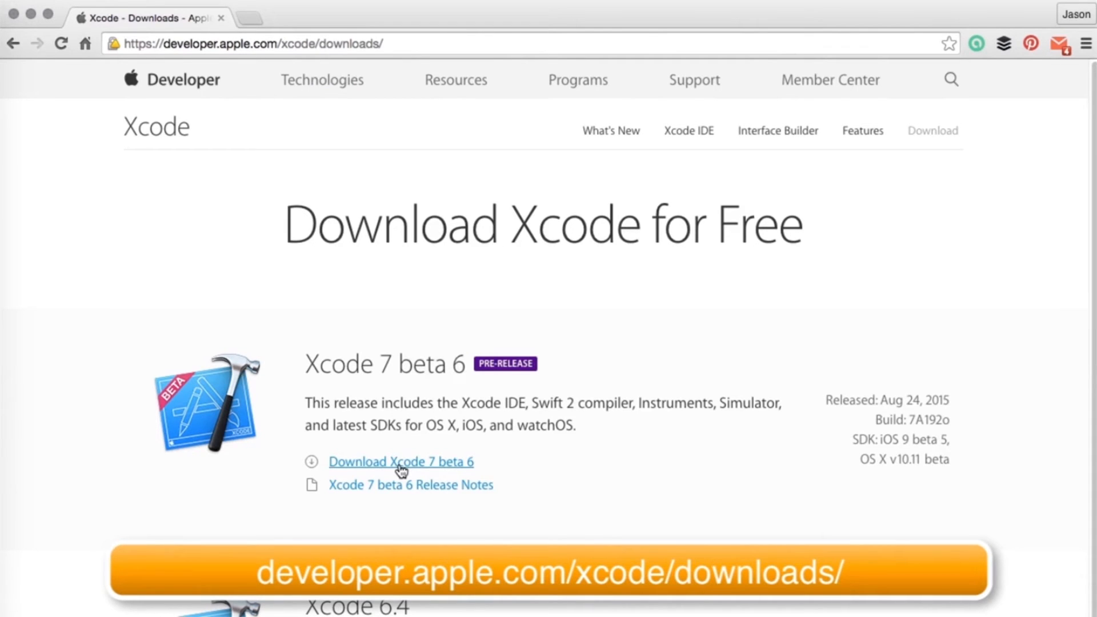
# Follow the 'Download Xcode 7 beta 6' link to Apple's developer sign-in page.
pyautogui.click(401, 461)
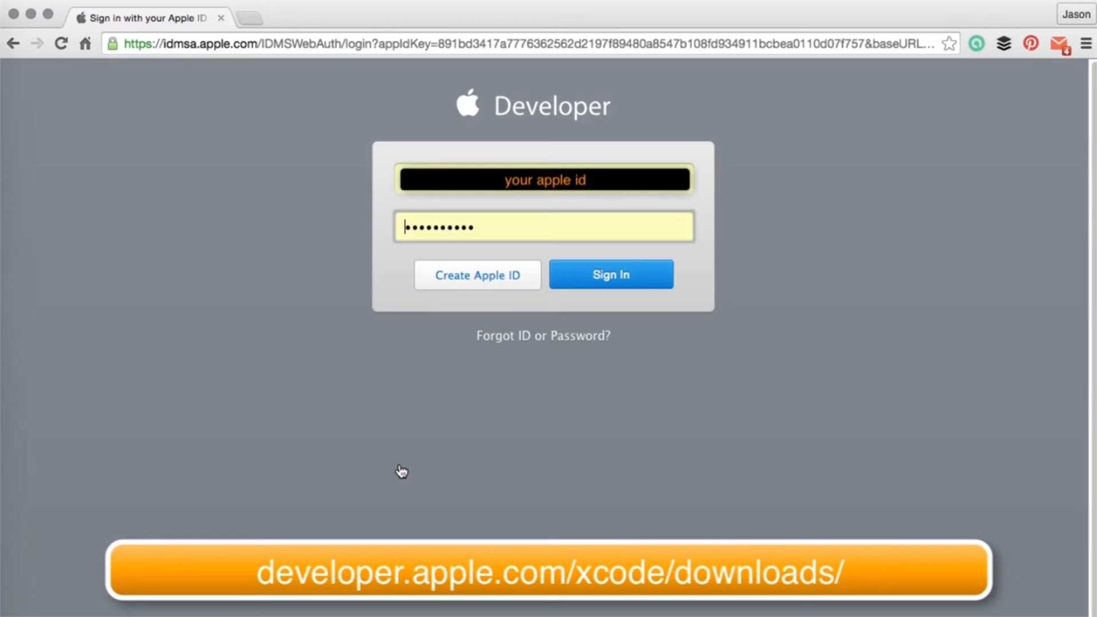
pyautogui.moveTo(480, 401)
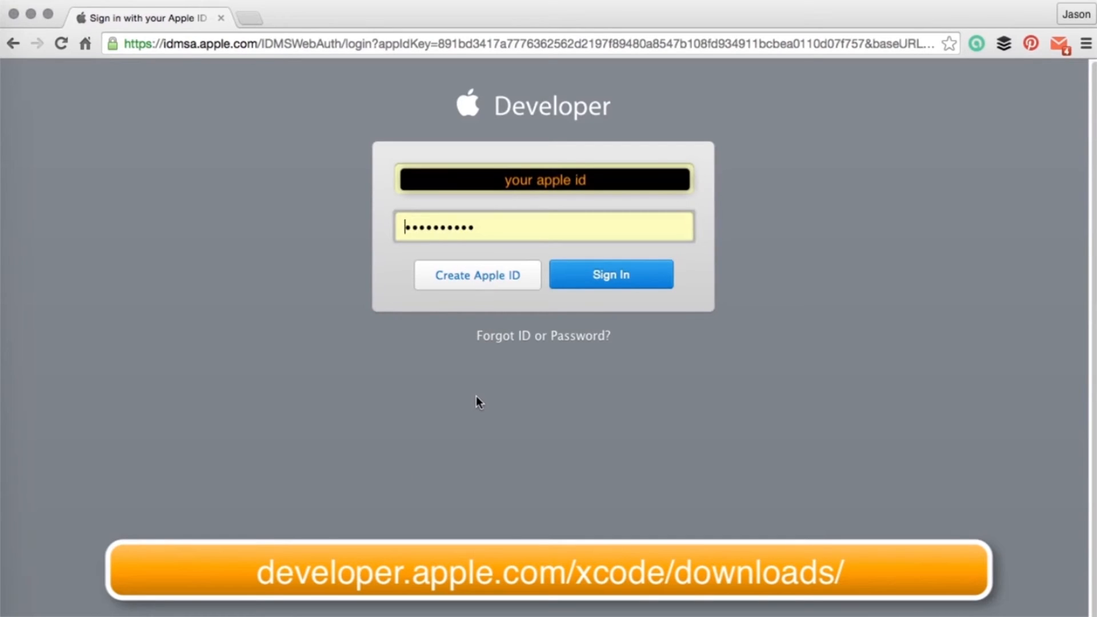
pyautogui.moveTo(474, 376)
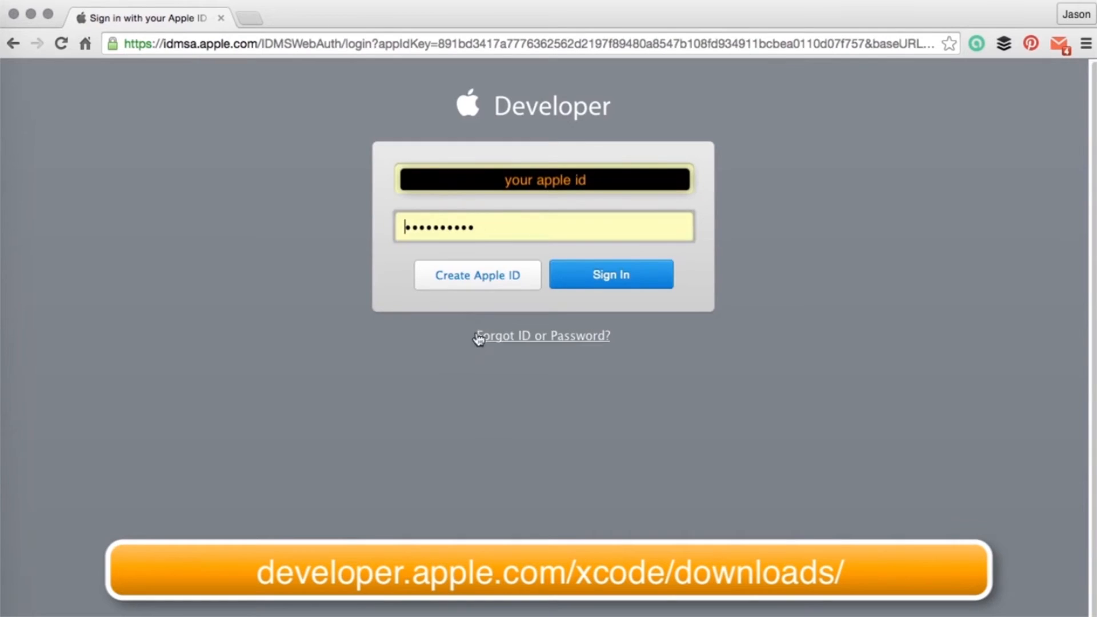
pyautogui.moveTo(542, 343)
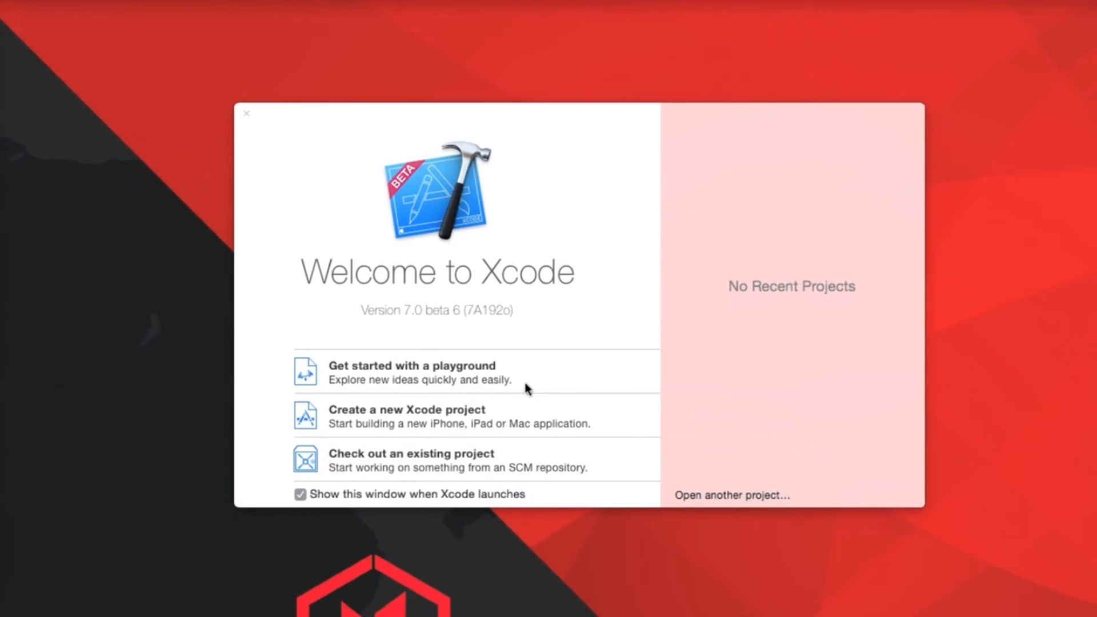
pyautogui.moveTo(472, 320)
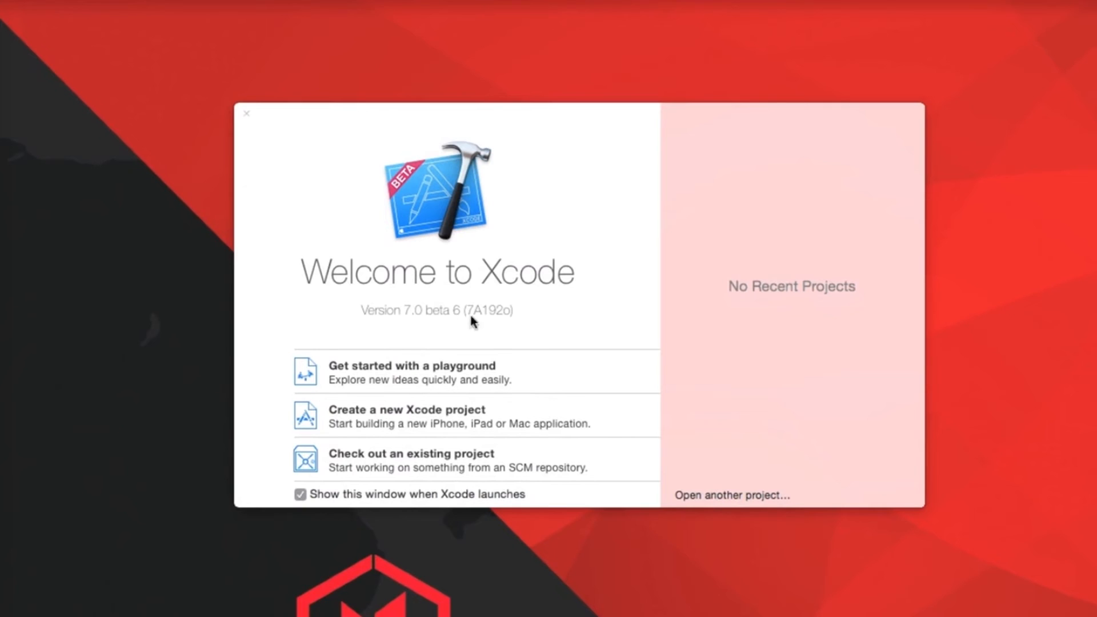
pyautogui.moveTo(408, 332)
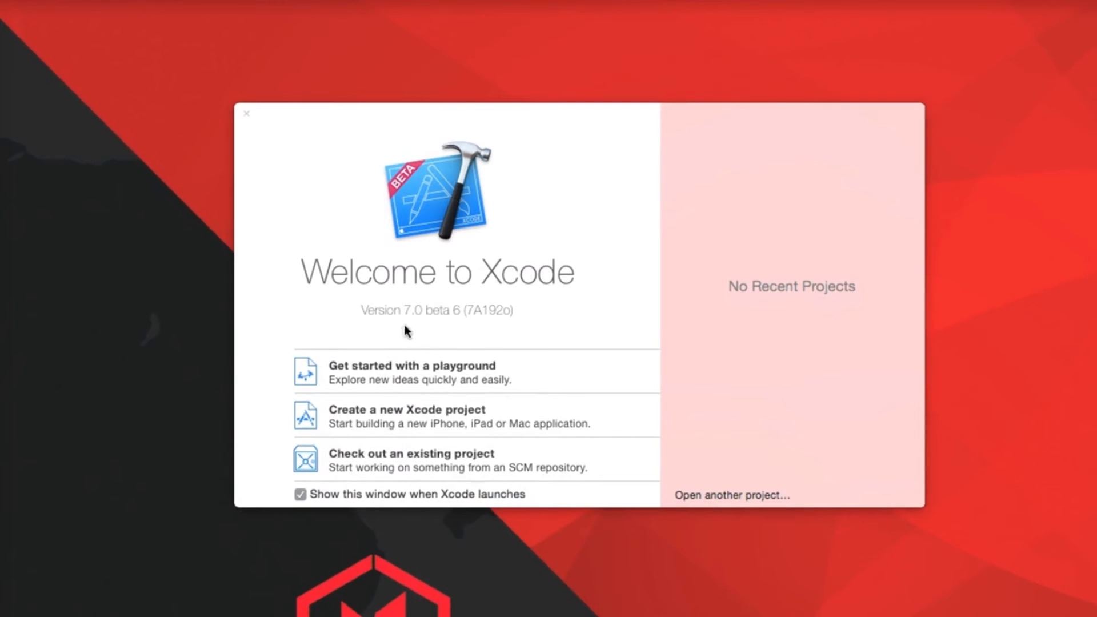
pyautogui.moveTo(455, 321)
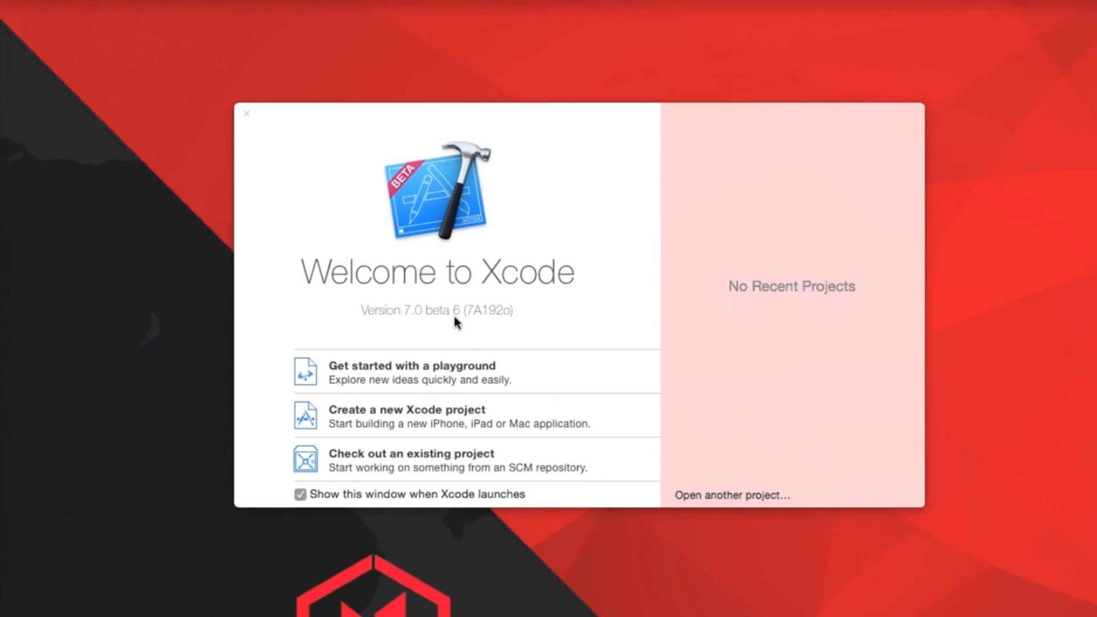
pyautogui.moveTo(409, 381)
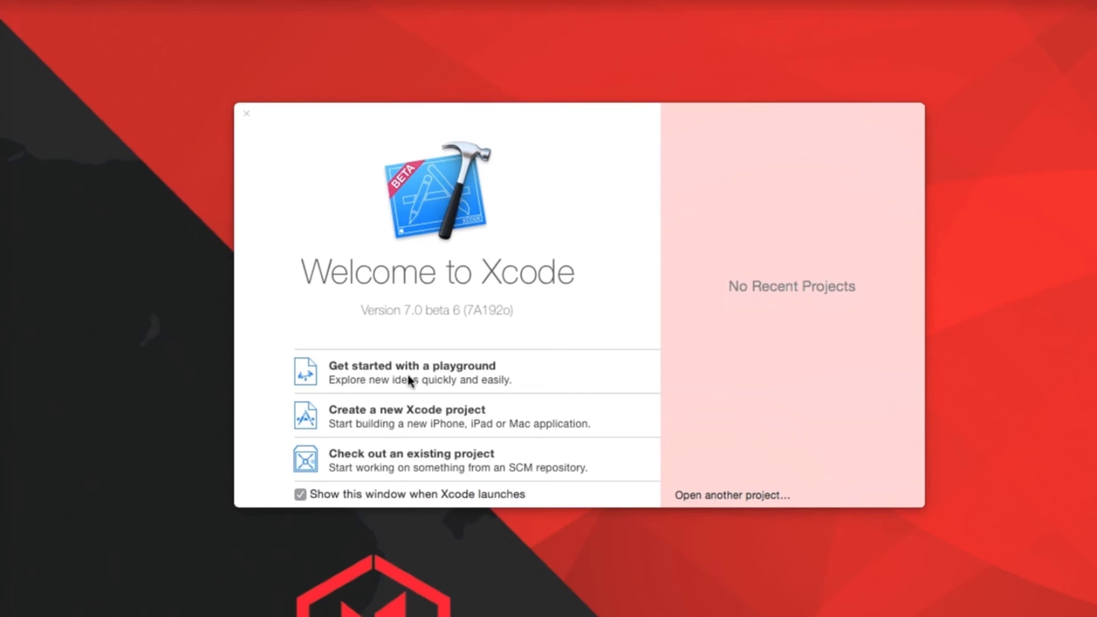
pyautogui.moveTo(460, 380)
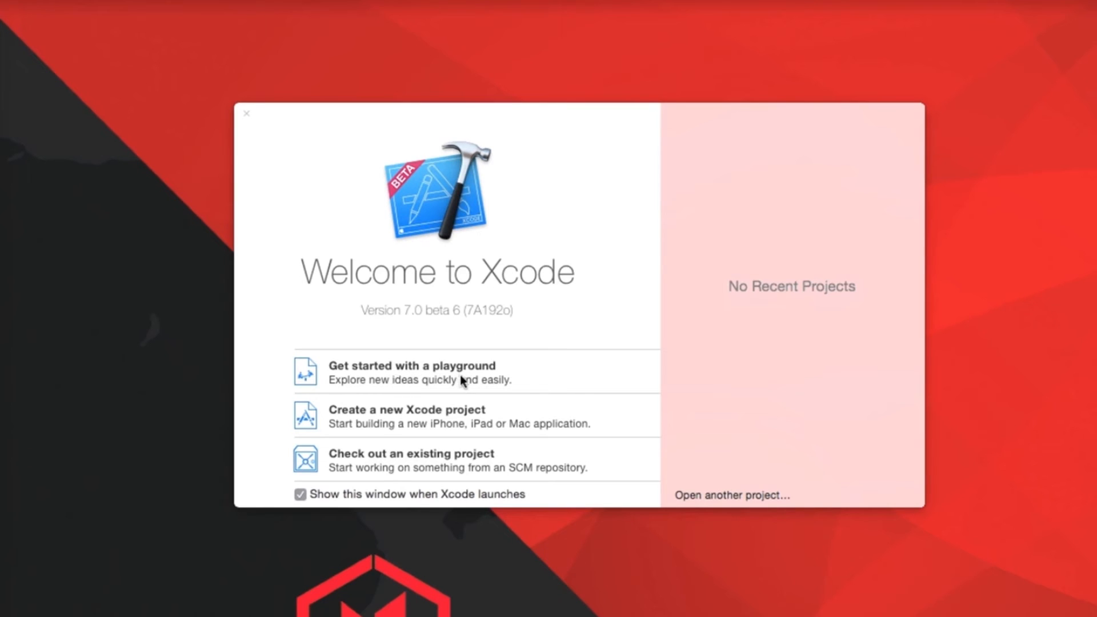
pyautogui.moveTo(542, 382)
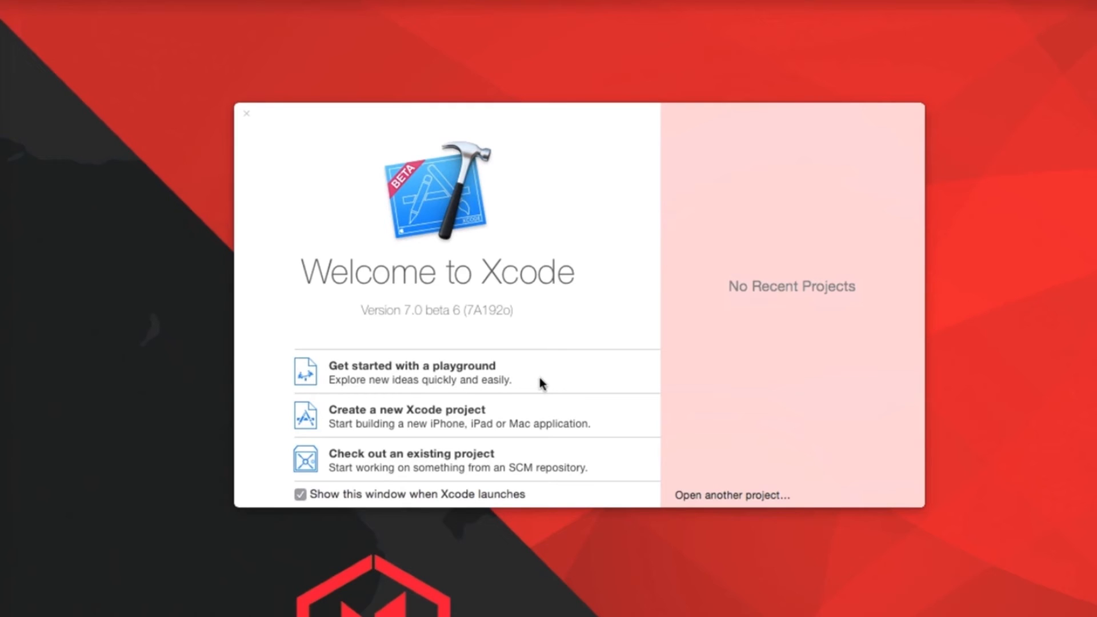
pyautogui.moveTo(400, 434)
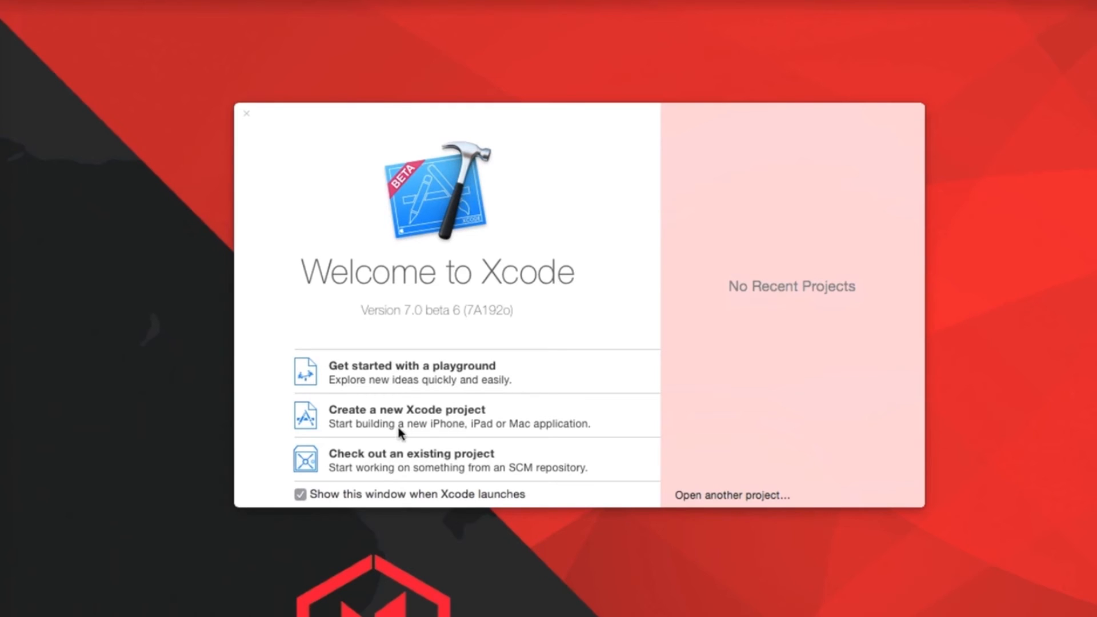
pyautogui.moveTo(532, 423)
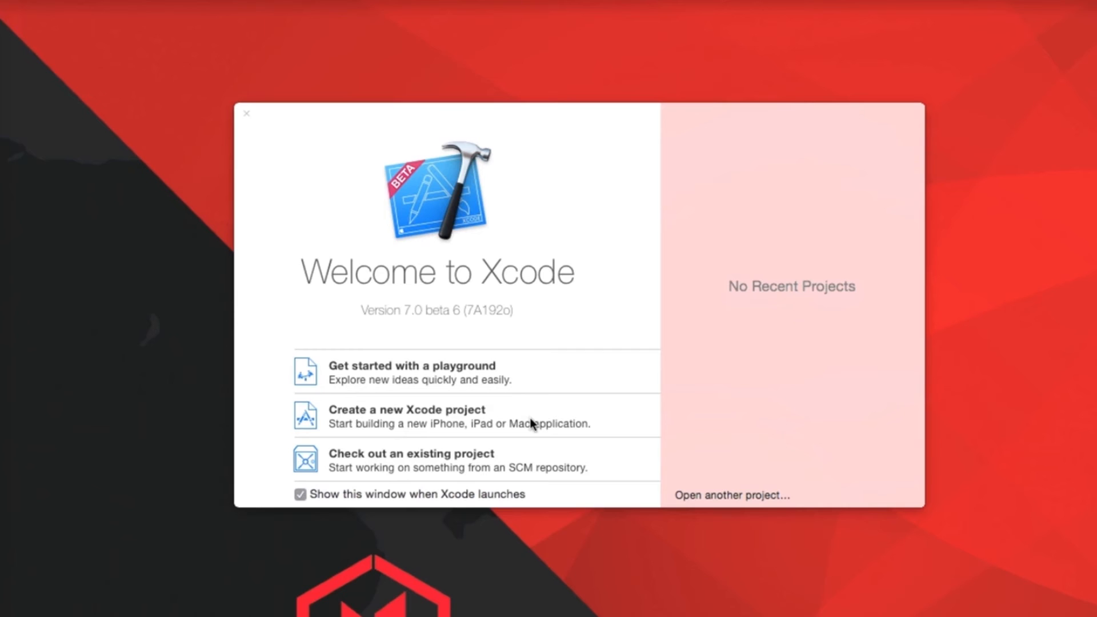
pyautogui.moveTo(461, 470)
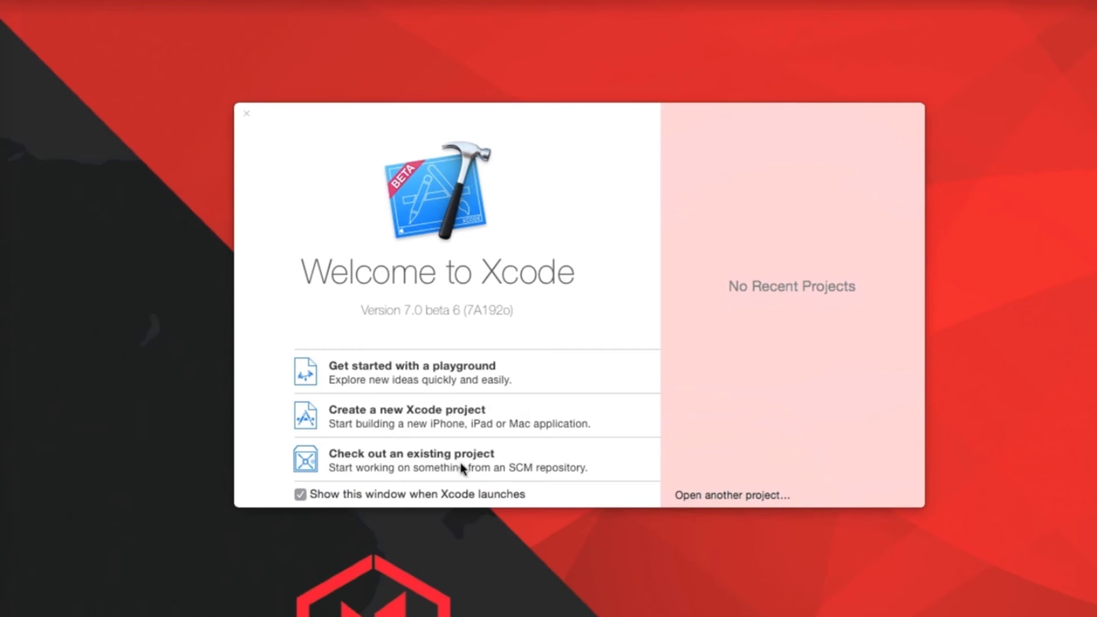
pyautogui.moveTo(479, 472)
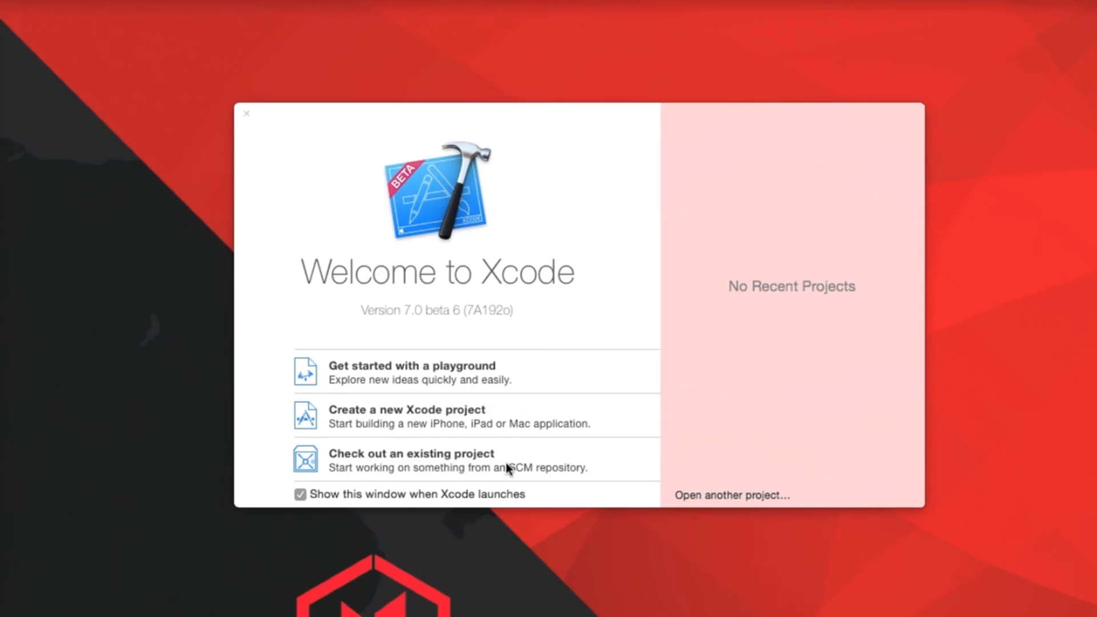
pyautogui.moveTo(723, 162)
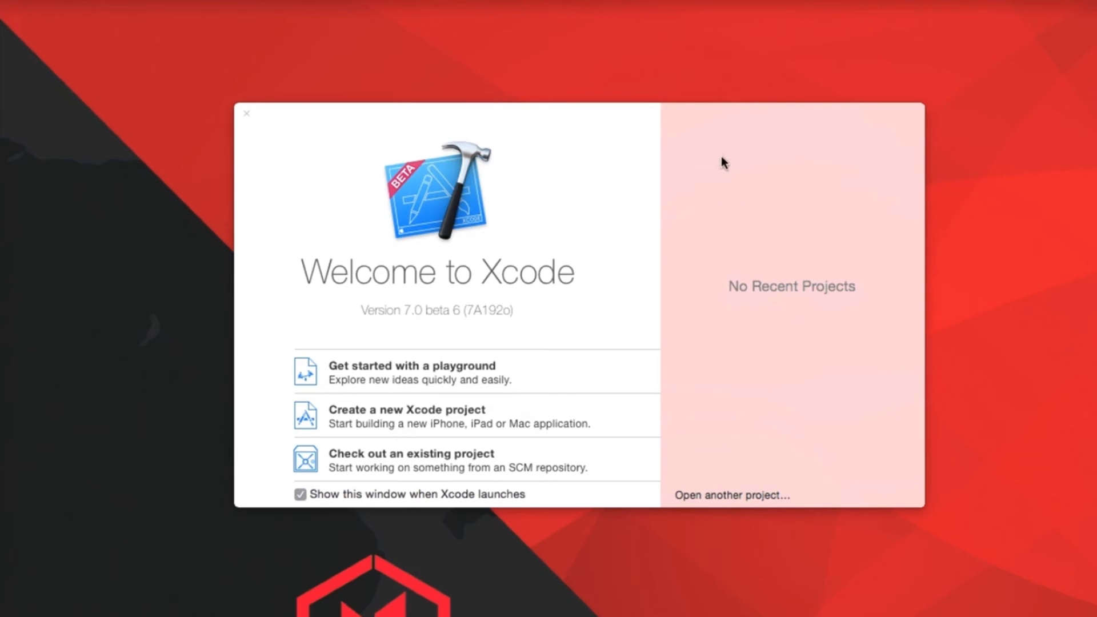
pyautogui.moveTo(743, 227)
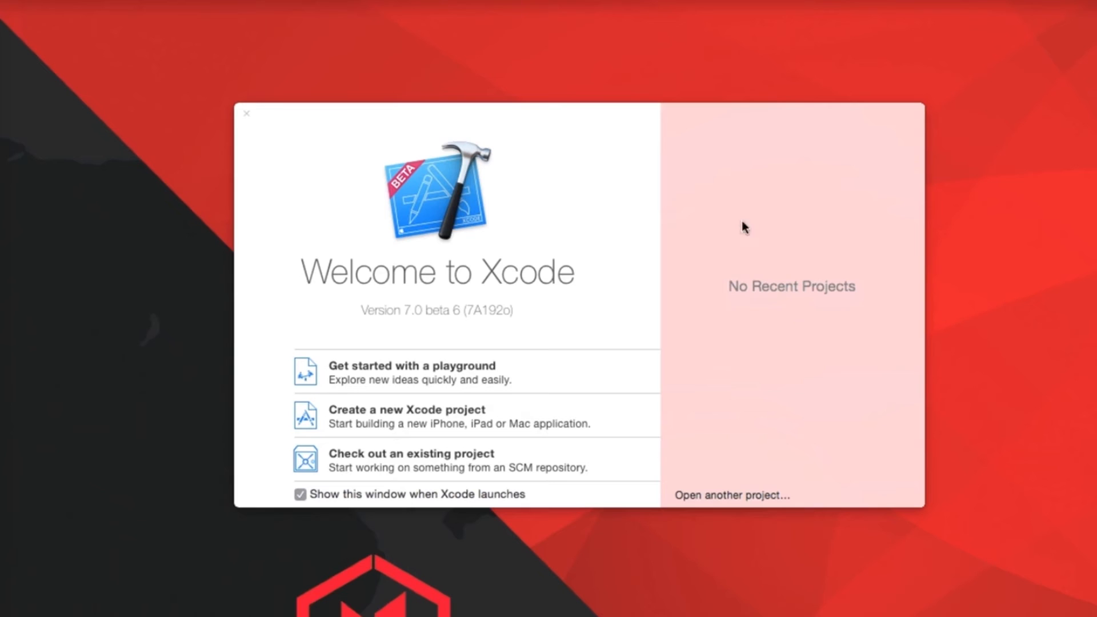
pyautogui.moveTo(732, 494)
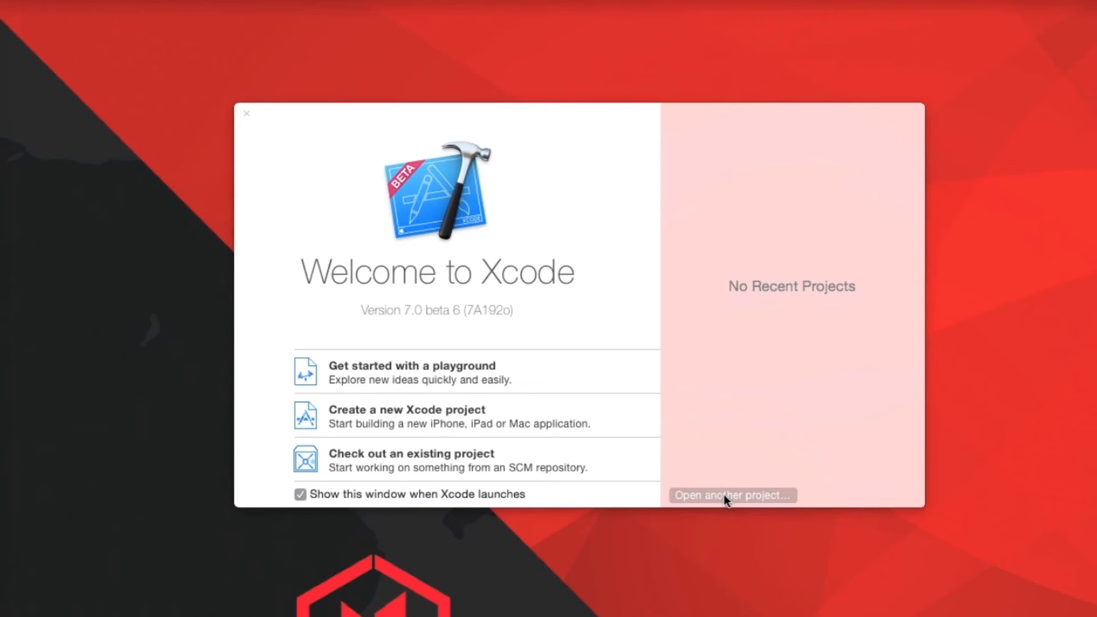
pyautogui.moveTo(675, 452)
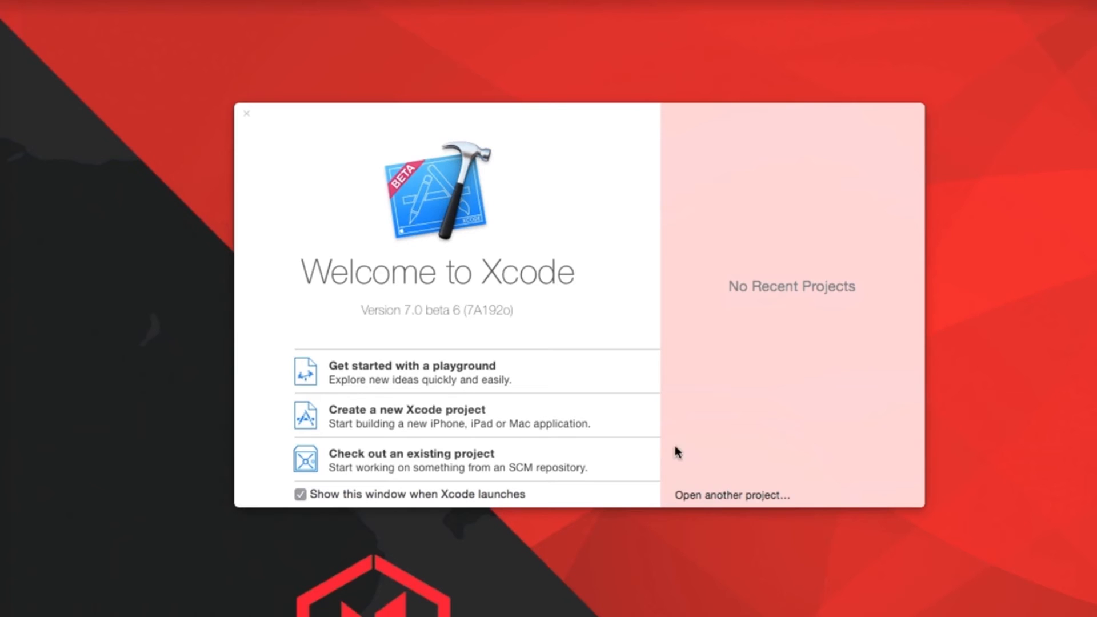
# Create a new project with the watchOS > Application > iOS App with WatchKit App template.
pyautogui.click(406, 415)
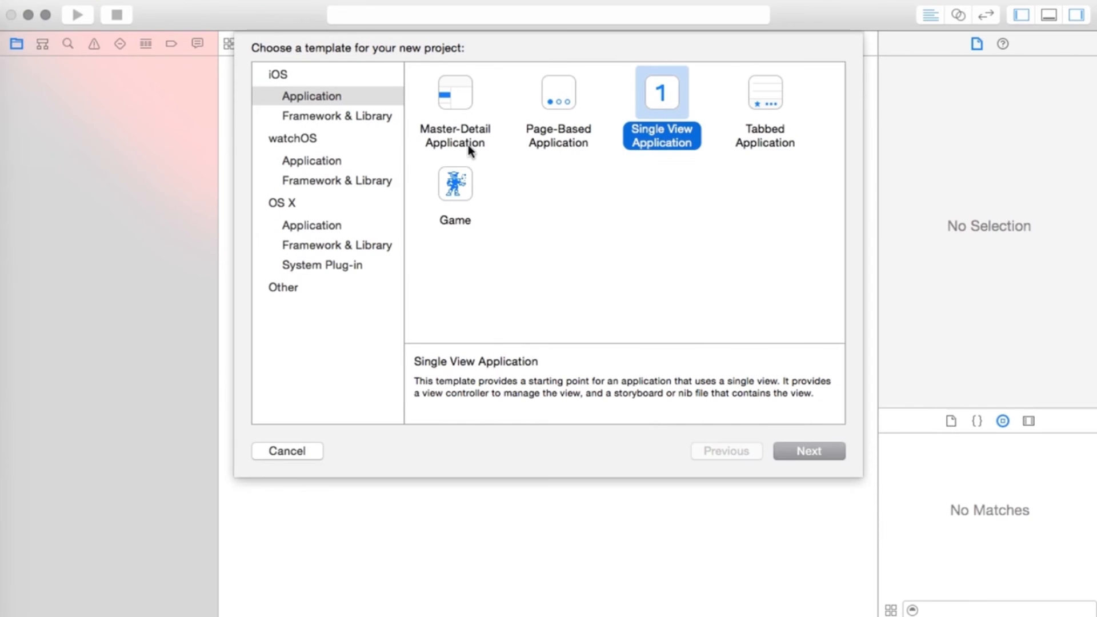
pyautogui.moveTo(291, 96)
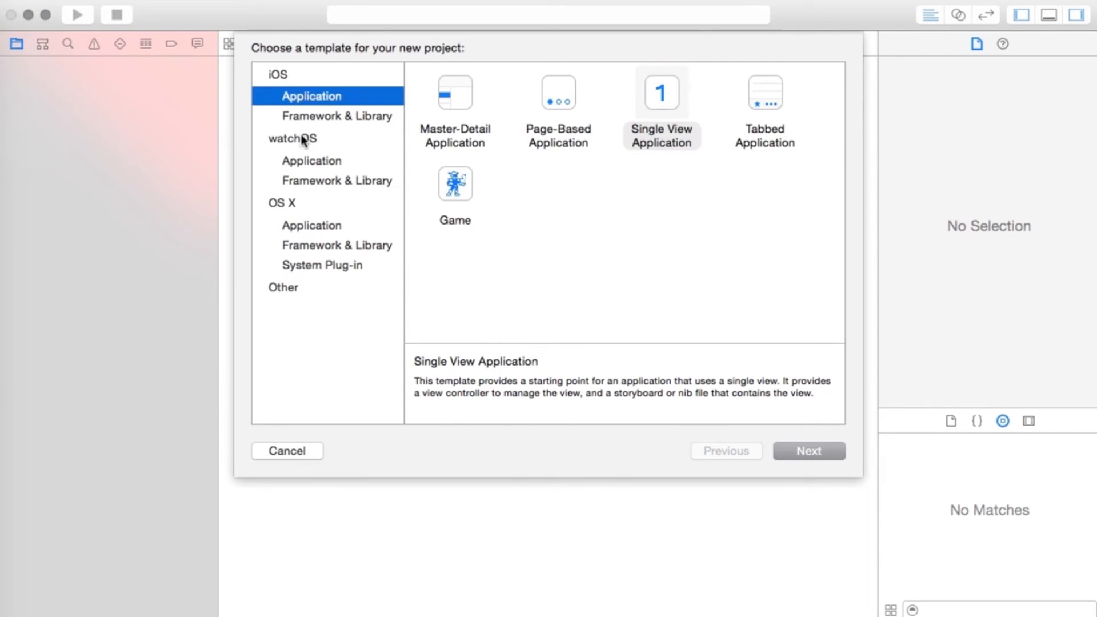
pyautogui.moveTo(313, 161)
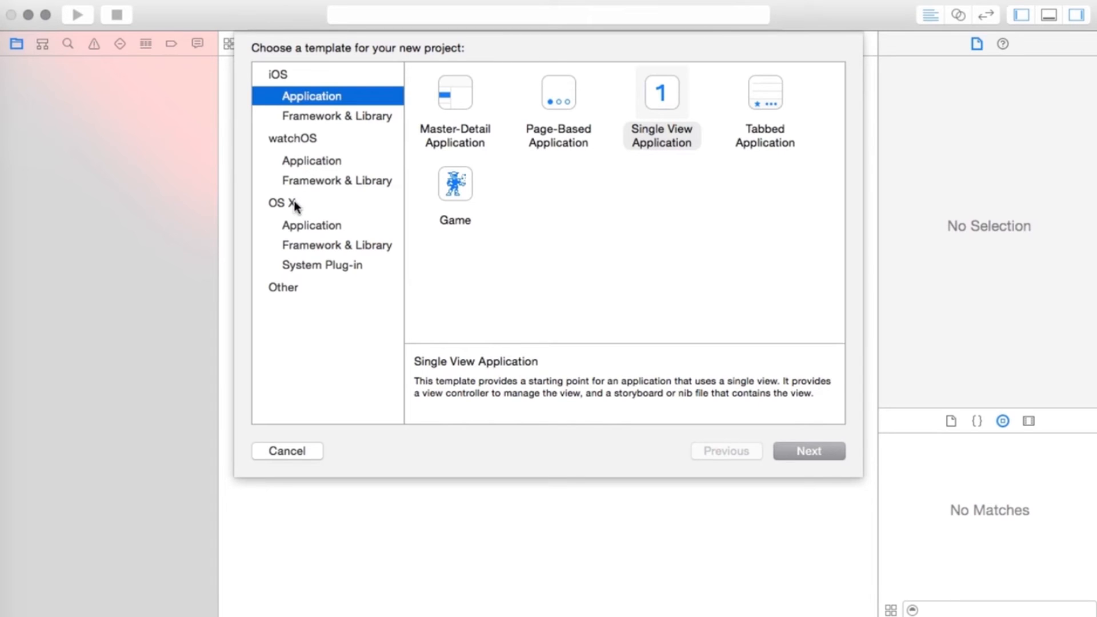
pyautogui.moveTo(322, 273)
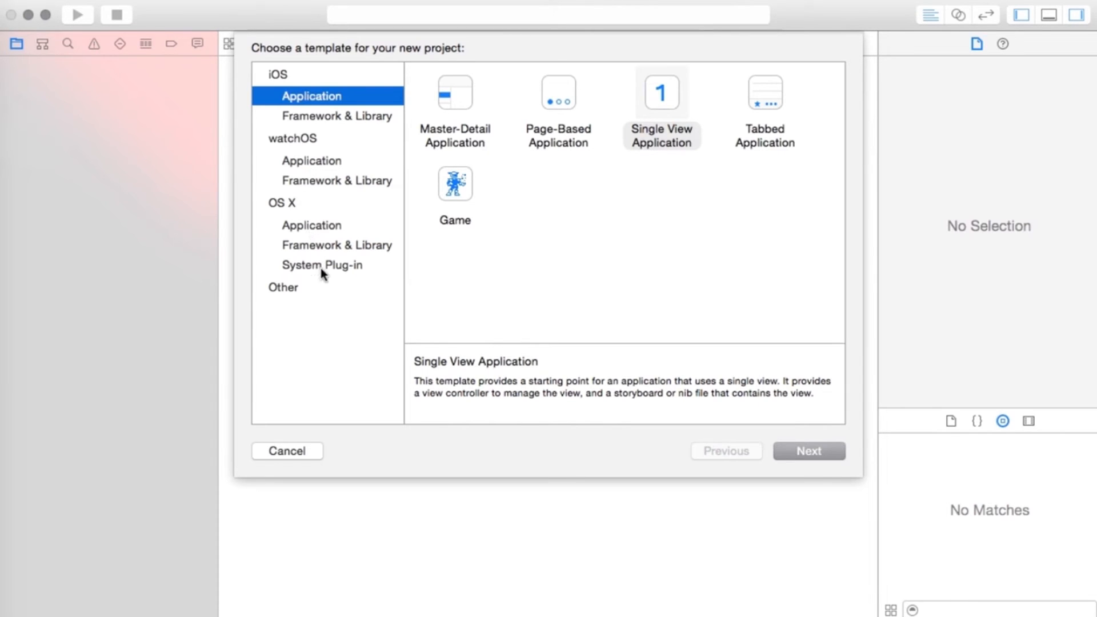
pyautogui.click(283, 286)
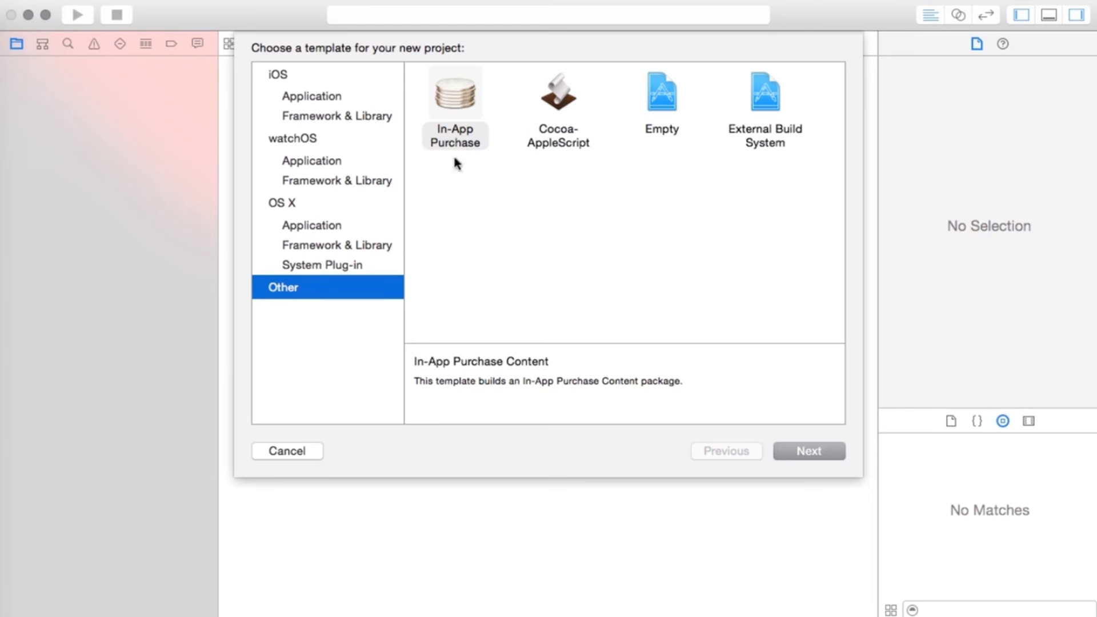
pyautogui.moveTo(381, 235)
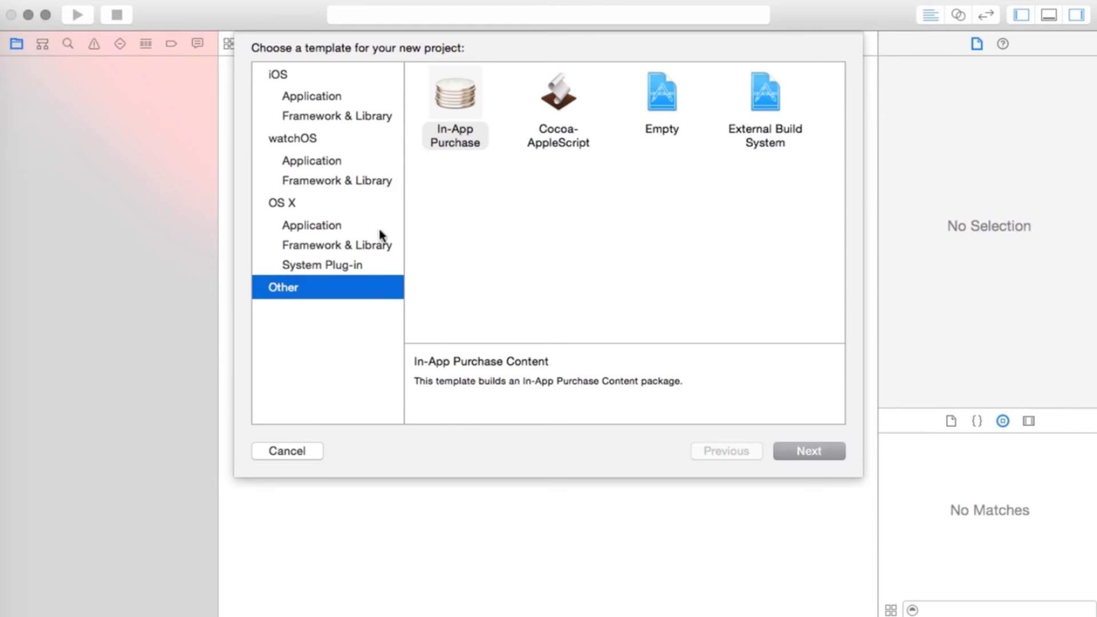
pyautogui.moveTo(322, 191)
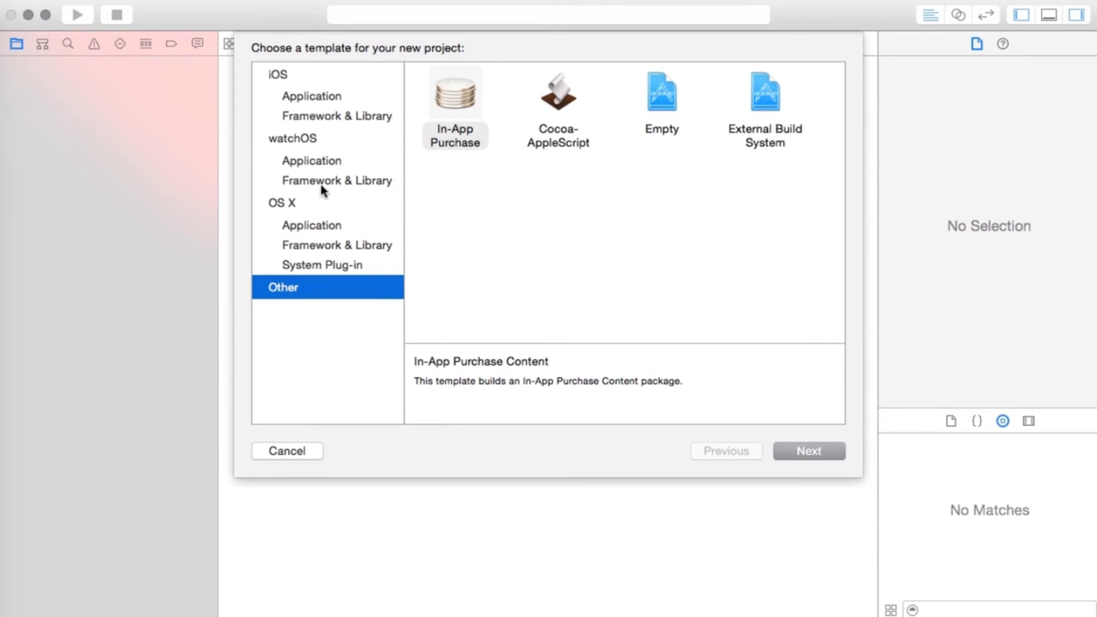
pyautogui.moveTo(306, 149)
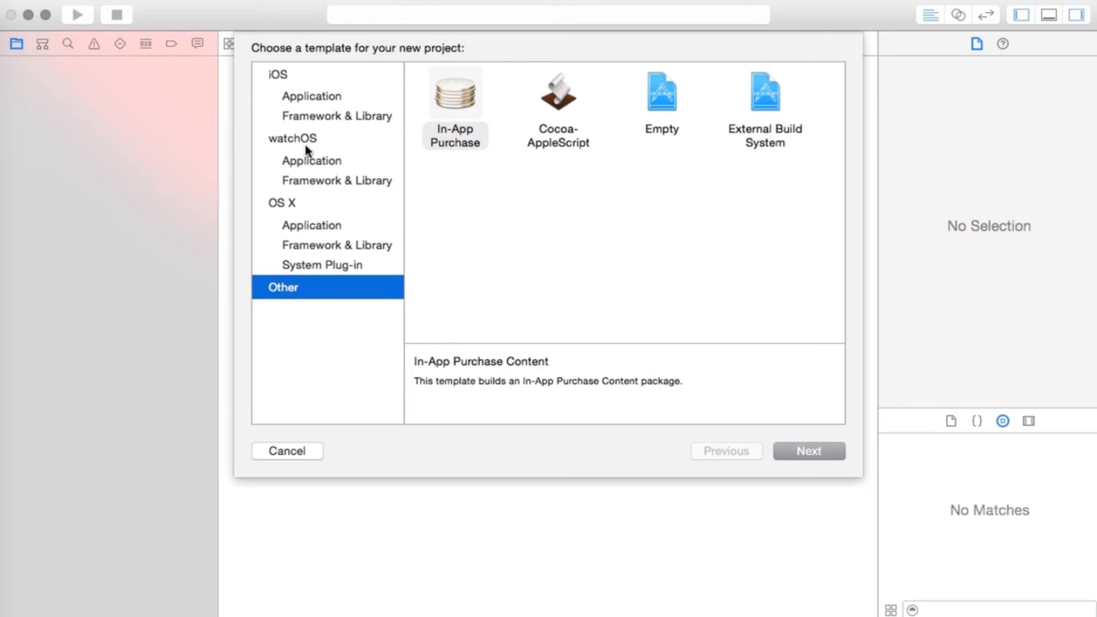
pyautogui.click(312, 160)
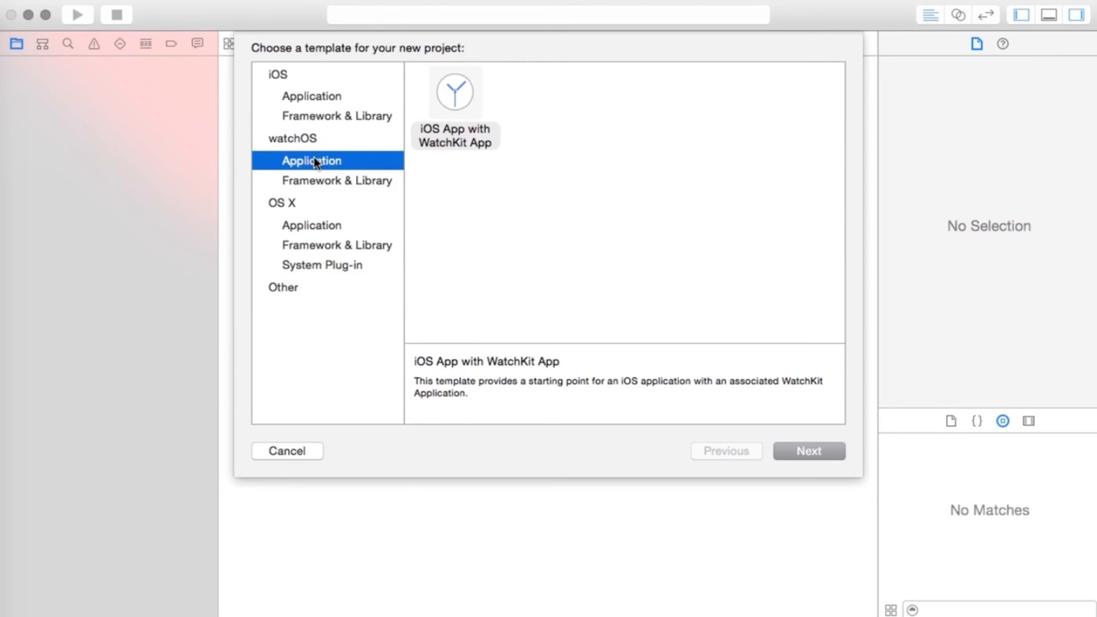
pyautogui.click(455, 91)
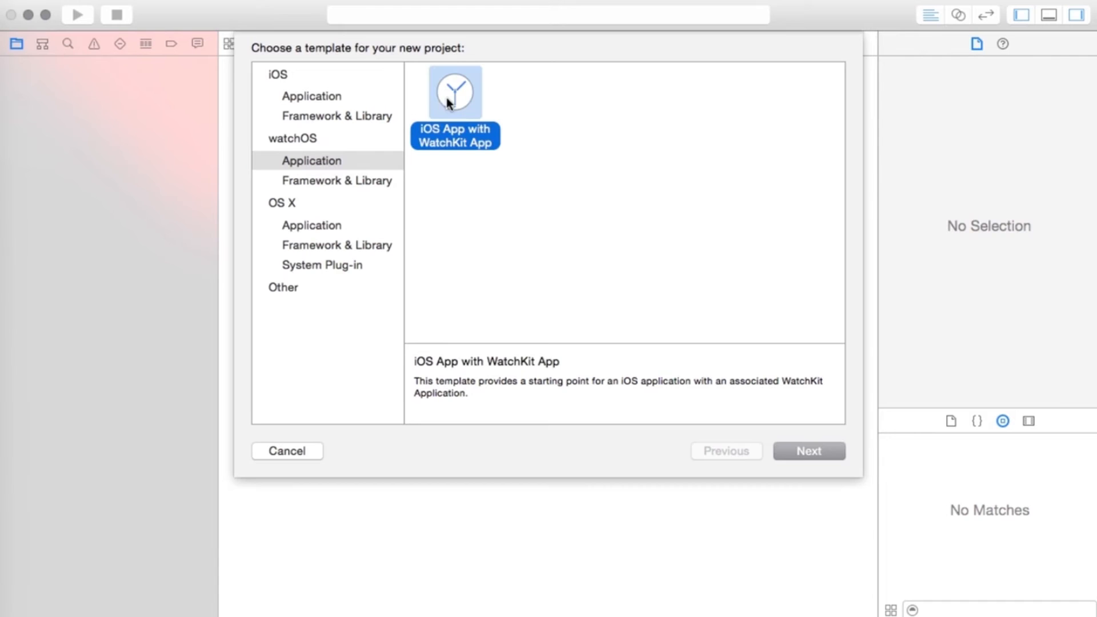
pyautogui.moveTo(776, 446)
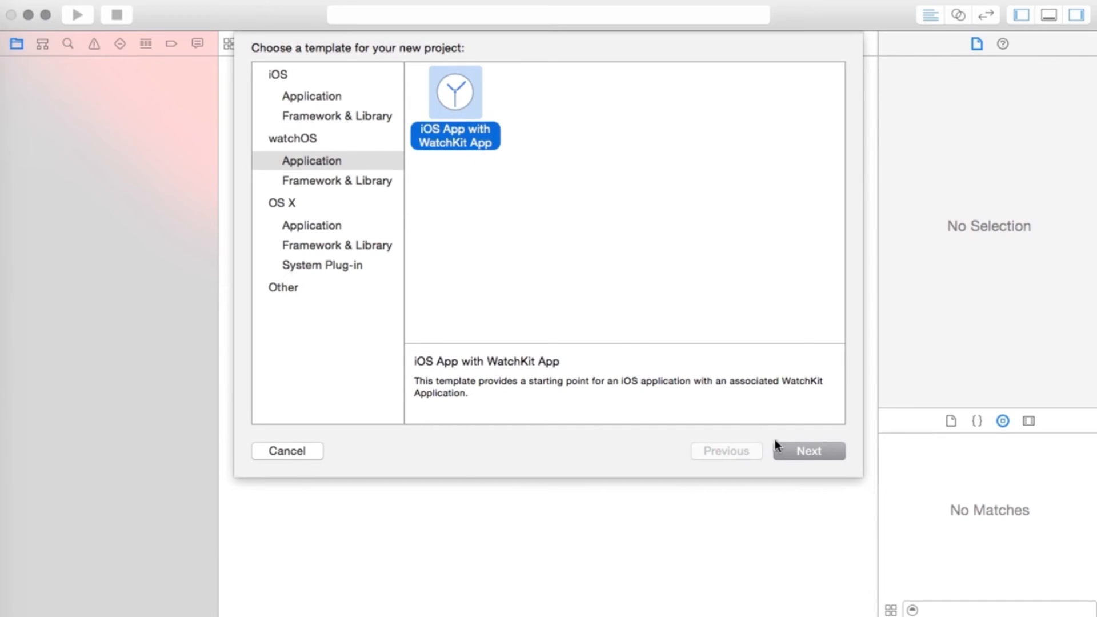
# Name the product demoApp (com.xbsjason.demoApp), keeping Swift and Universal devices.
pyautogui.click(807, 451)
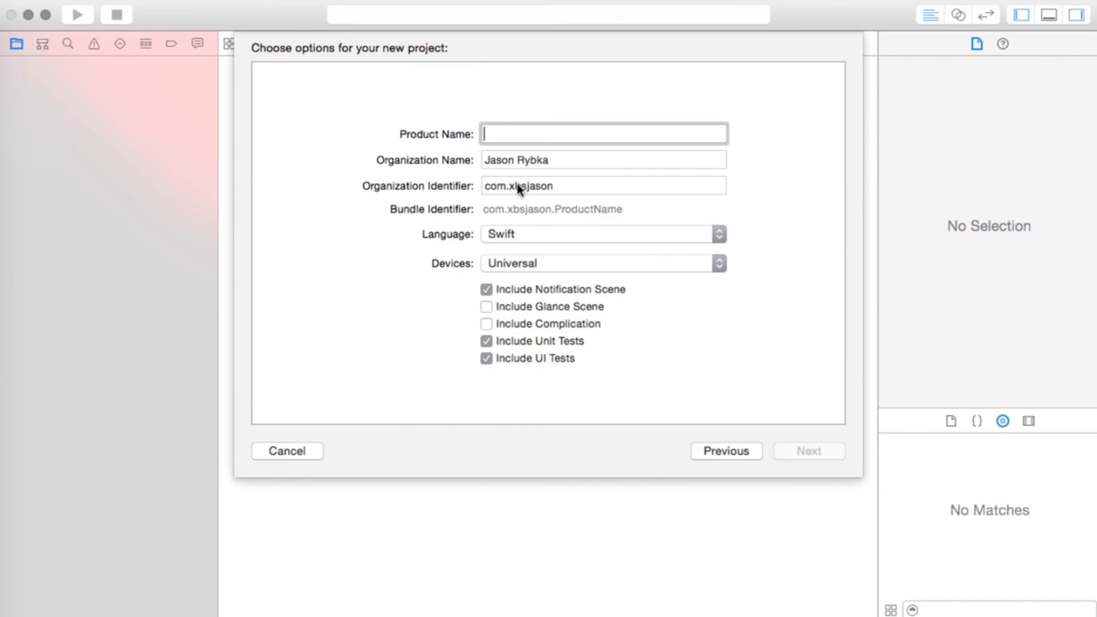
pyautogui.write('demoApp')
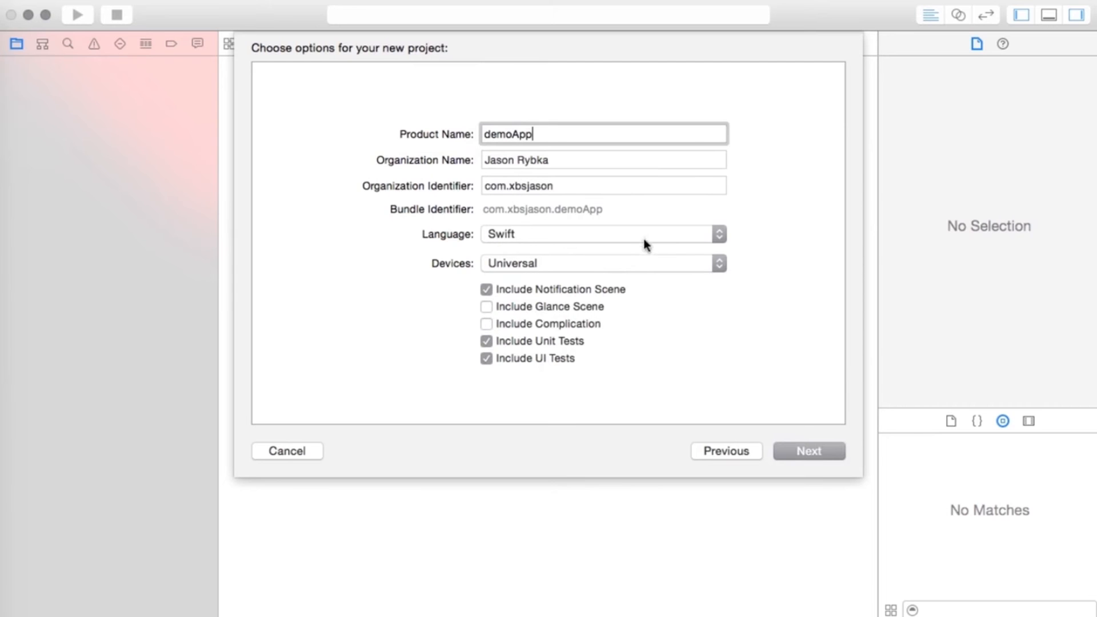
pyautogui.moveTo(548, 271)
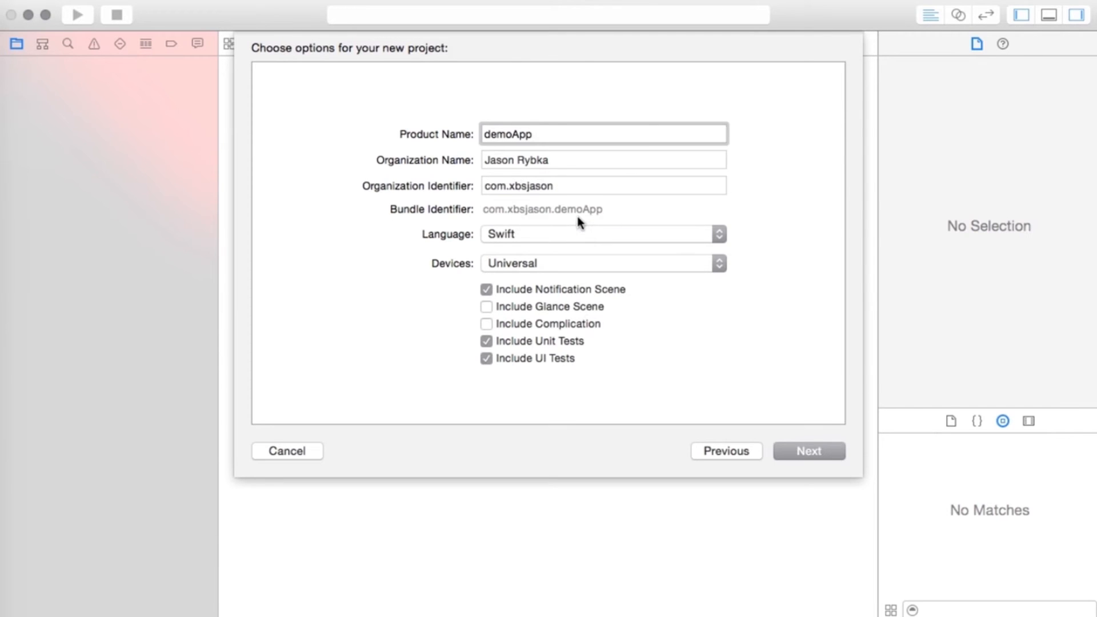
pyautogui.click(601, 134)
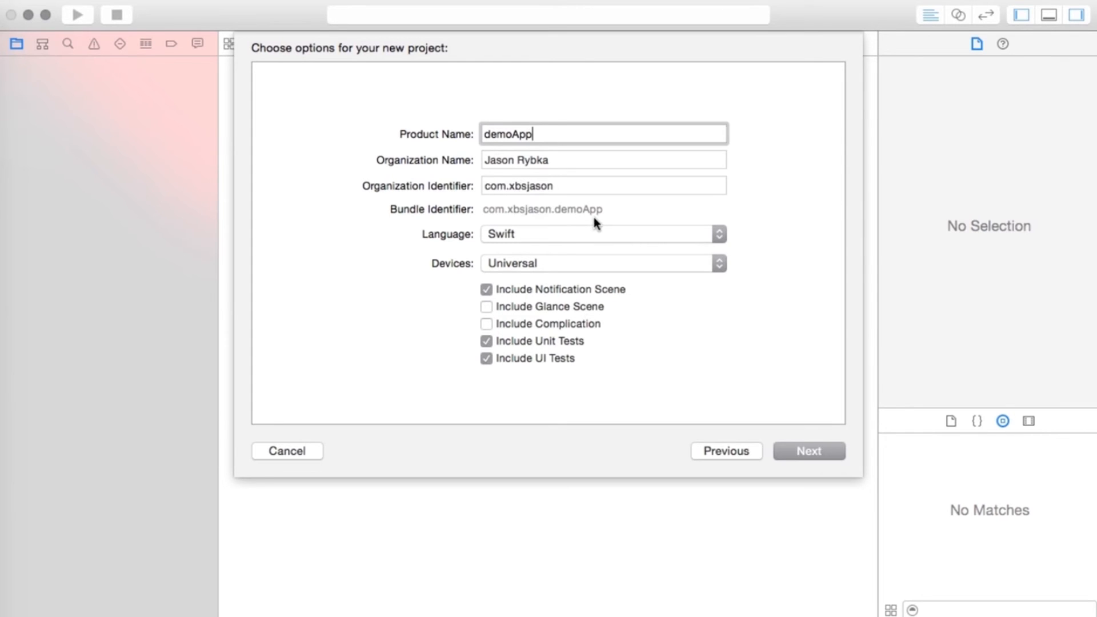
pyautogui.click(808, 451)
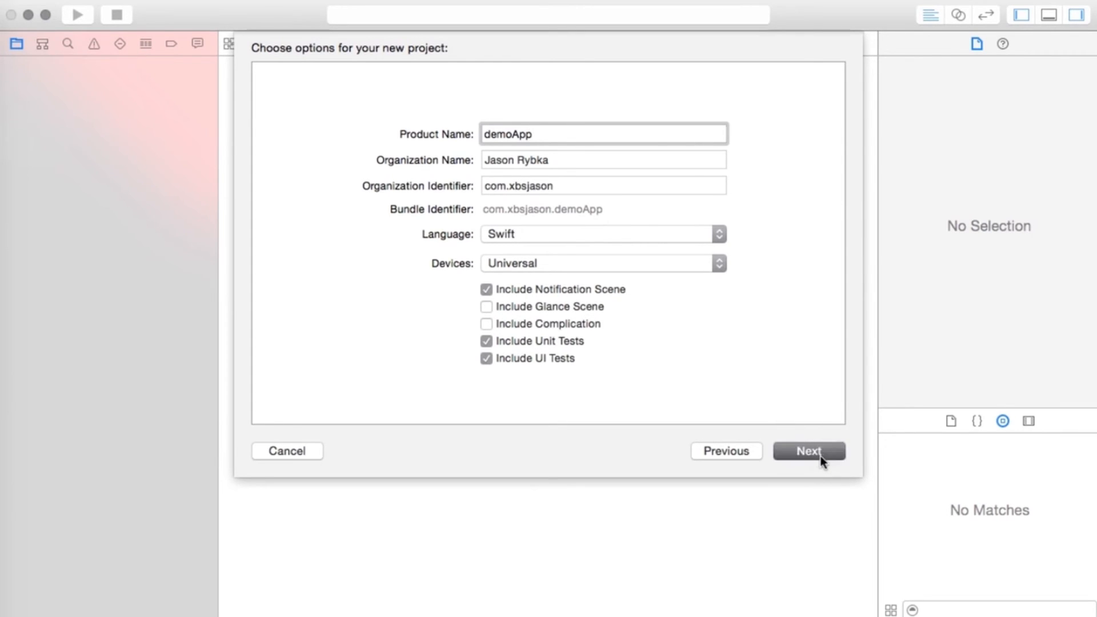
# Save the demoApp project to the Desktop.
pyautogui.click(808, 451)
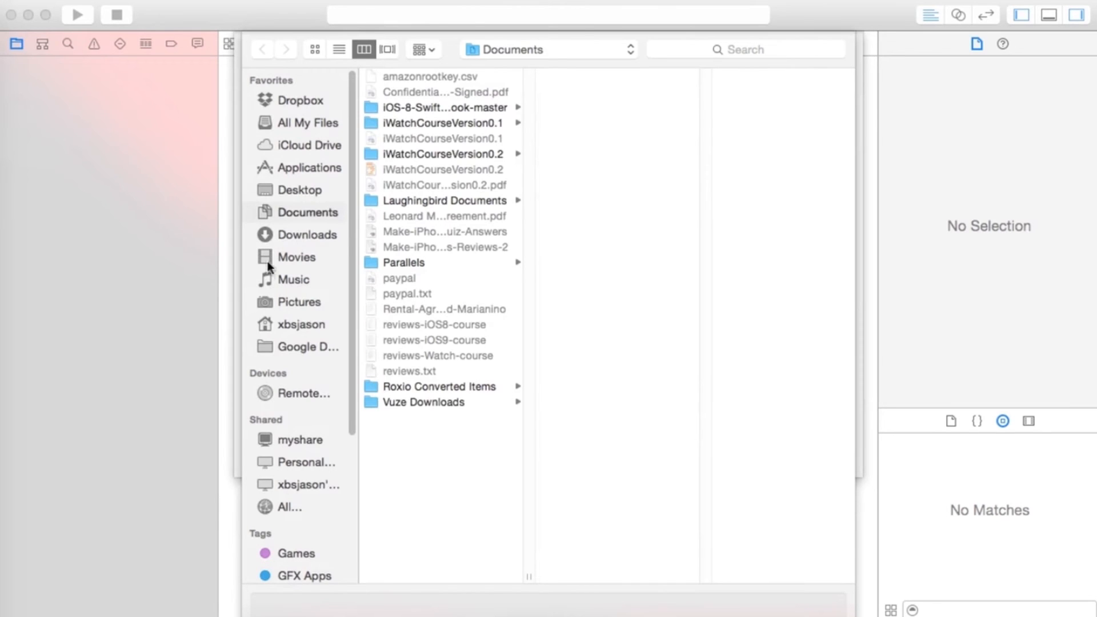
pyautogui.click(299, 190)
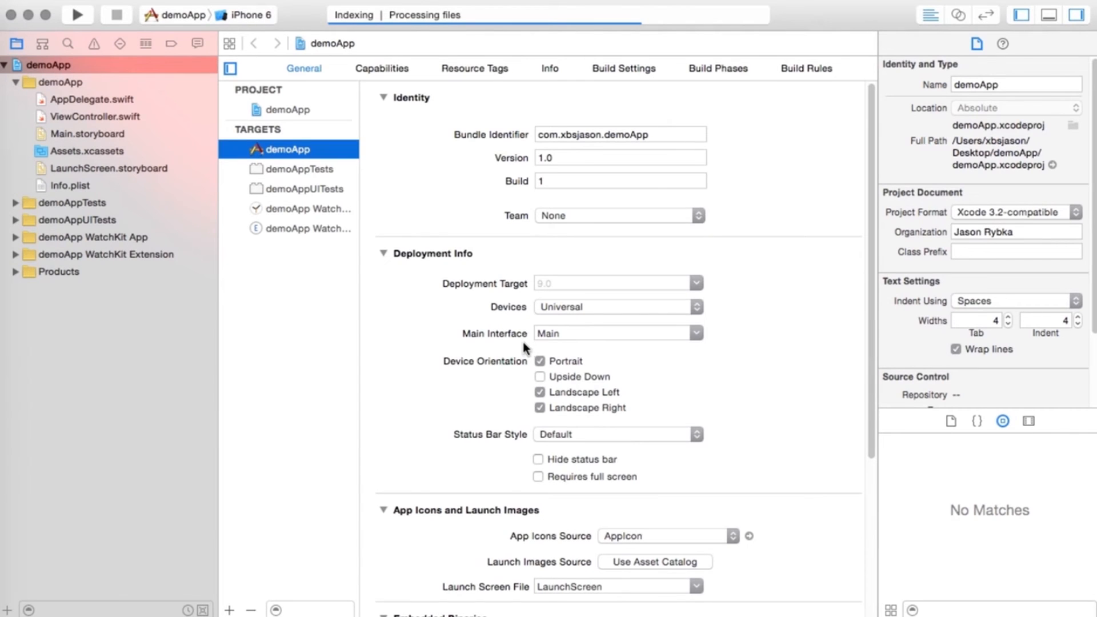
pyautogui.moveTo(117, 223)
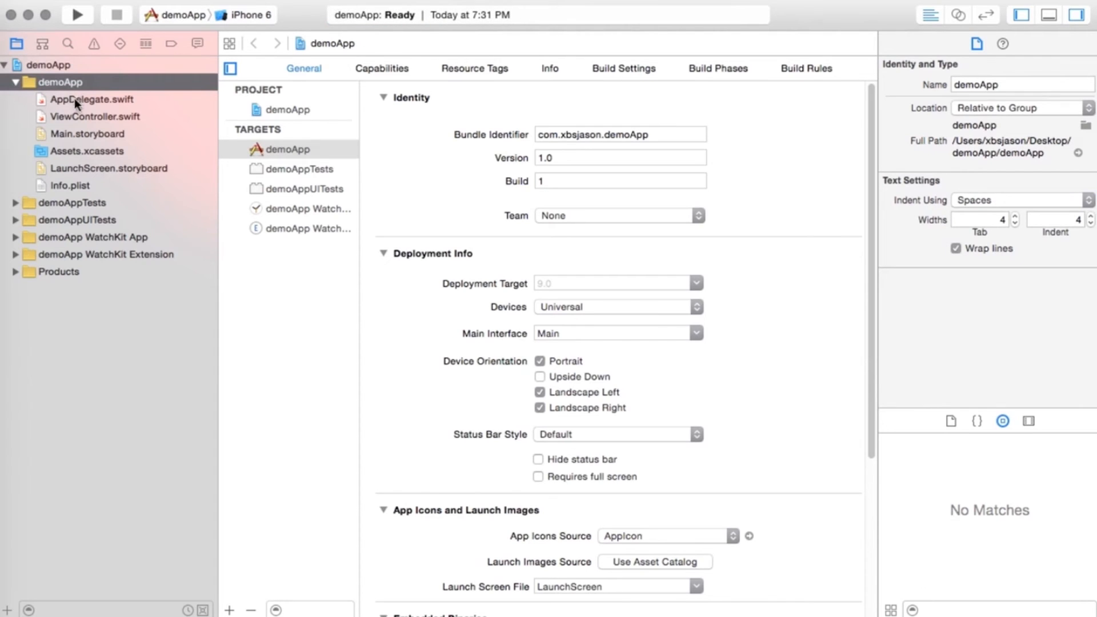
pyautogui.moveTo(82, 189)
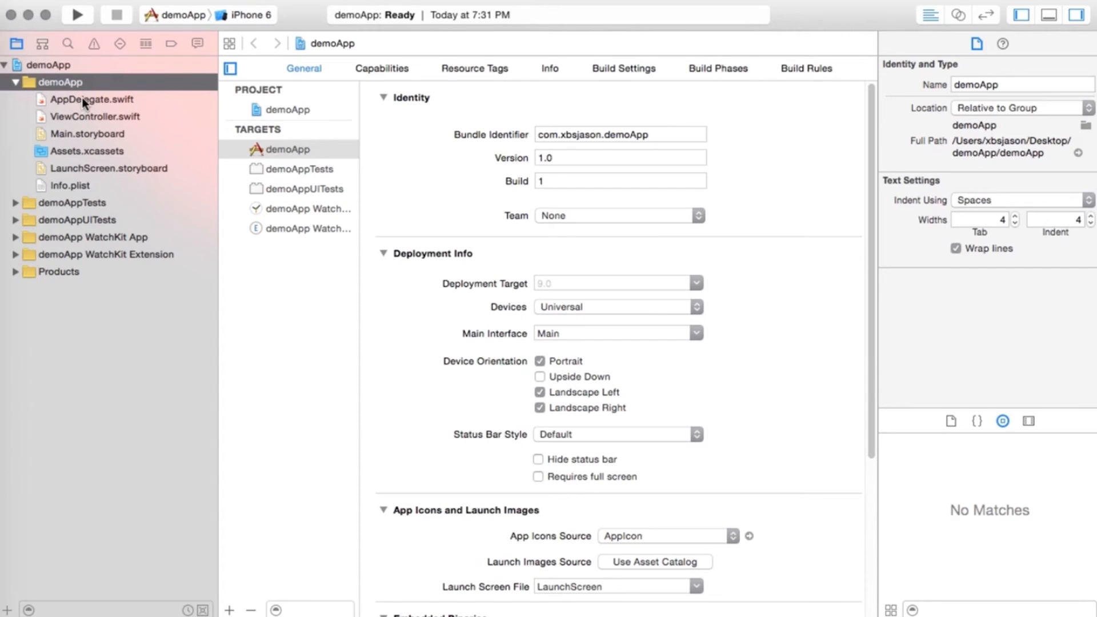
pyautogui.moveTo(72, 186)
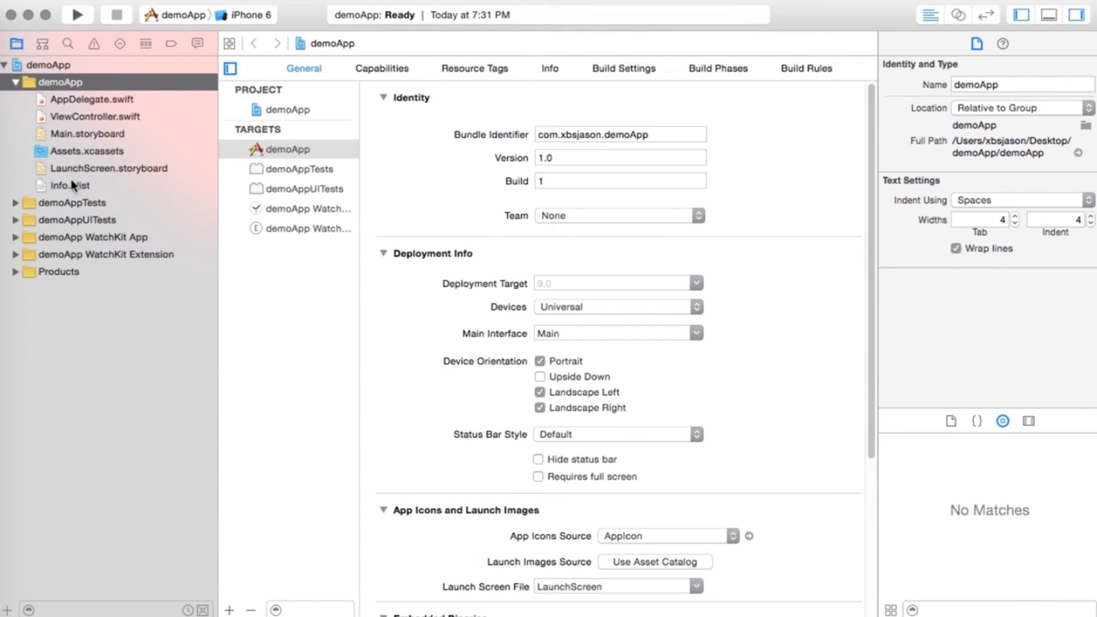
pyautogui.moveTo(17, 243)
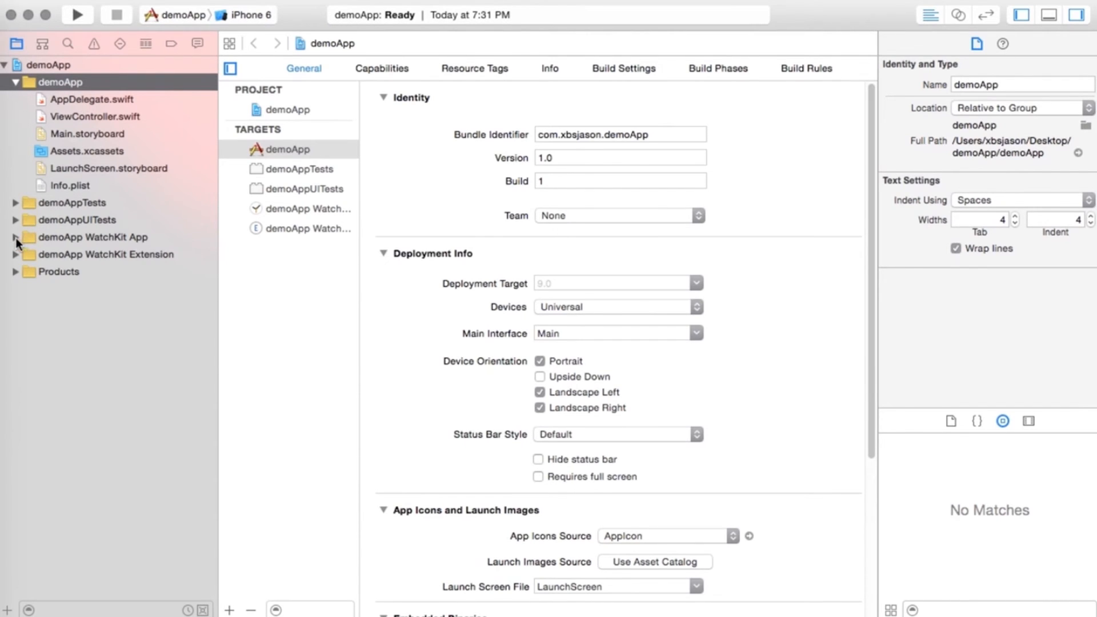
# Expand the demoApp WatchKit App group and select Interface.storyboard to see its file details.
pyautogui.click(16, 237)
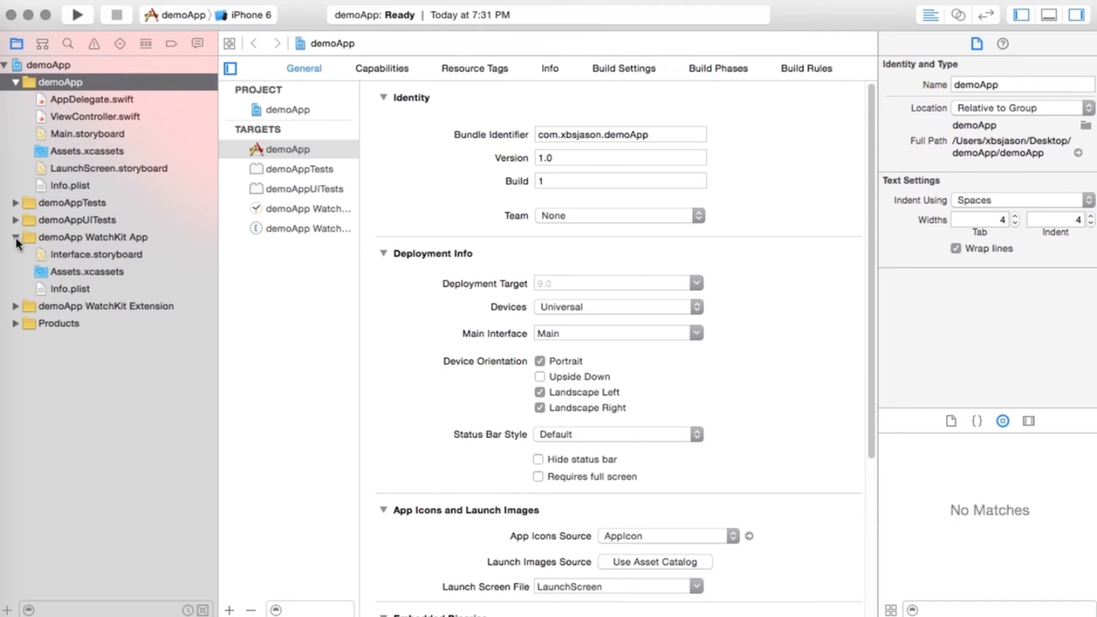
pyautogui.moveTo(171, 258)
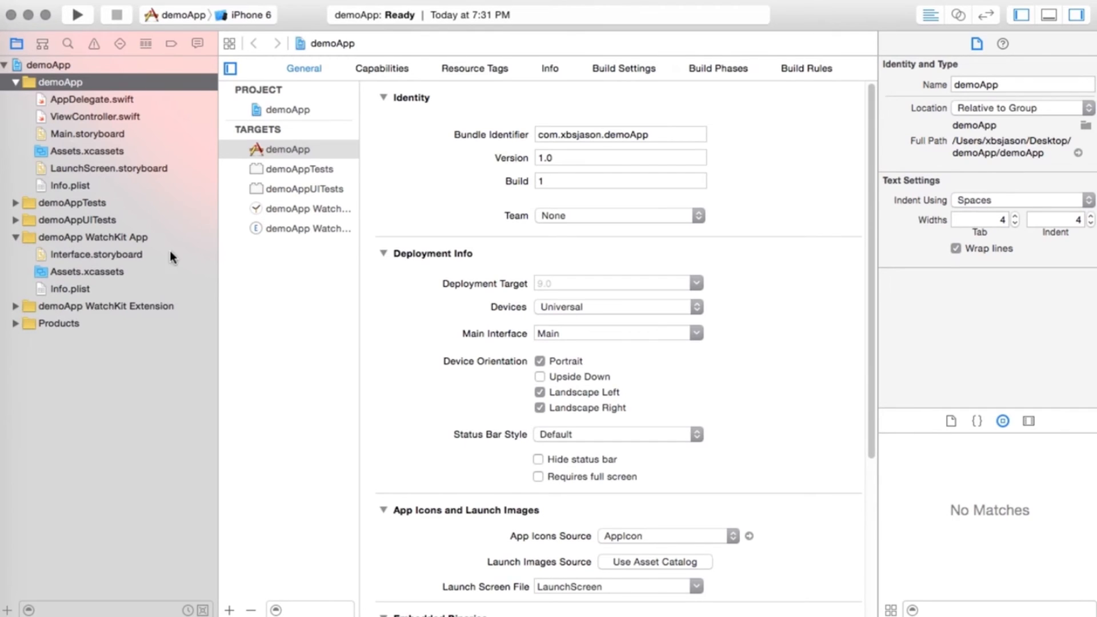
pyautogui.moveTo(130, 260)
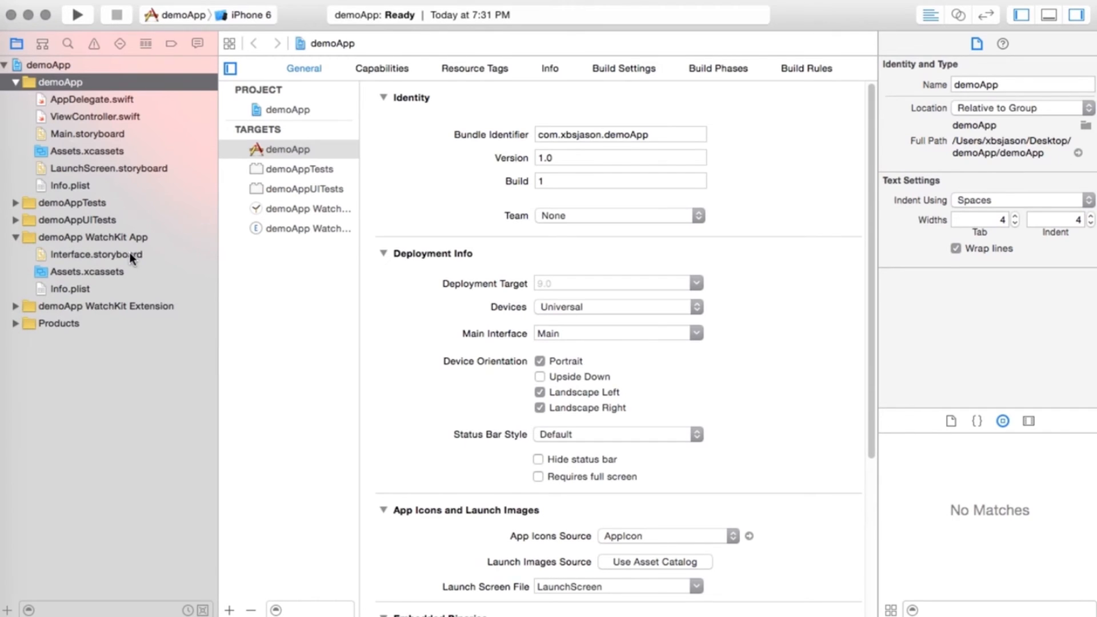
pyautogui.moveTo(117, 268)
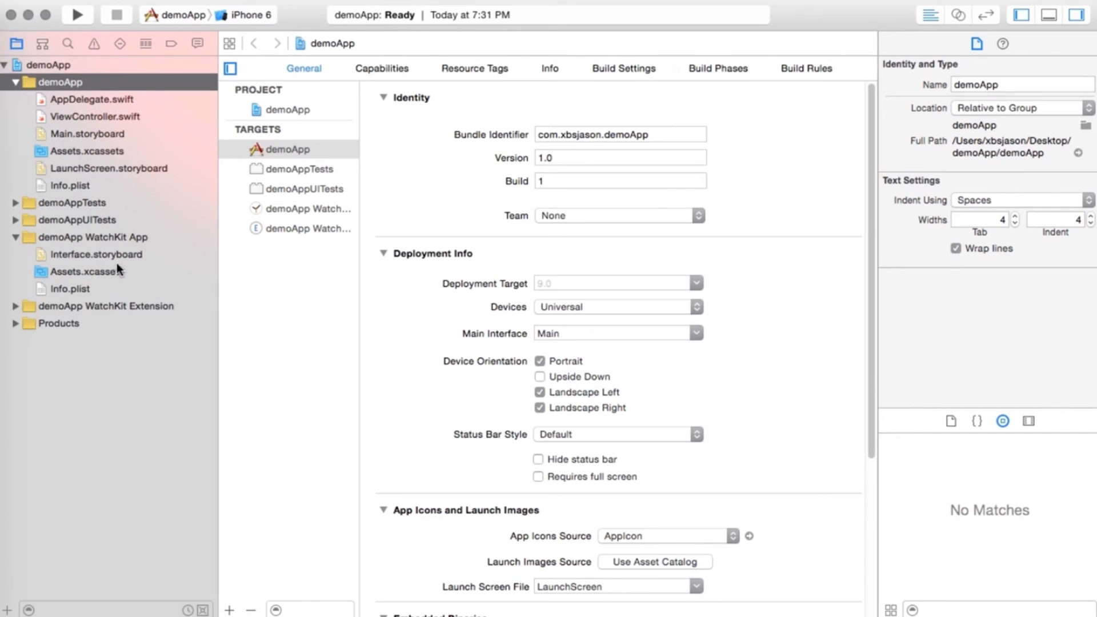
pyautogui.click(97, 253)
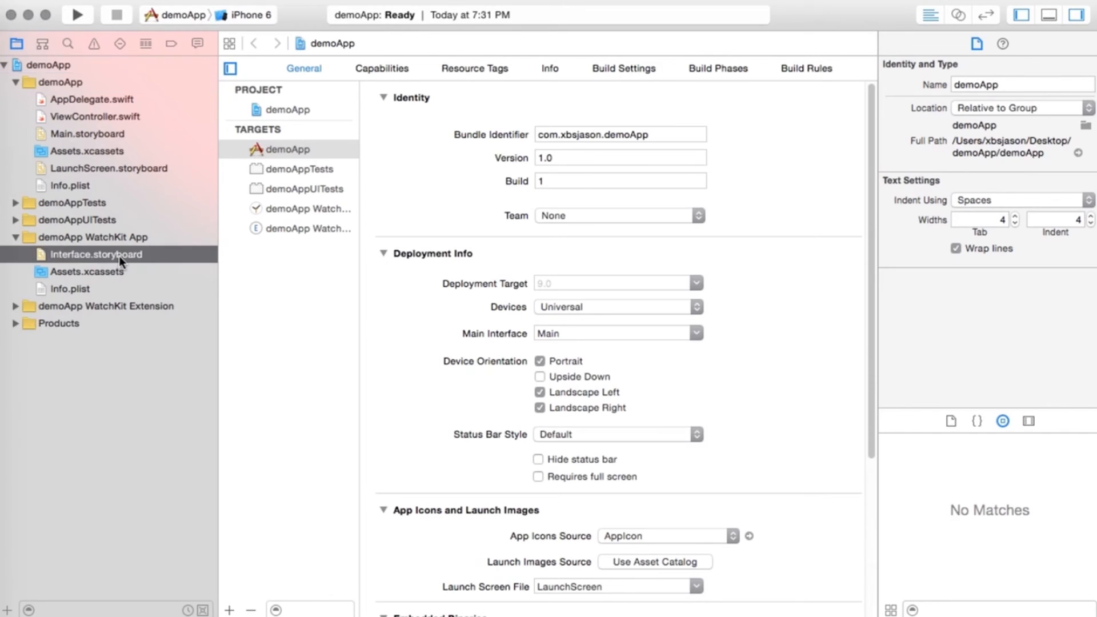
pyautogui.click(96, 253)
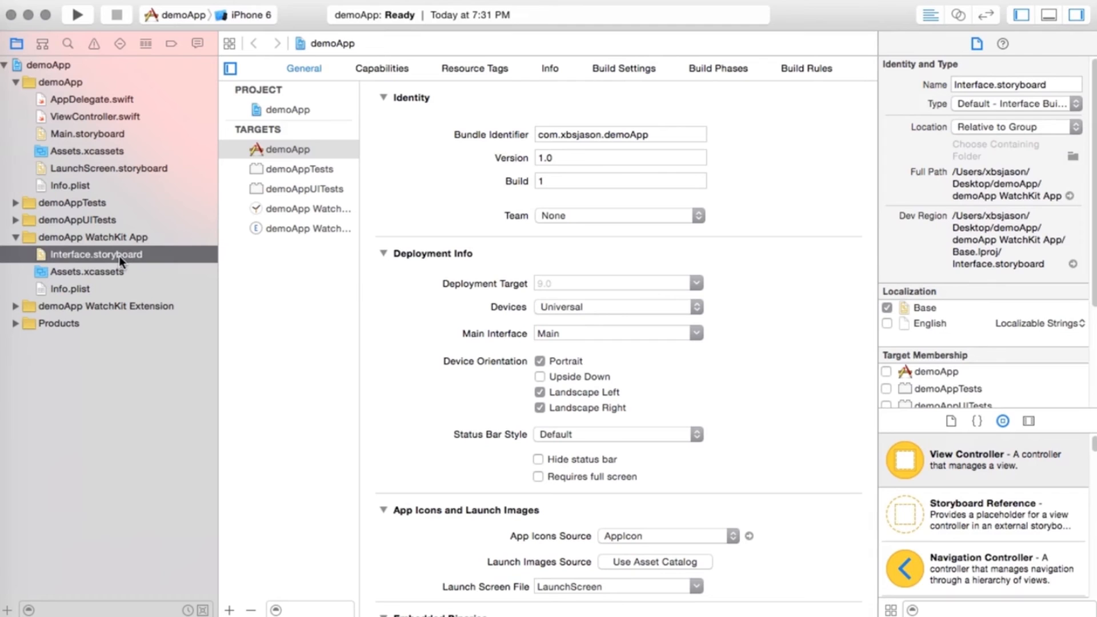
pyautogui.moveTo(560, 280)
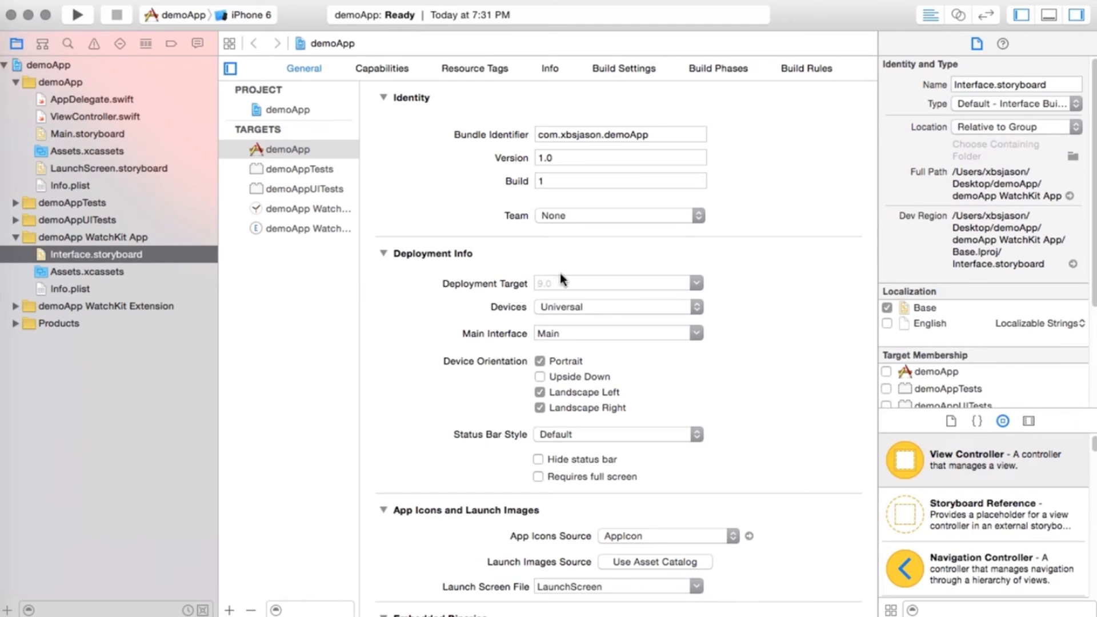
# Open the watch Interface.storyboard canvas with Interface Controller, Static and Dynamic Interface scenes.
pyautogui.click(97, 254)
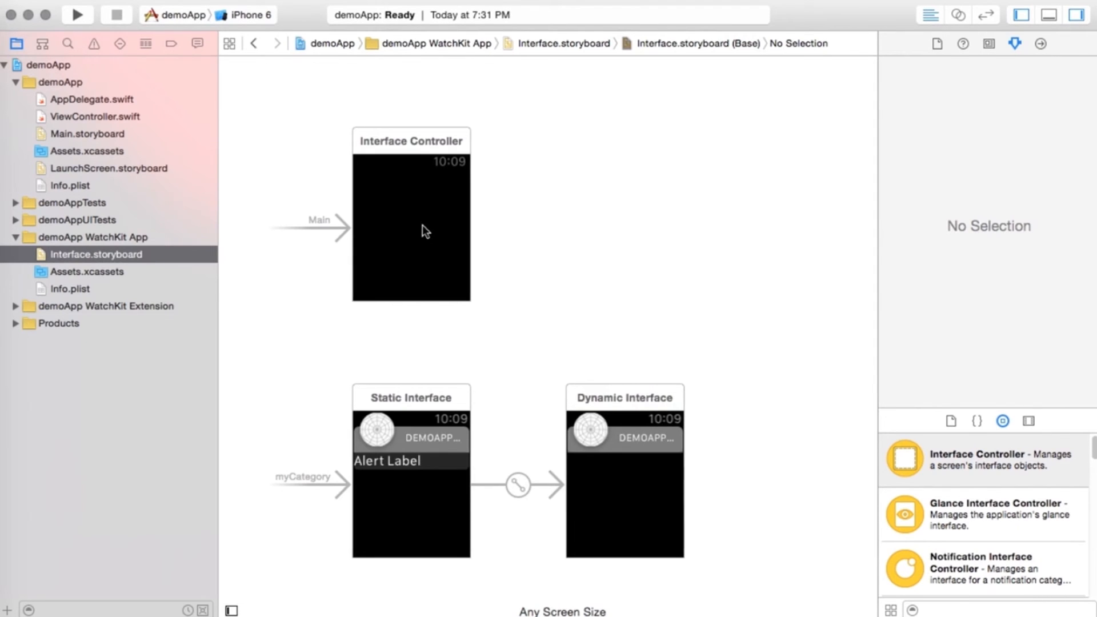
pyautogui.moveTo(427, 188)
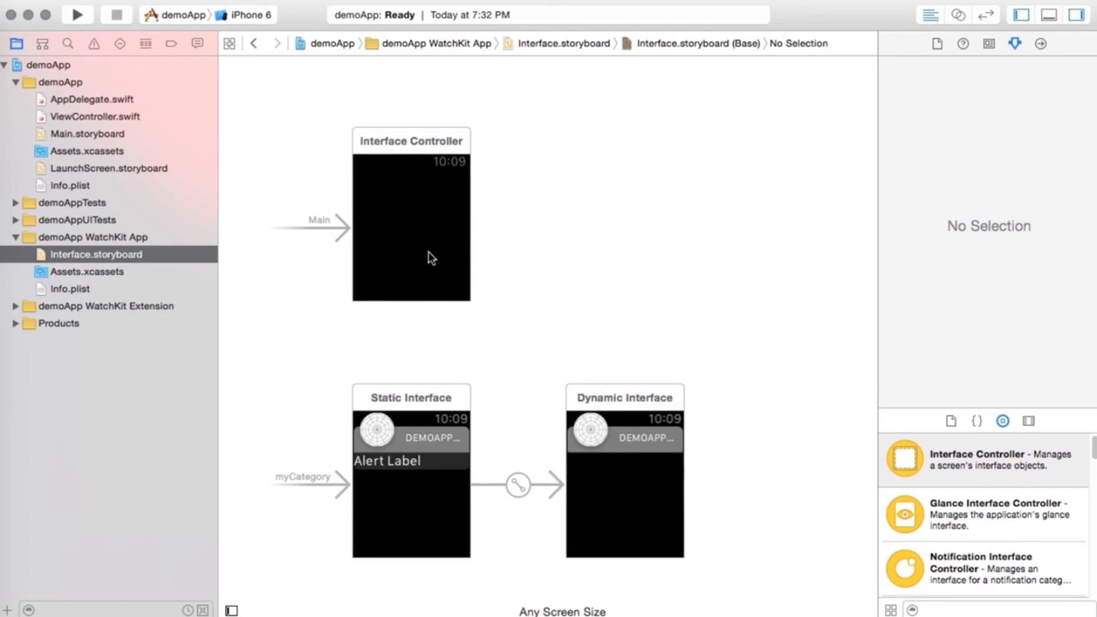
pyautogui.moveTo(448, 250)
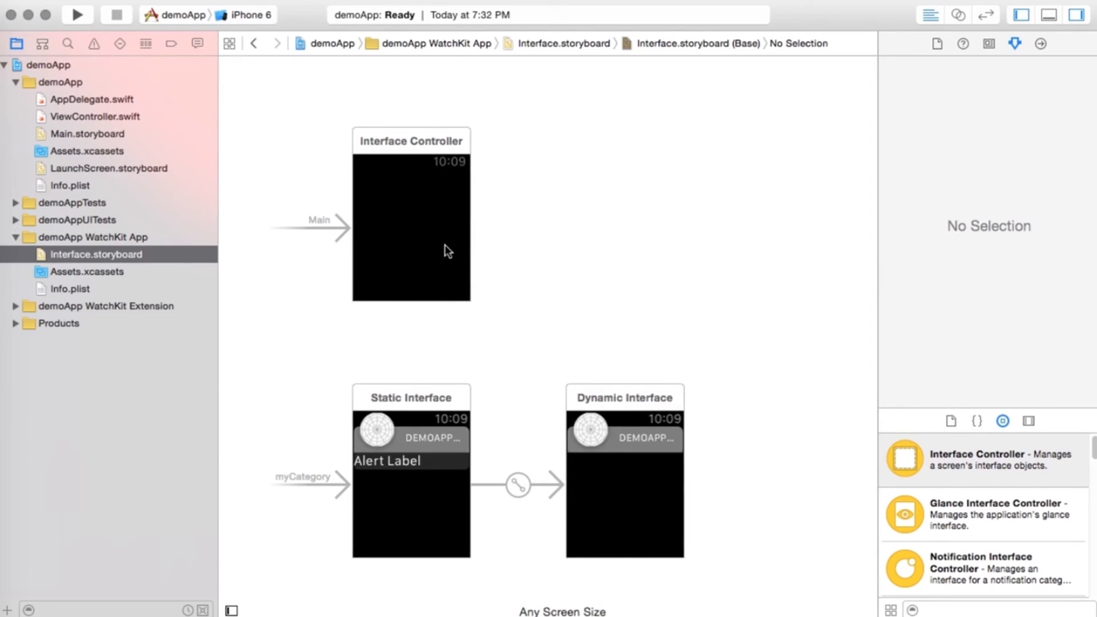
pyautogui.moveTo(402, 262)
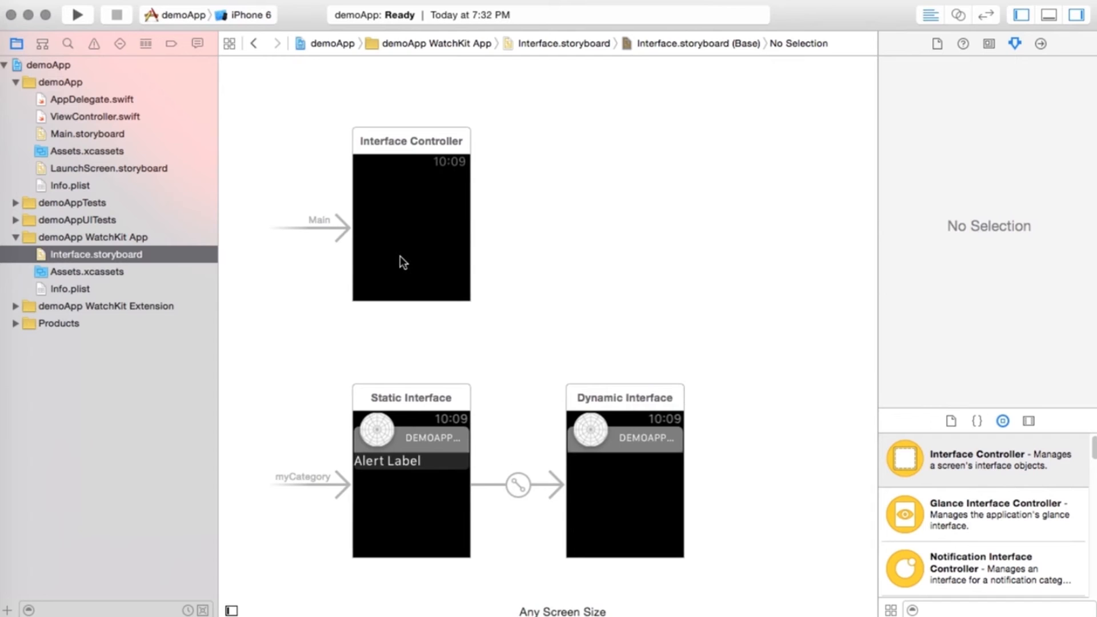
pyautogui.moveTo(421, 370)
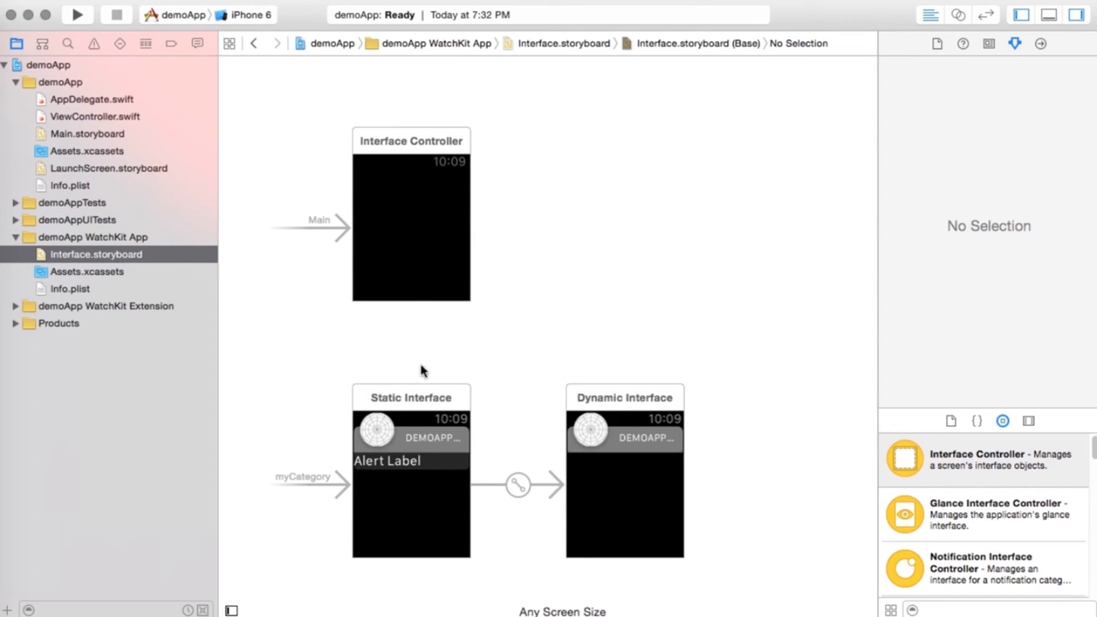
pyautogui.moveTo(675, 411)
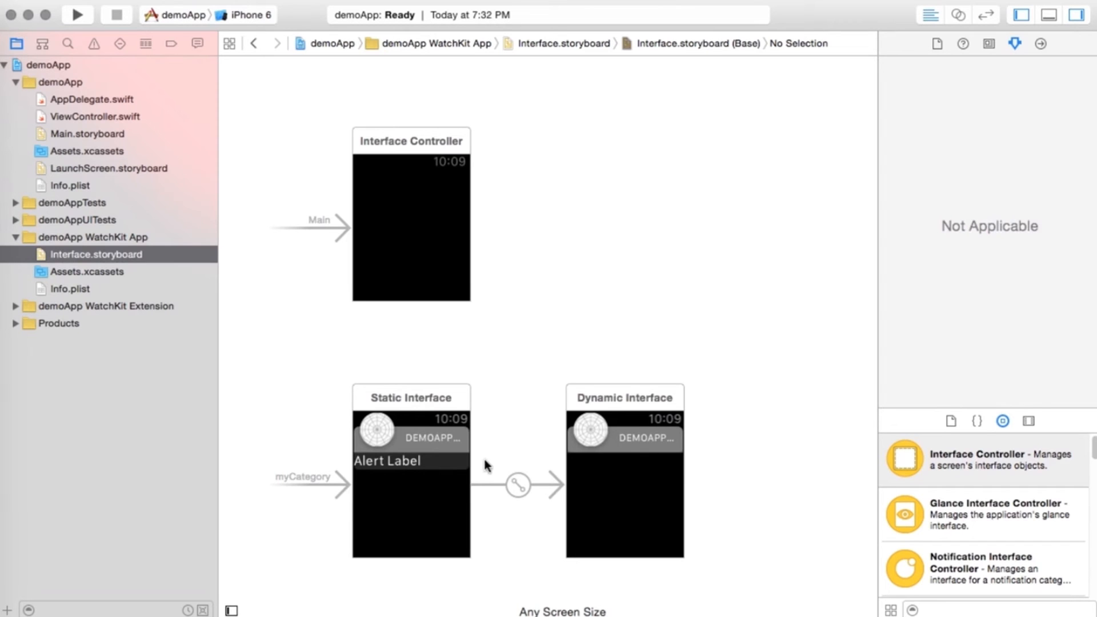
pyautogui.moveTo(871, 489)
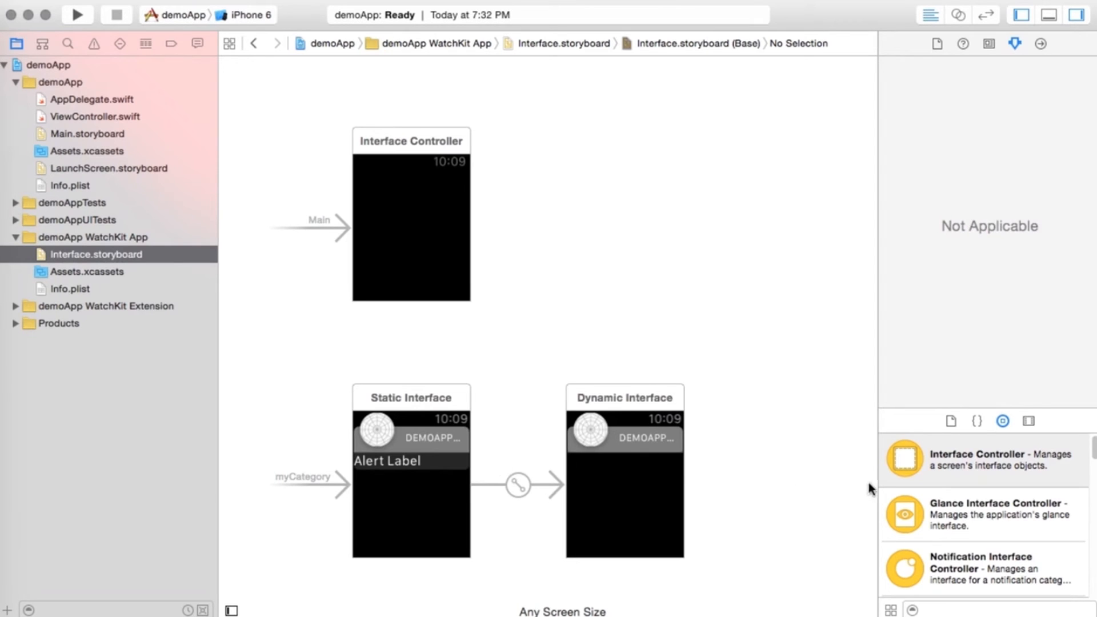
# Place a Label on the watch Interface Controller and widen it to 132.
pyautogui.scroll(-3)
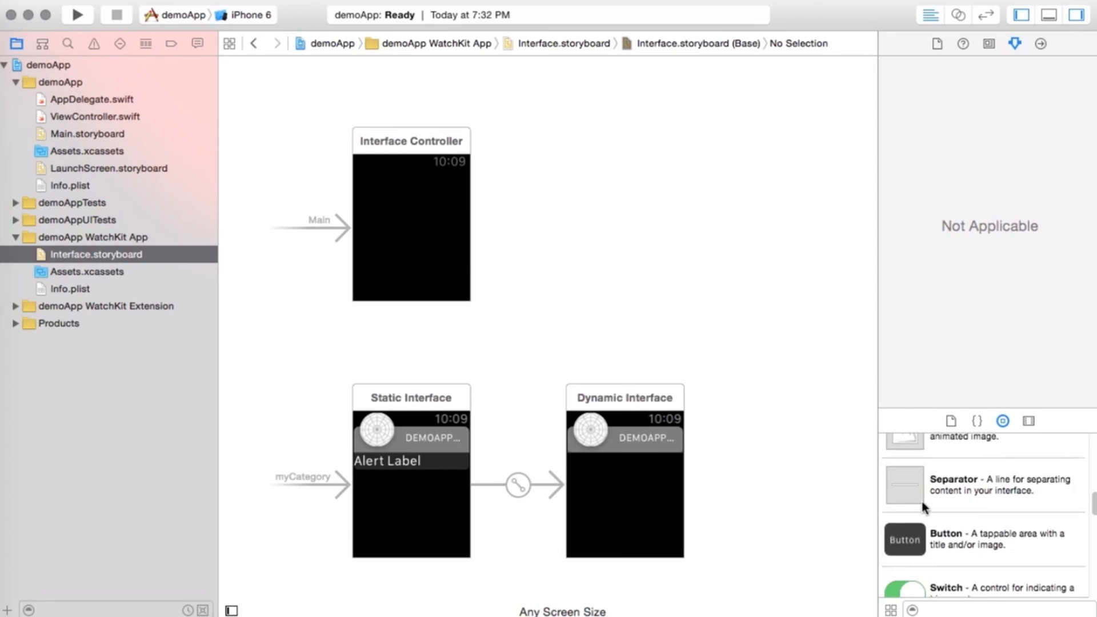
pyautogui.scroll(-3)
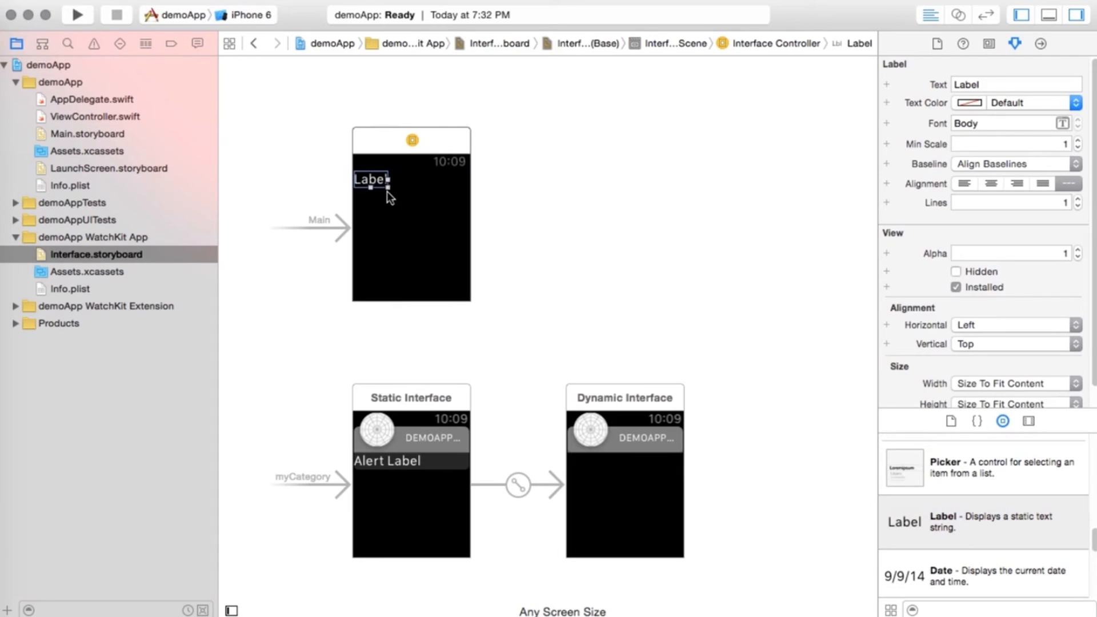
pyautogui.click(1013, 383)
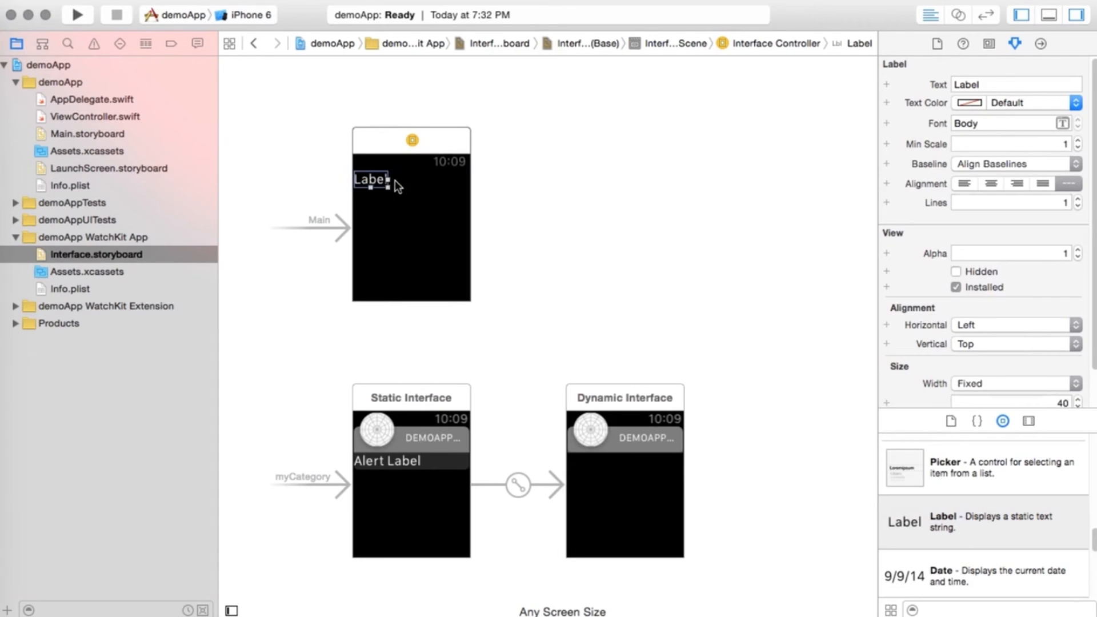
pyautogui.moveTo(384, 184); pyautogui.dragTo(462, 184)
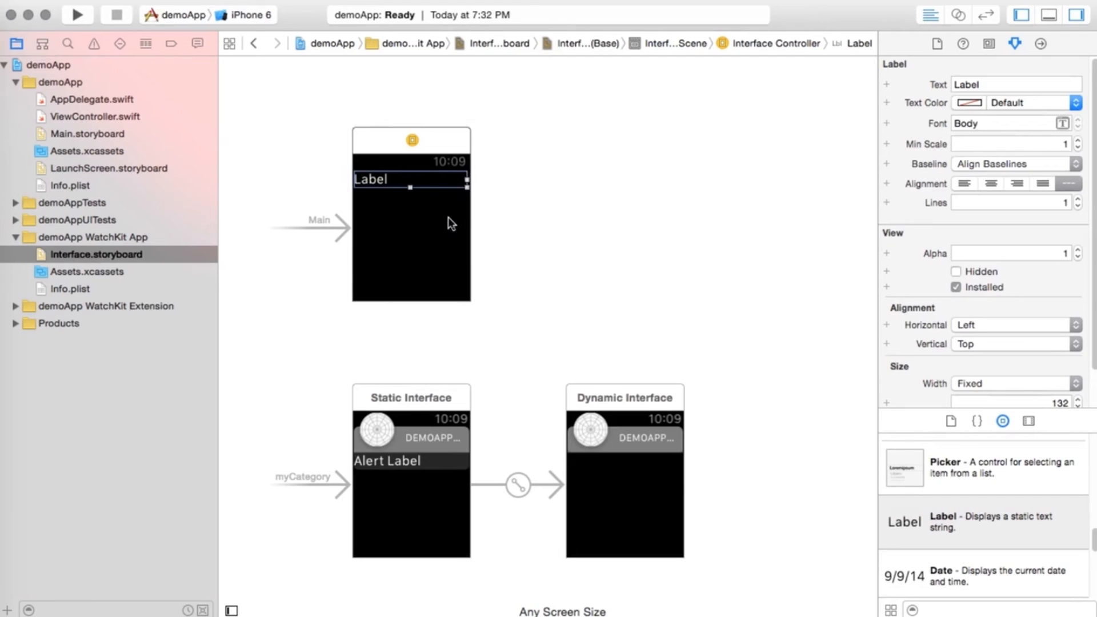
pyautogui.moveTo(384, 183)
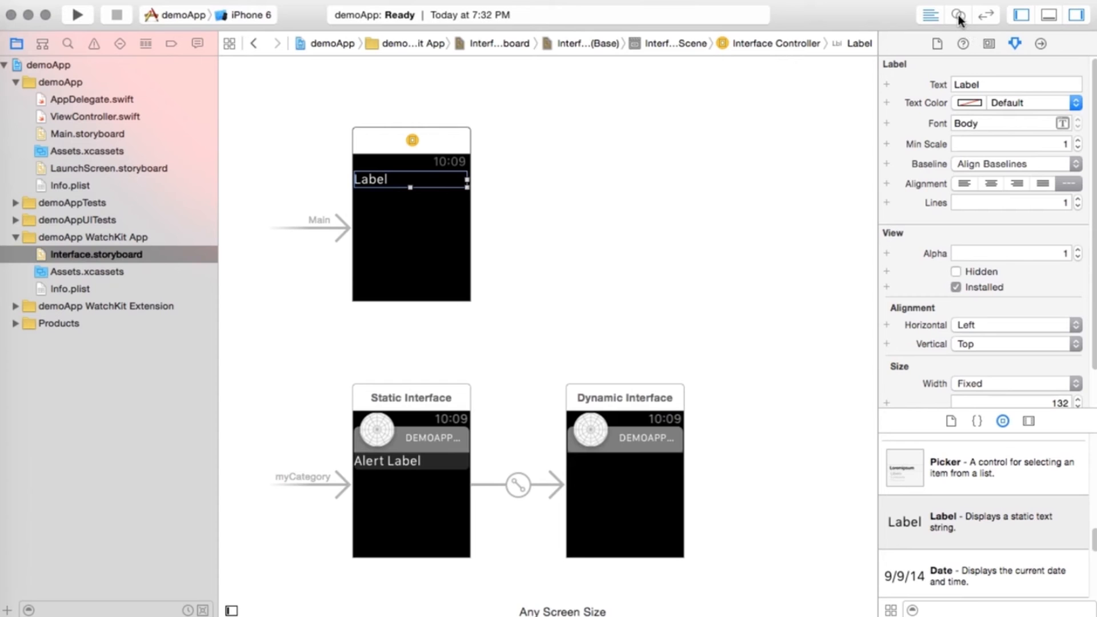
pyautogui.moveTo(959, 15)
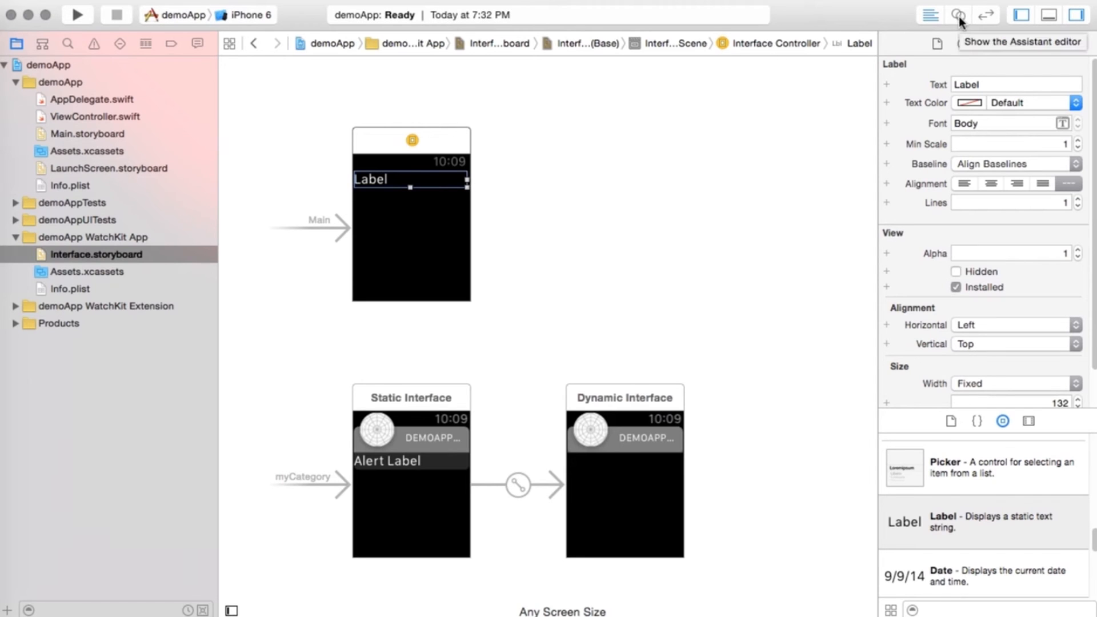
# Show InterfaceController.swift in the assistant editor and select the Interface Controller scene.
pyautogui.click(957, 15)
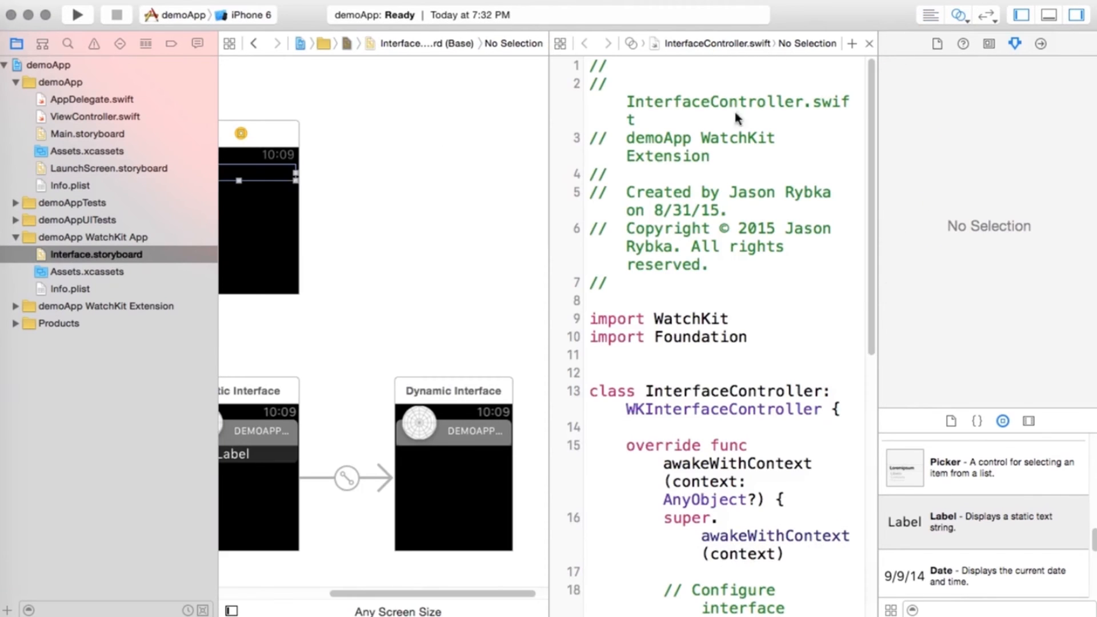
pyautogui.click(230, 453)
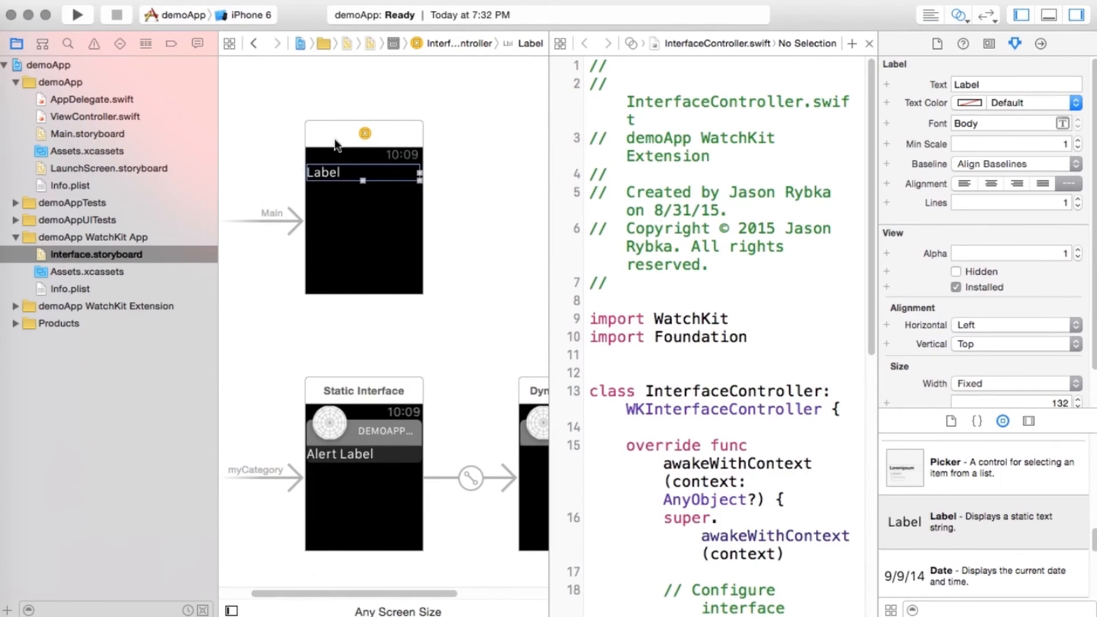
pyautogui.moveTo(352, 230)
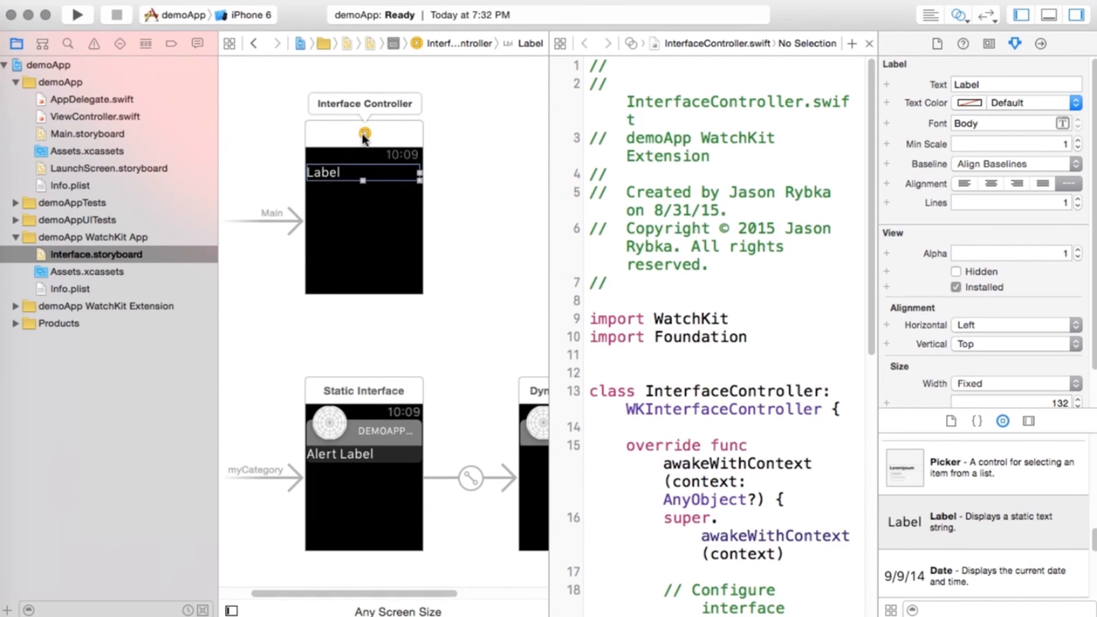
pyautogui.click(363, 133)
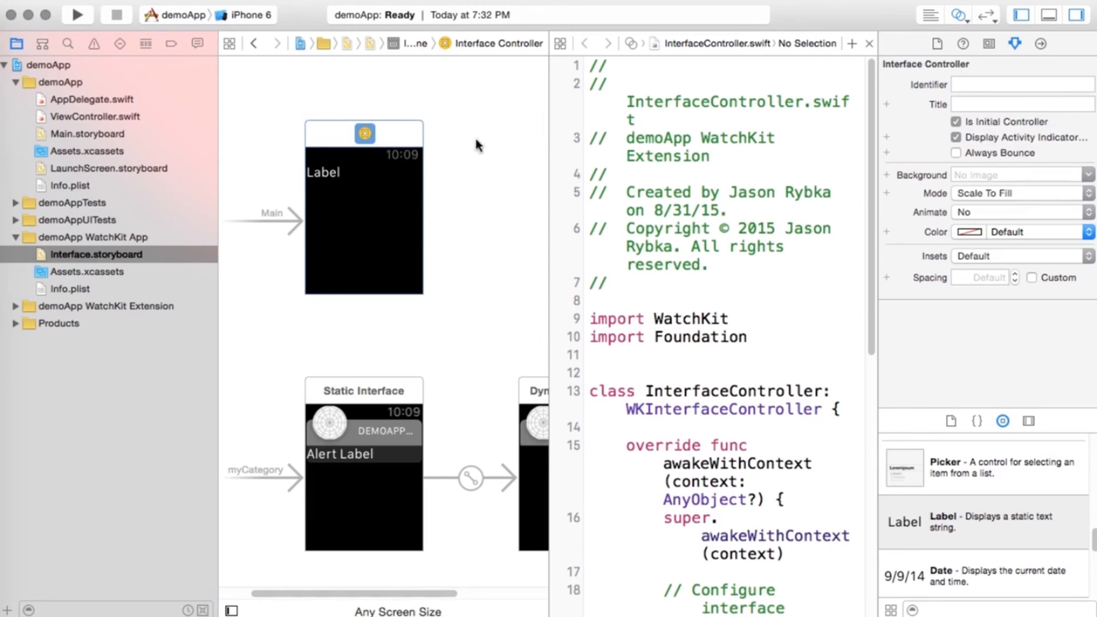
pyautogui.moveTo(672, 389)
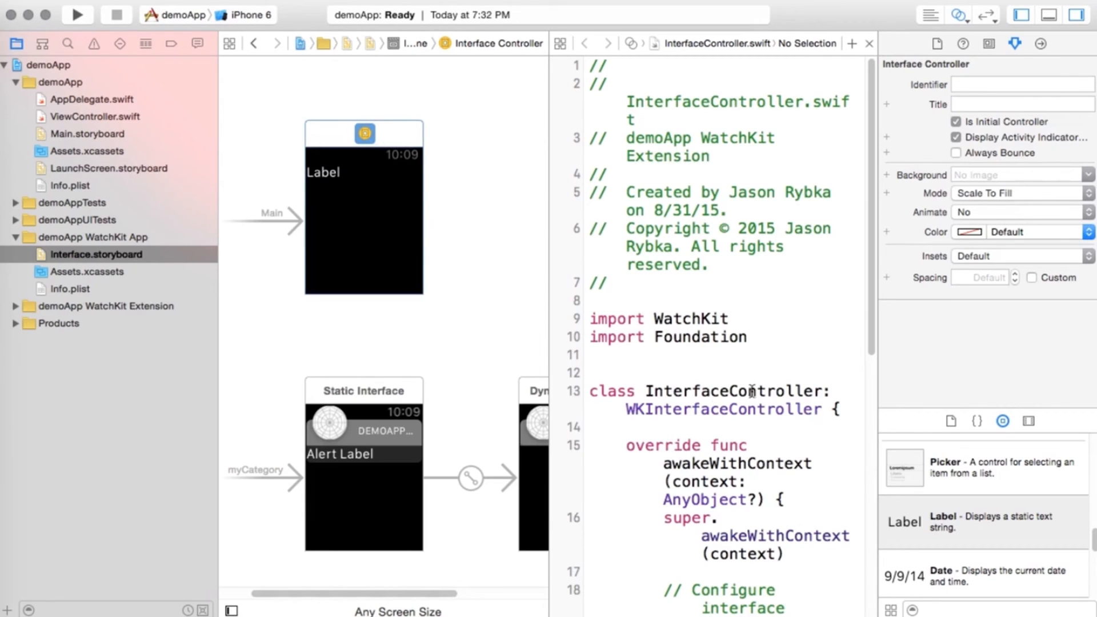
pyautogui.moveTo(931, 203)
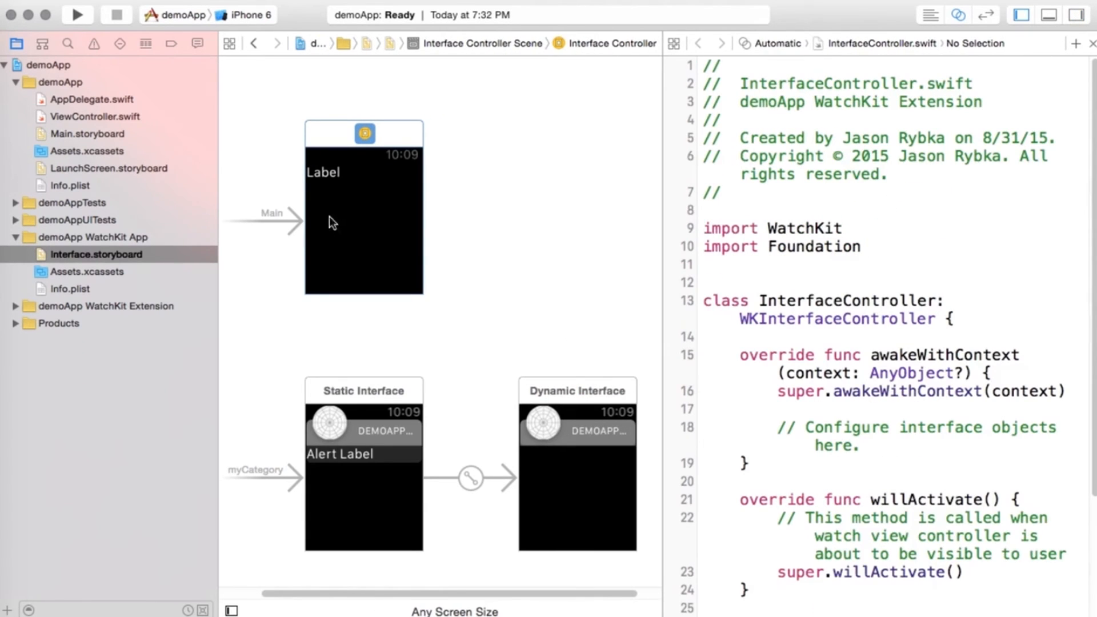
# Connect the watch label to InterfaceController.swift as a WKInterfaceLabel outlet named 'label'.
pyautogui.click(323, 173)
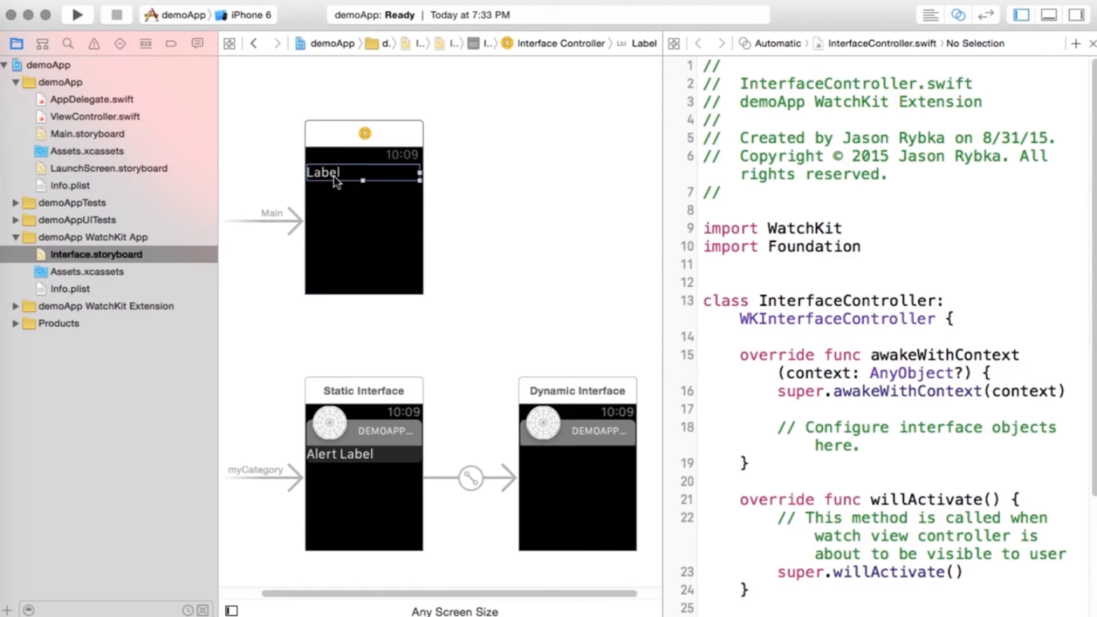
pyautogui.moveTo(332, 173); pyautogui.dragTo(755, 339)
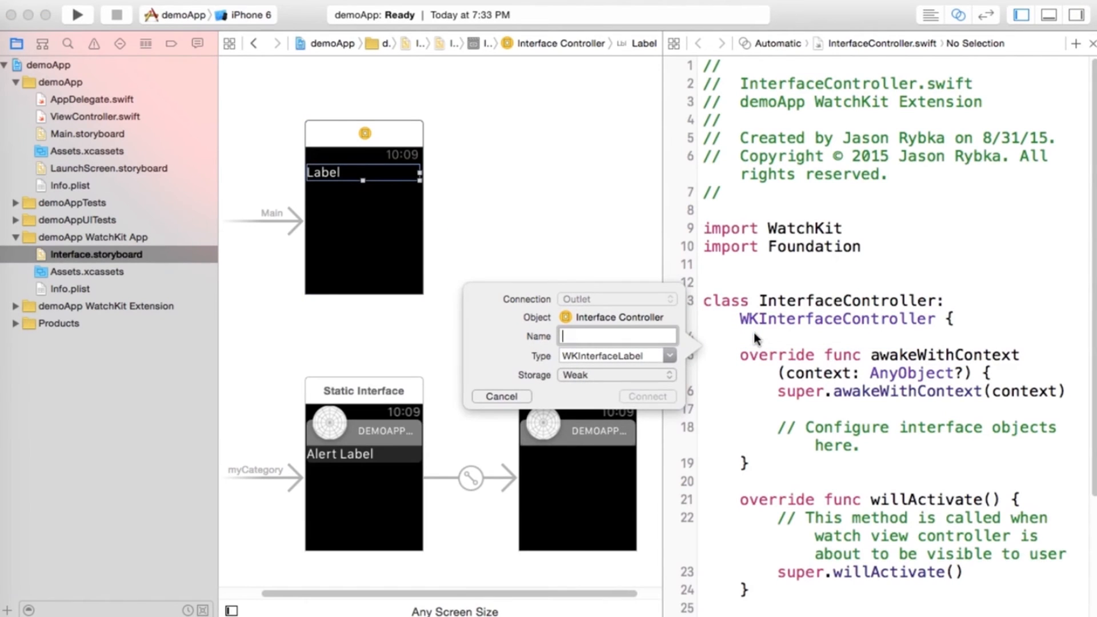
pyautogui.write('label')
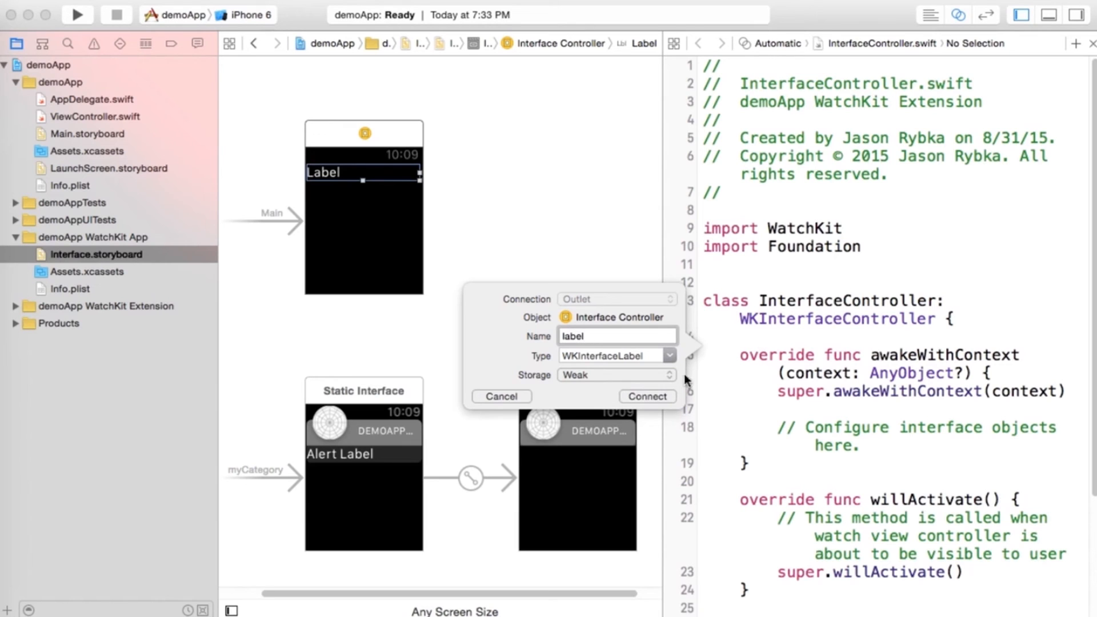
pyautogui.click(645, 396)
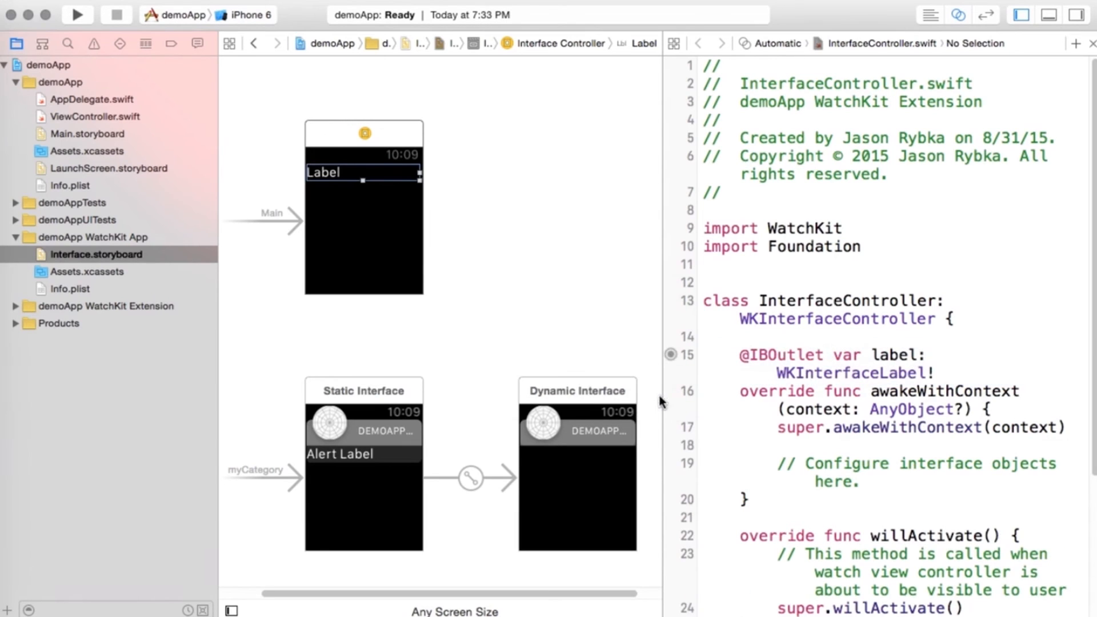
# Replace the awakeWithContext placeholder comment with label.setText("Label has changed.").
pyautogui.scroll(-3)
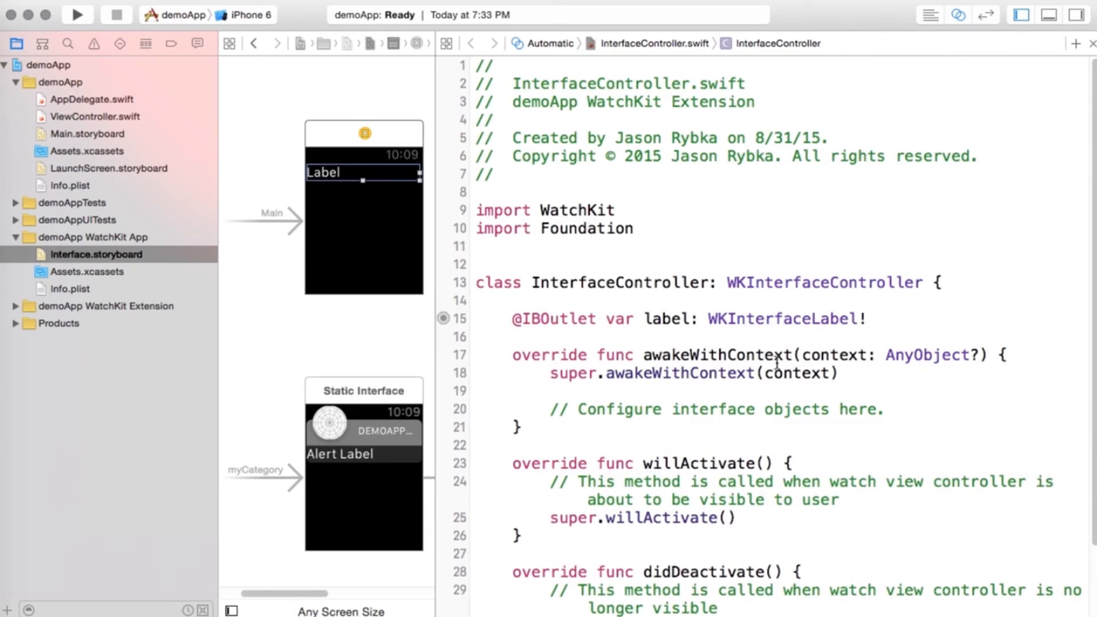
pyautogui.click(514, 336)
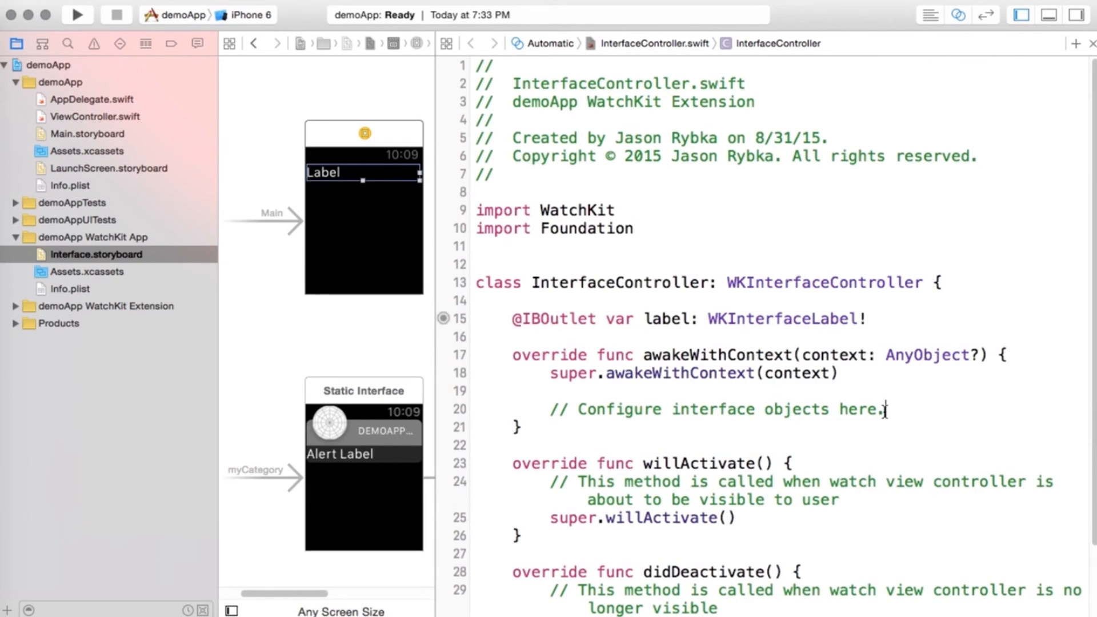
pyautogui.tripleClick(713, 409)
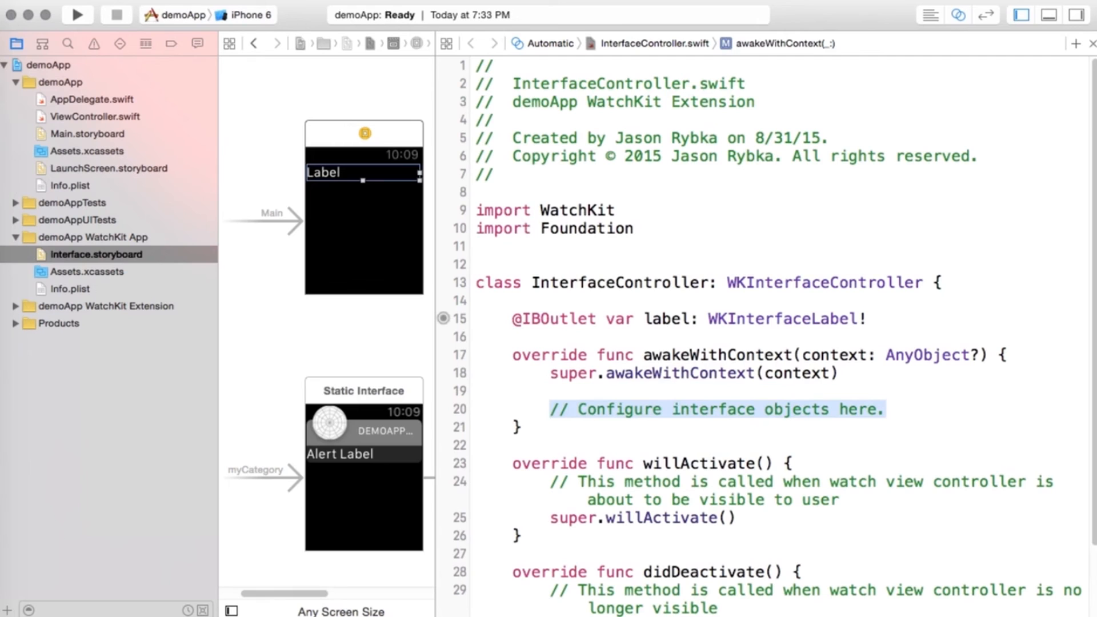
pyautogui.write('label')
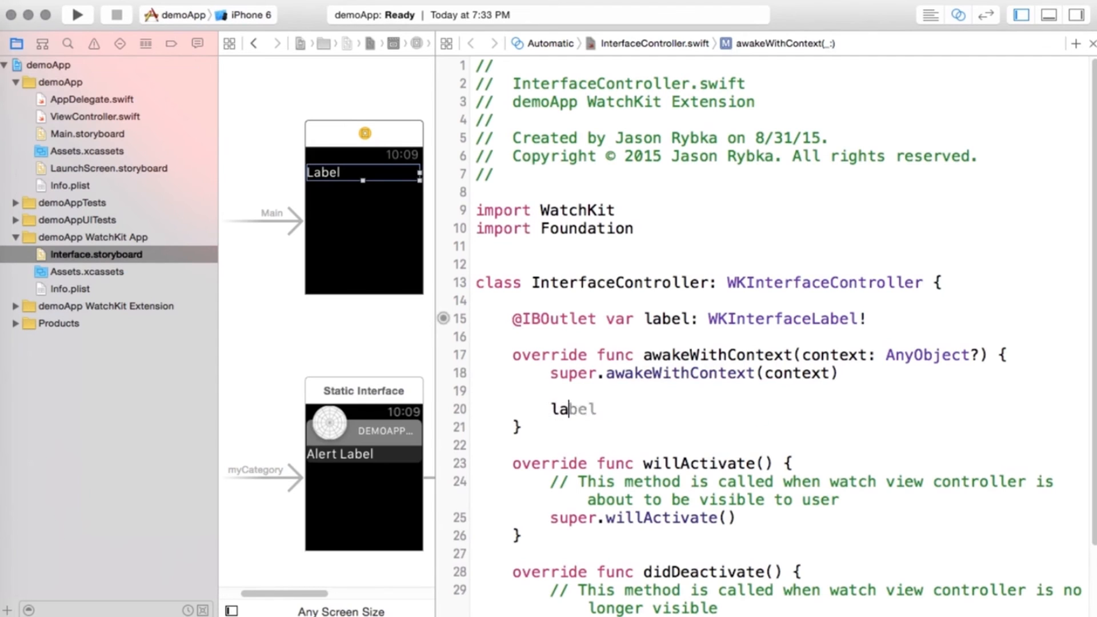
pyautogui.write('.')
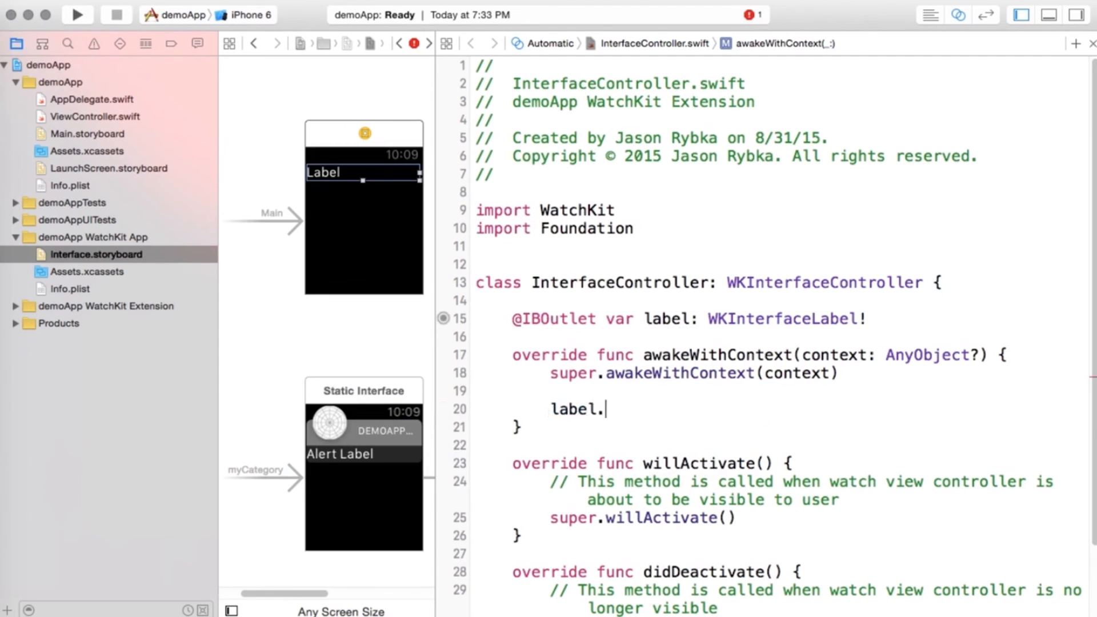
pyautogui.write('setText(text: String?')
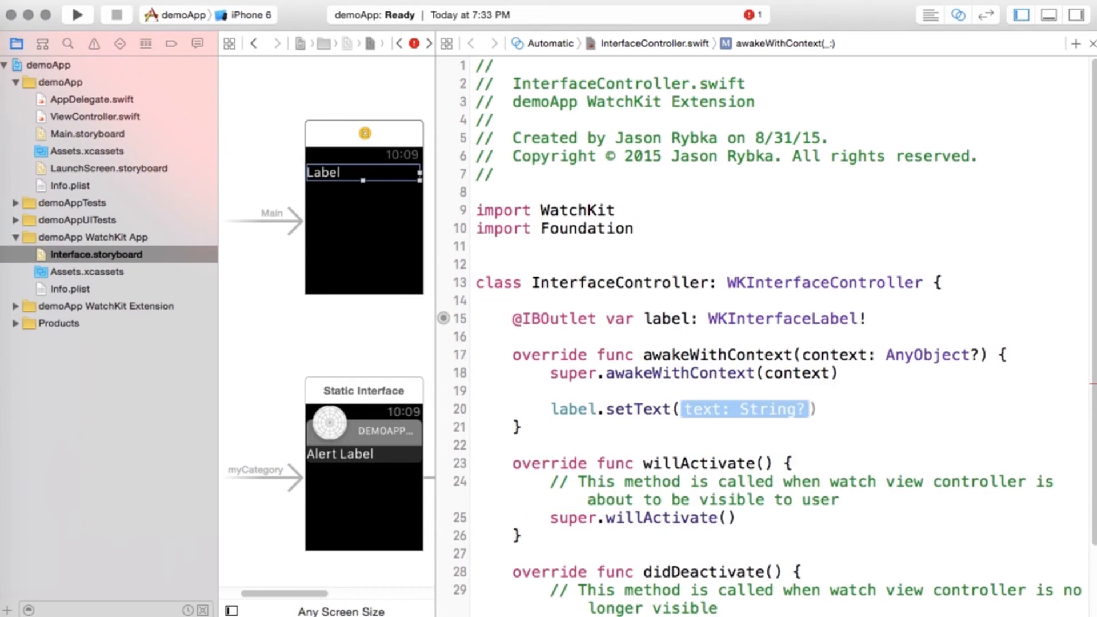
pyautogui.write('""')
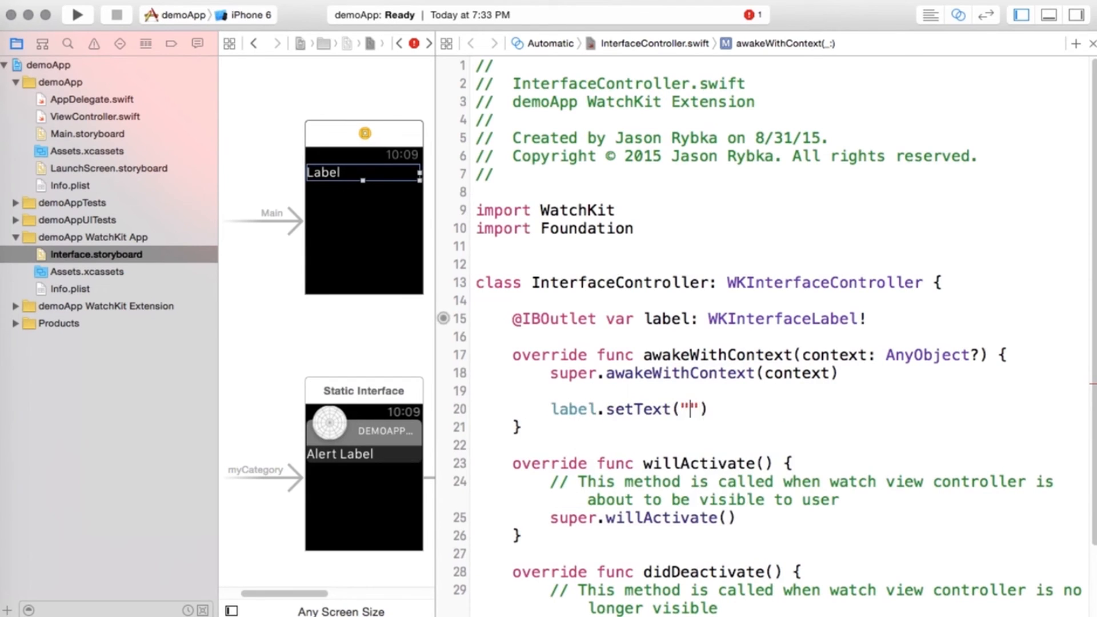
pyautogui.press('Backspace')
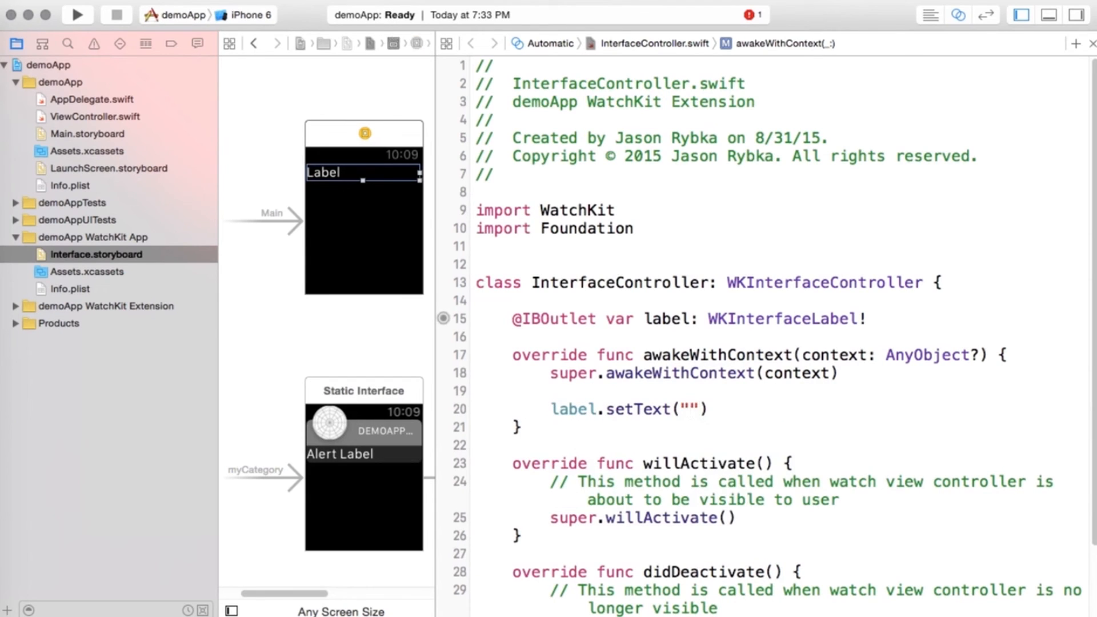
pyautogui.write('Label has changed')
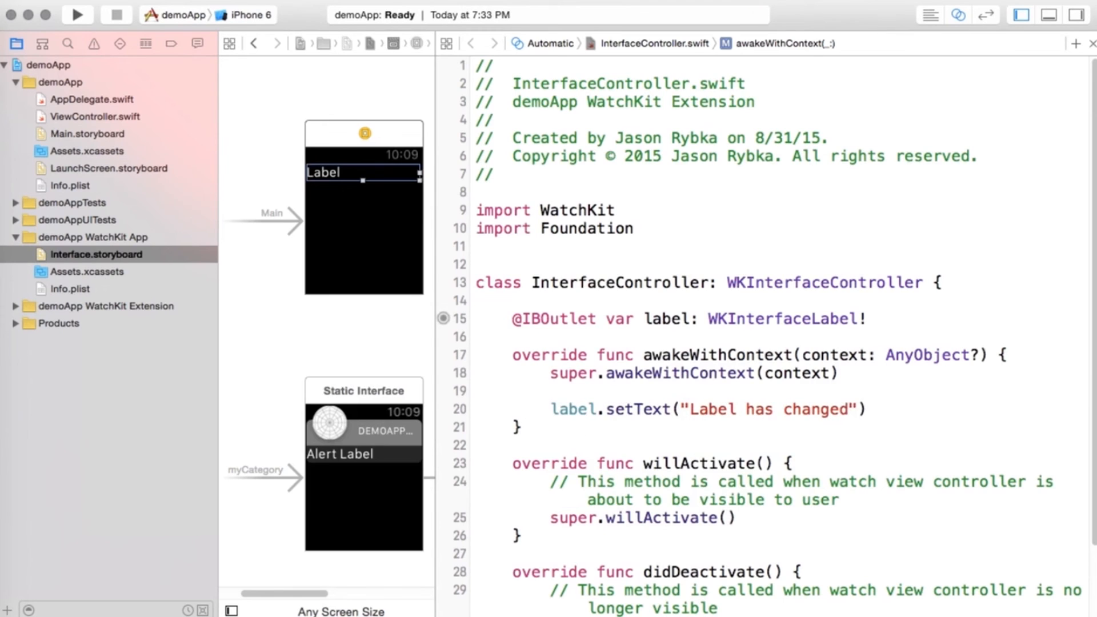
pyautogui.write('.')
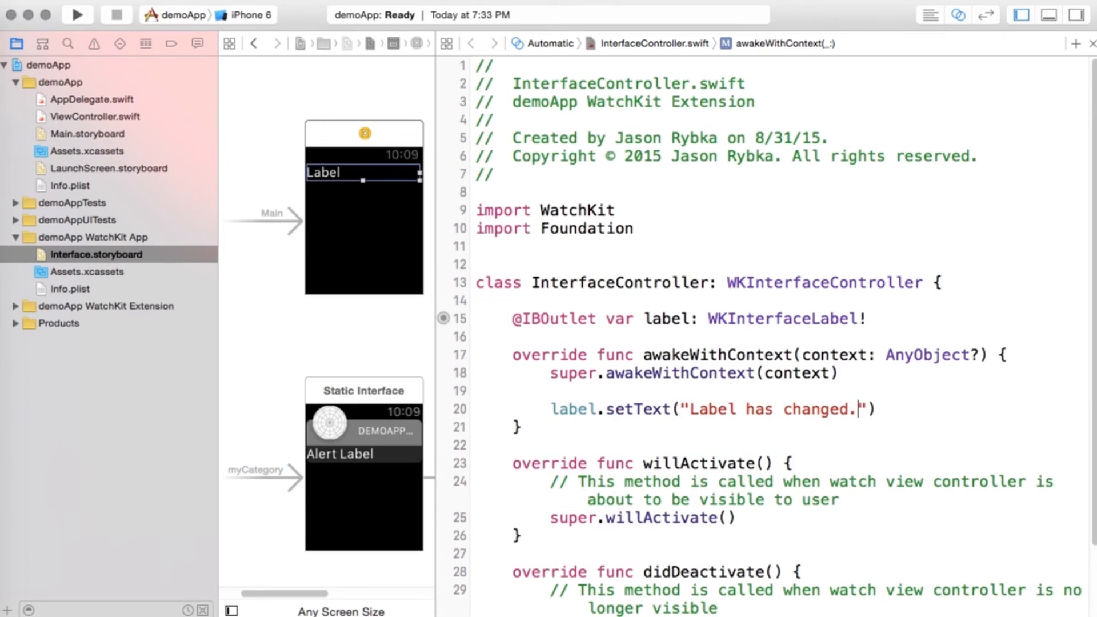
pyautogui.moveTo(409, 213)
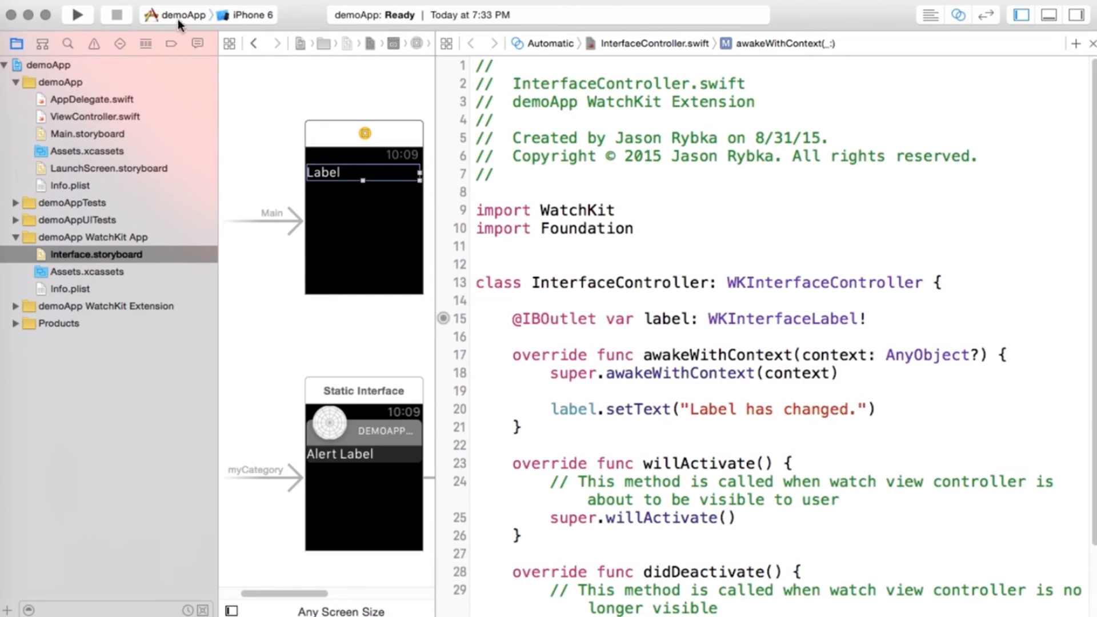
pyautogui.moveTo(179, 14)
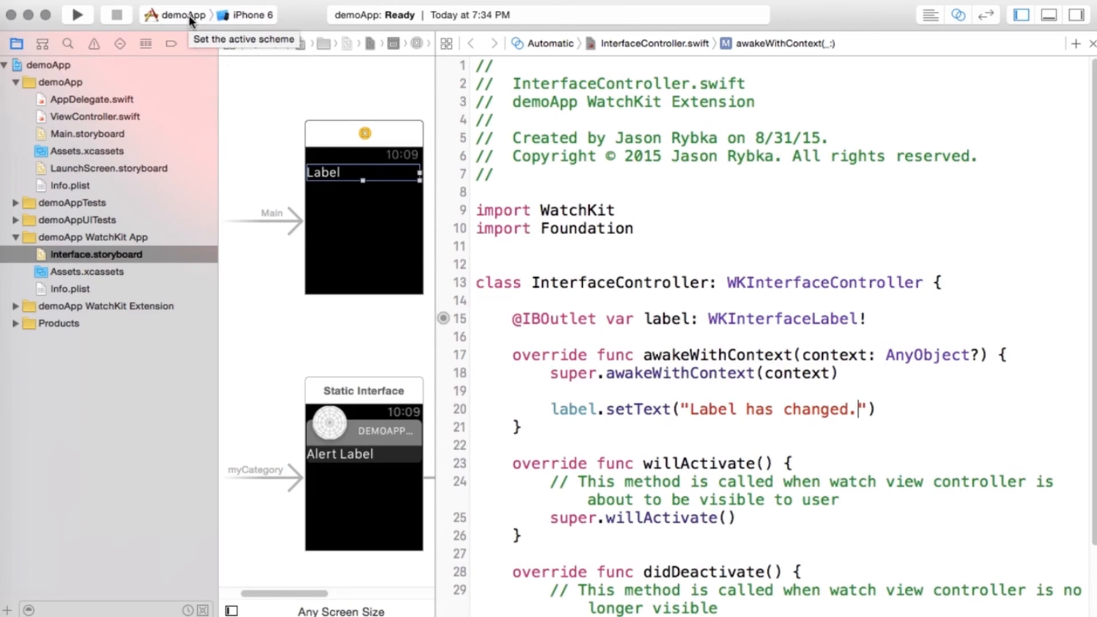
# Run the demoApp WatchKit App scheme on iPhone 6 + Apple Watch 38mm simulator.
pyautogui.click(179, 14)
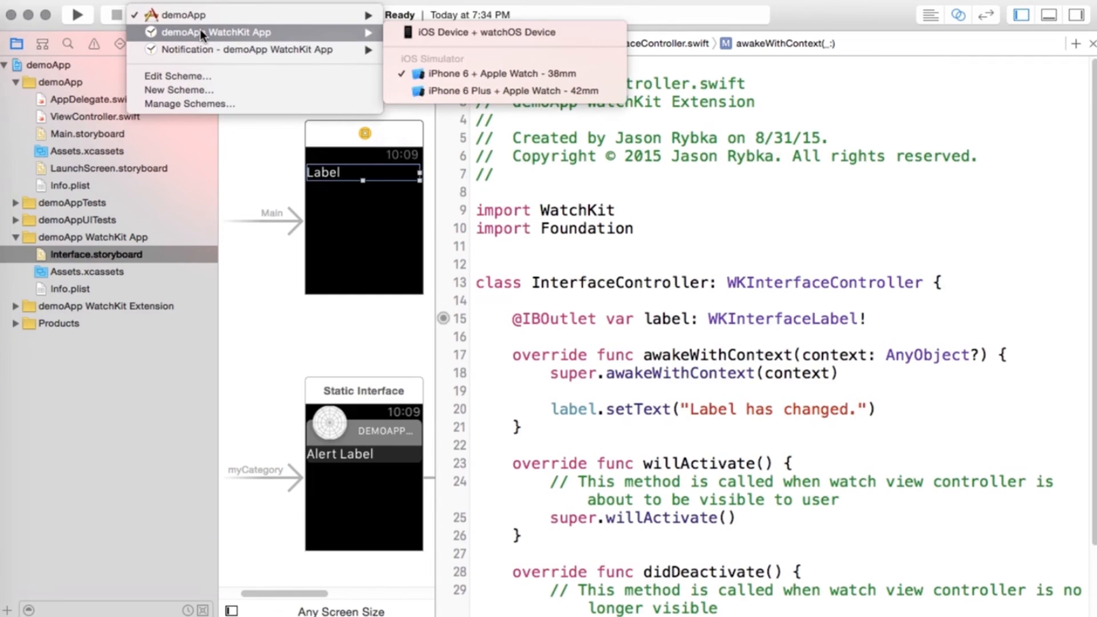
pyautogui.moveTo(221, 38)
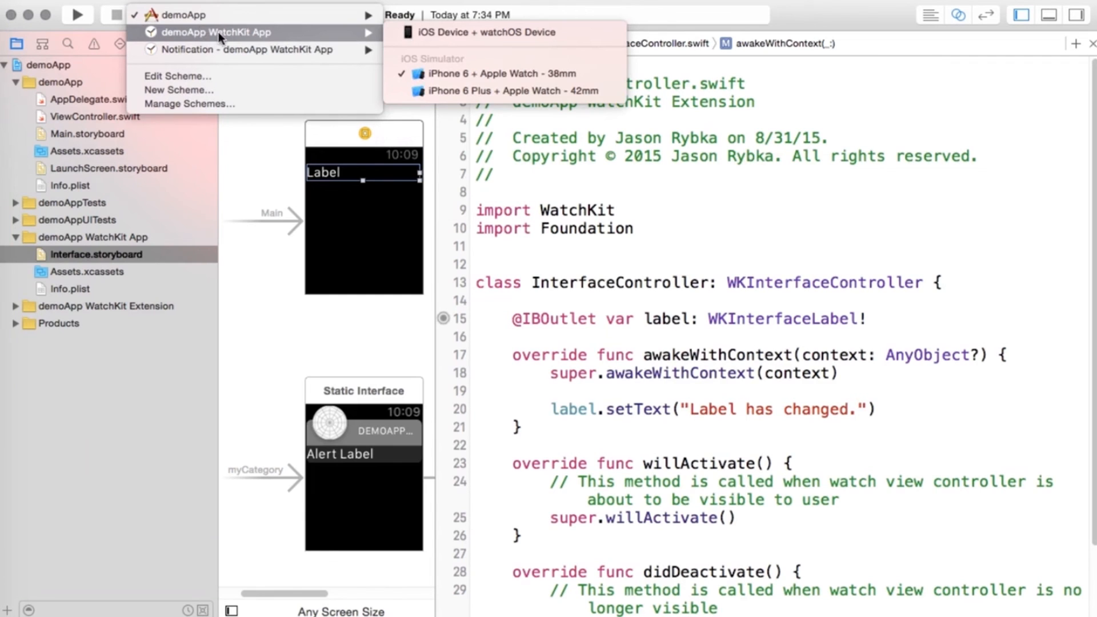
pyautogui.moveTo(501, 73)
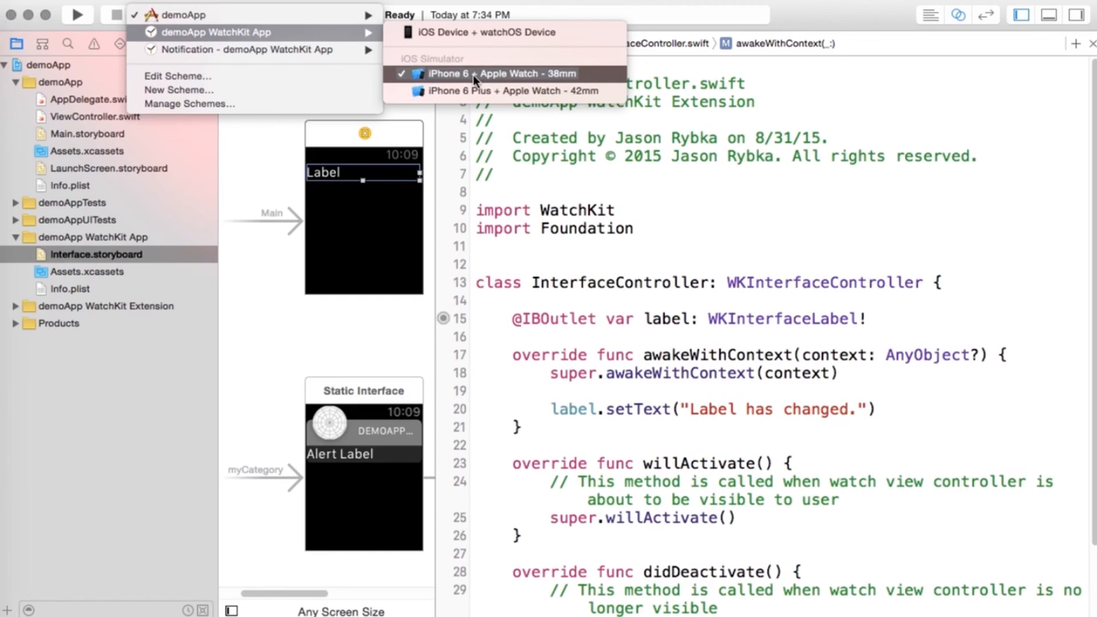
pyautogui.moveTo(504, 91)
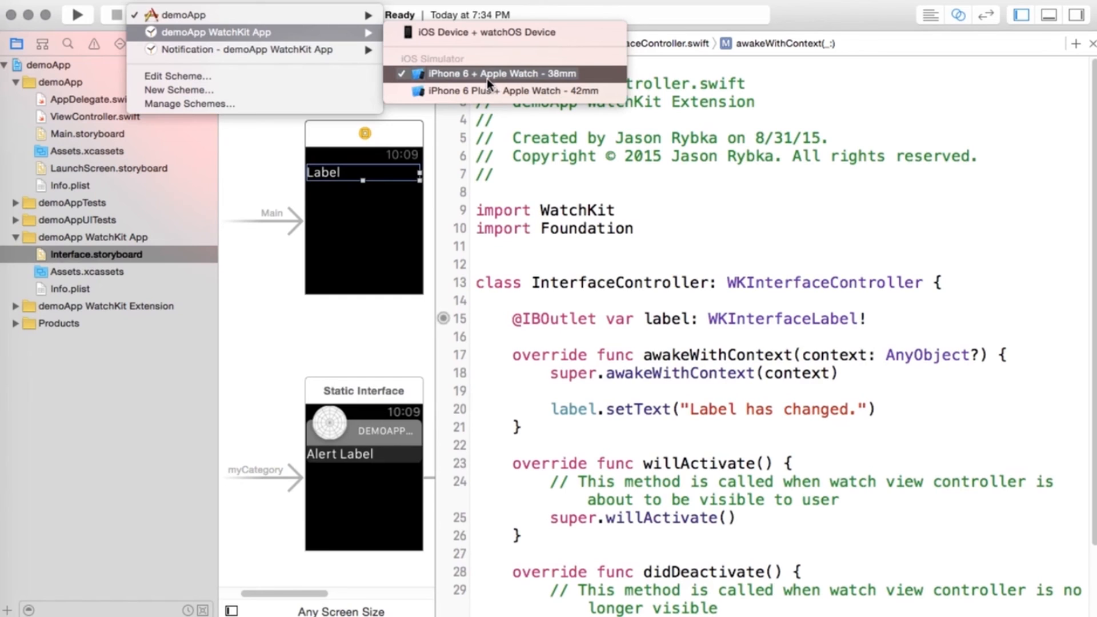
pyautogui.click(492, 74)
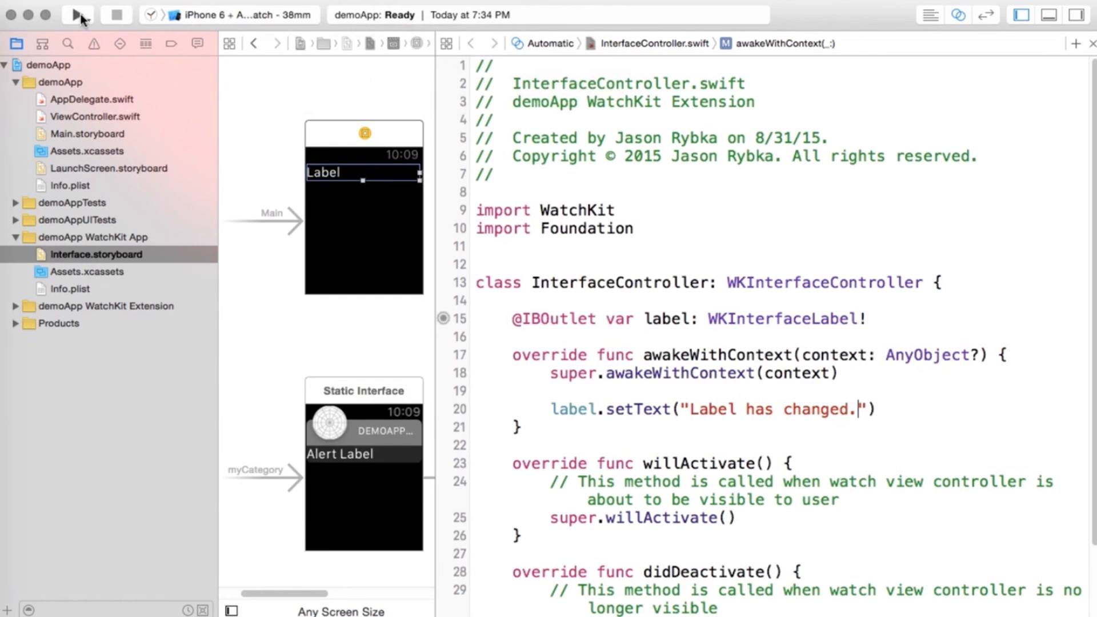
pyautogui.click(77, 13)
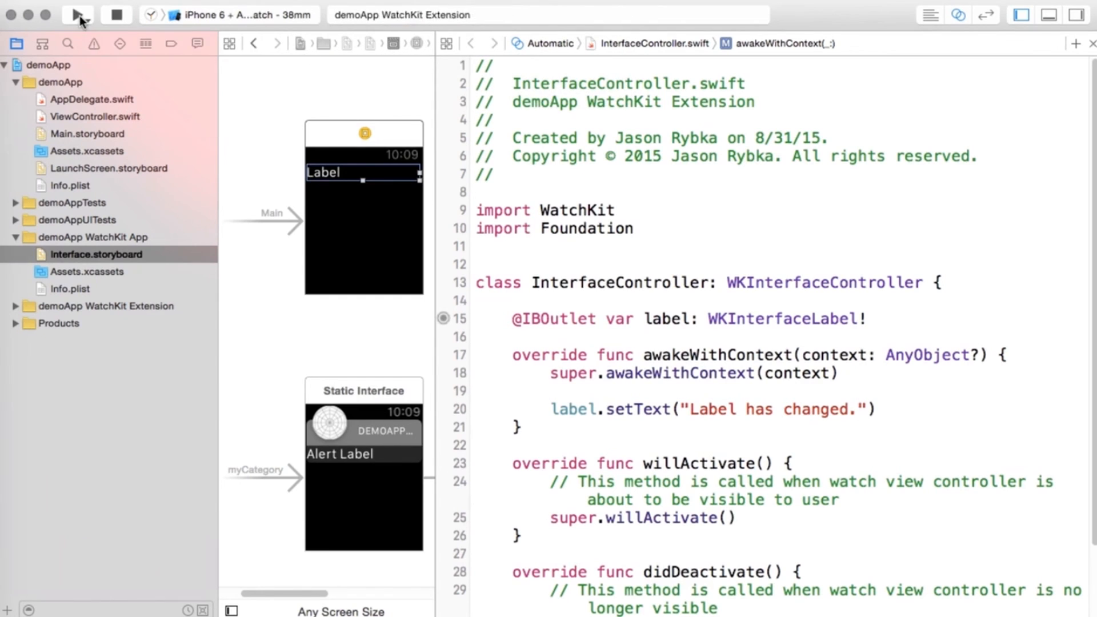
pyautogui.click(78, 14)
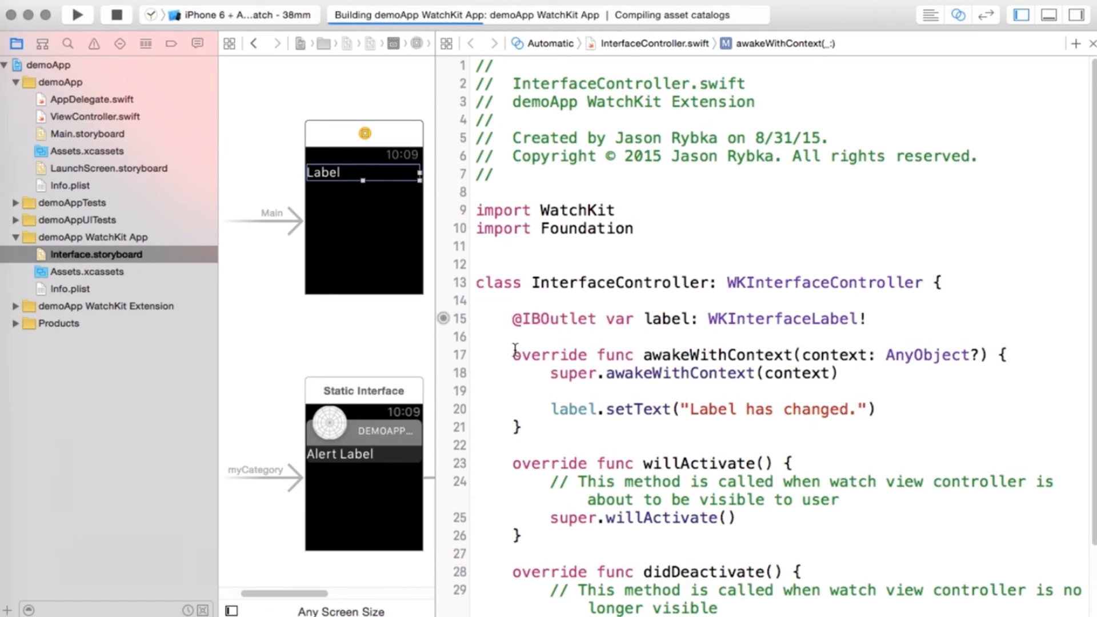
# Move the iPhone 6 simulator window aside to see the watch label's new text.
pyautogui.click(77, 14)
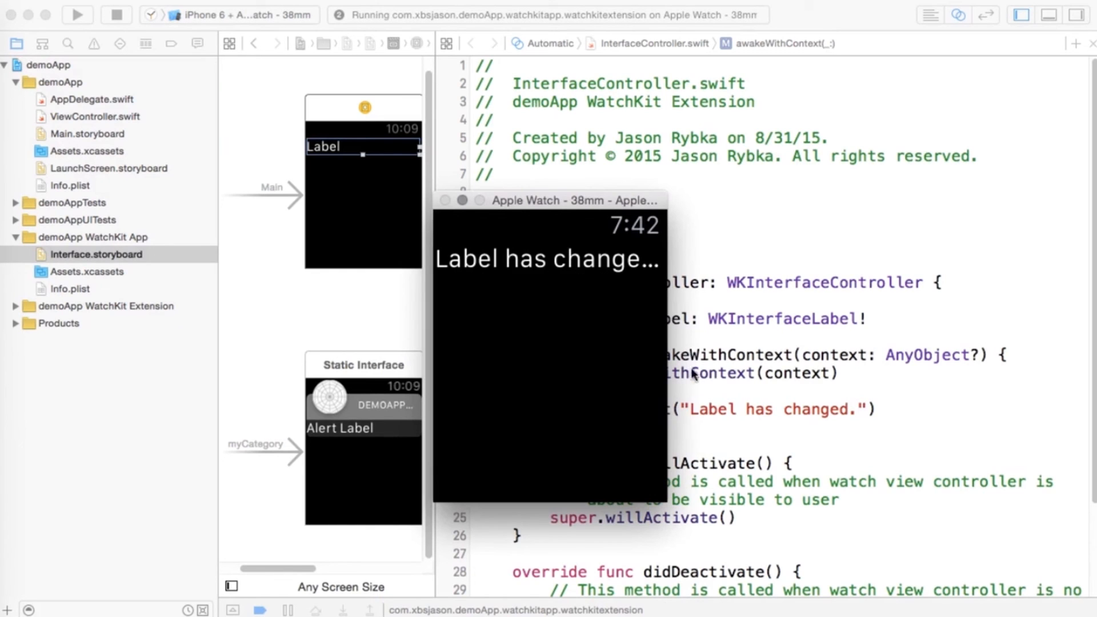
pyautogui.moveTo(801, 421)
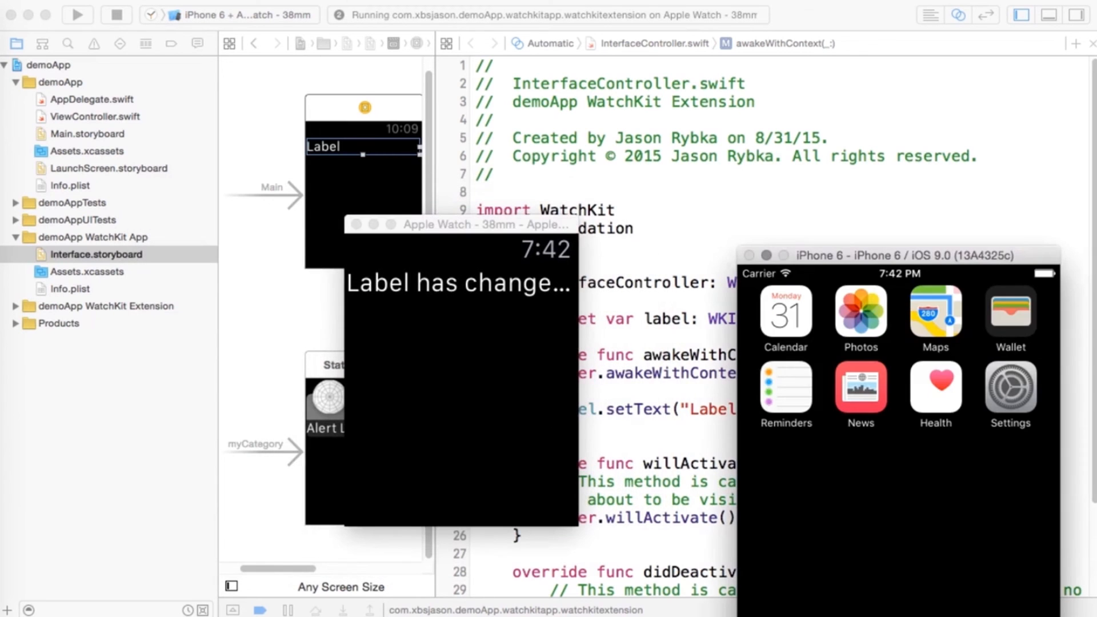
pyautogui.moveTo(903, 253); pyautogui.dragTo(846, 70)
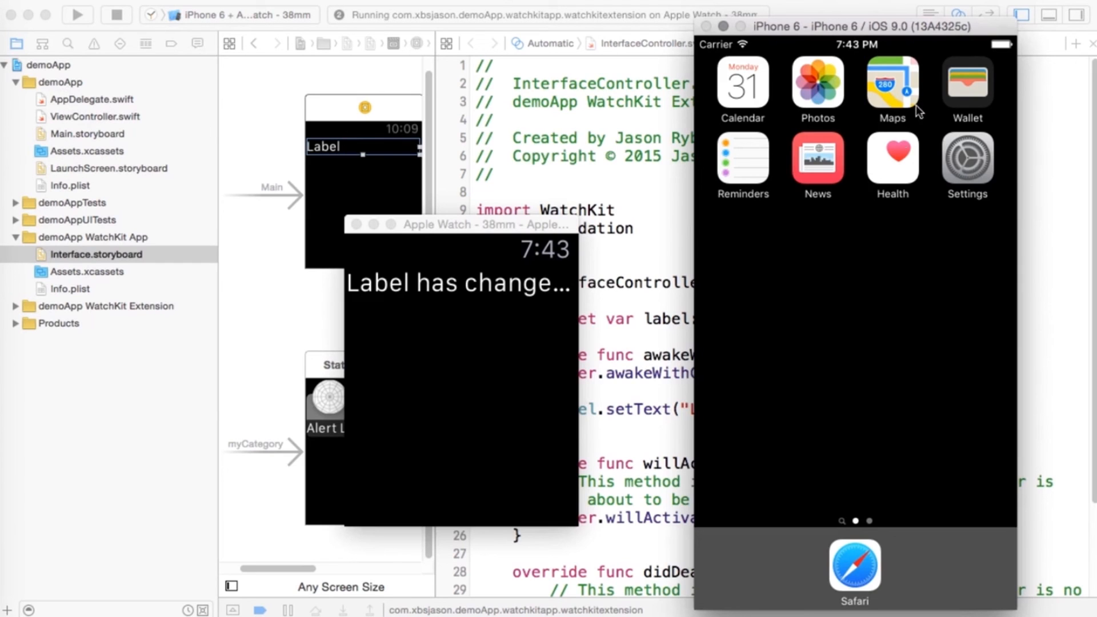
pyautogui.moveTo(538, 356)
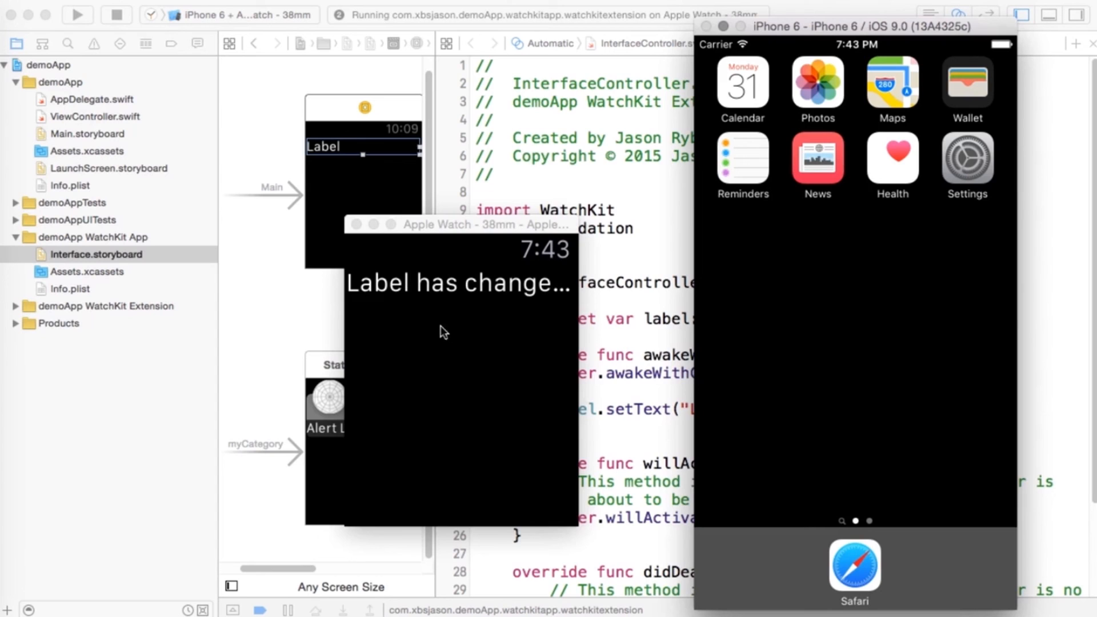
pyautogui.moveTo(390, 298)
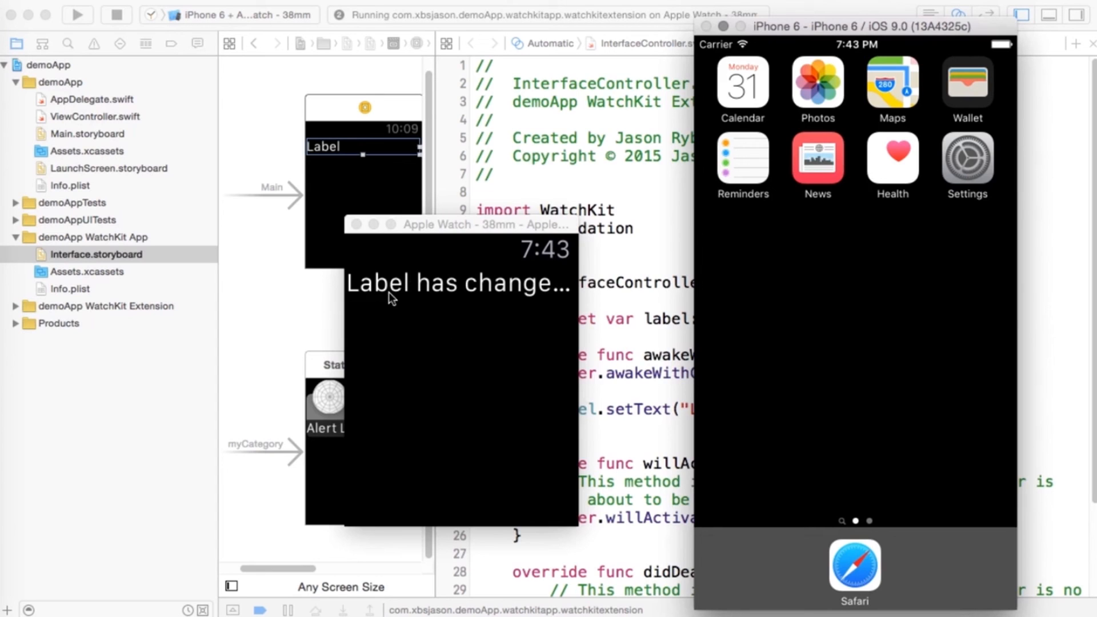
pyautogui.moveTo(418, 296)
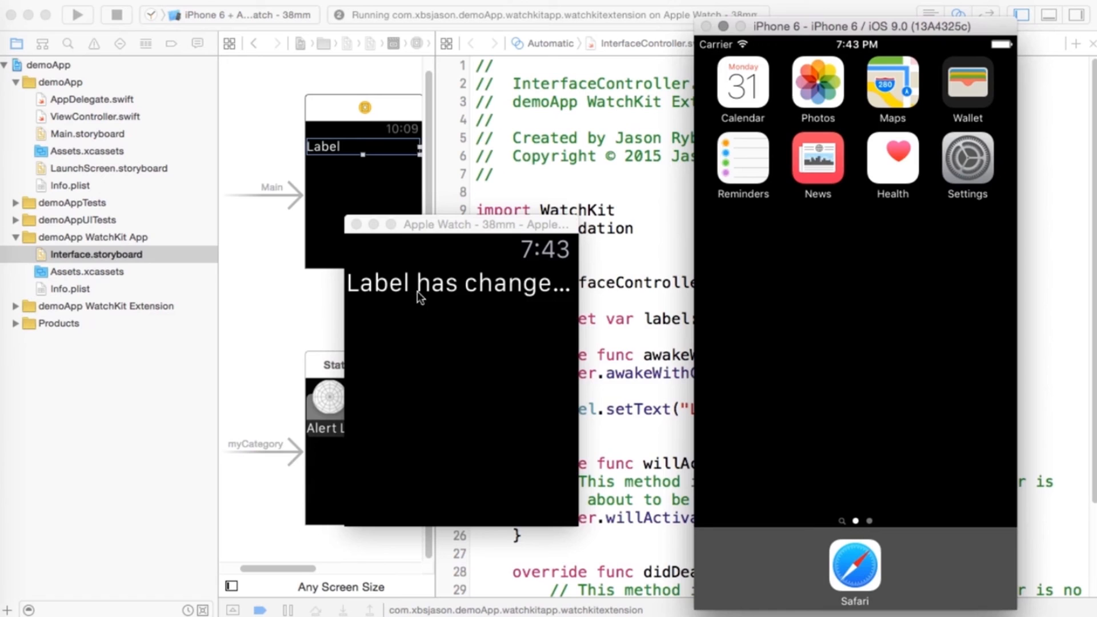
pyautogui.moveTo(533, 302)
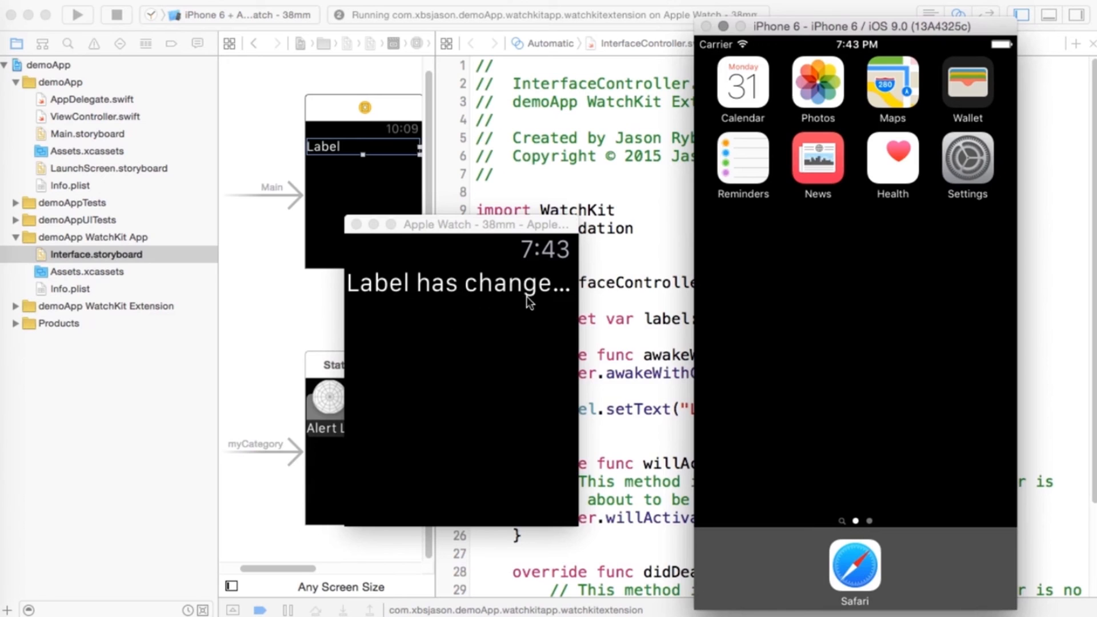
pyautogui.moveTo(541, 293)
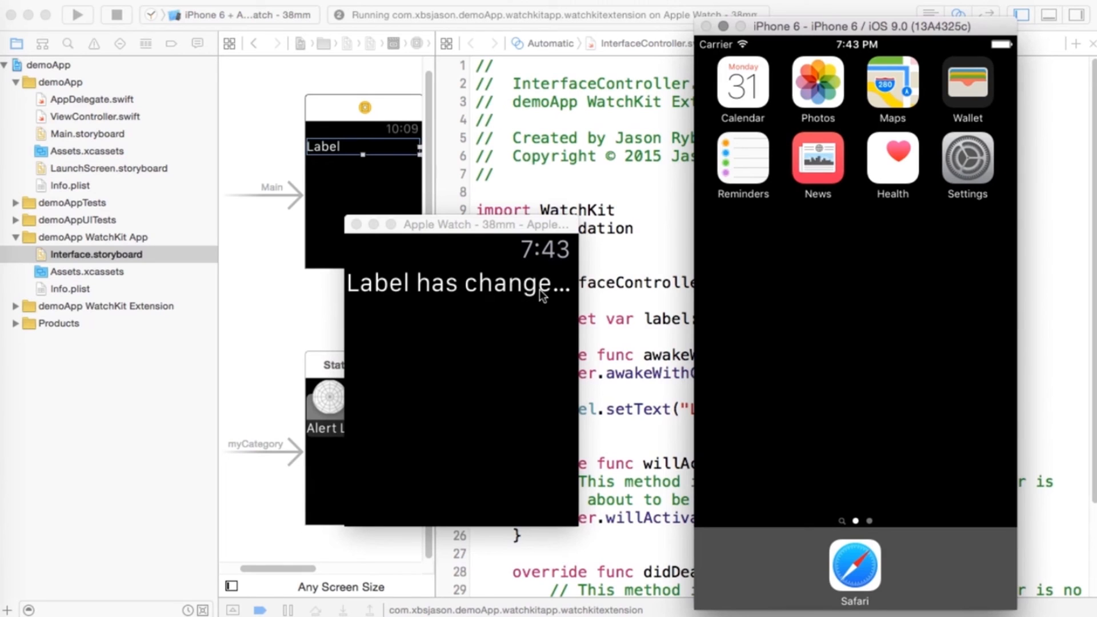
pyautogui.moveTo(557, 319)
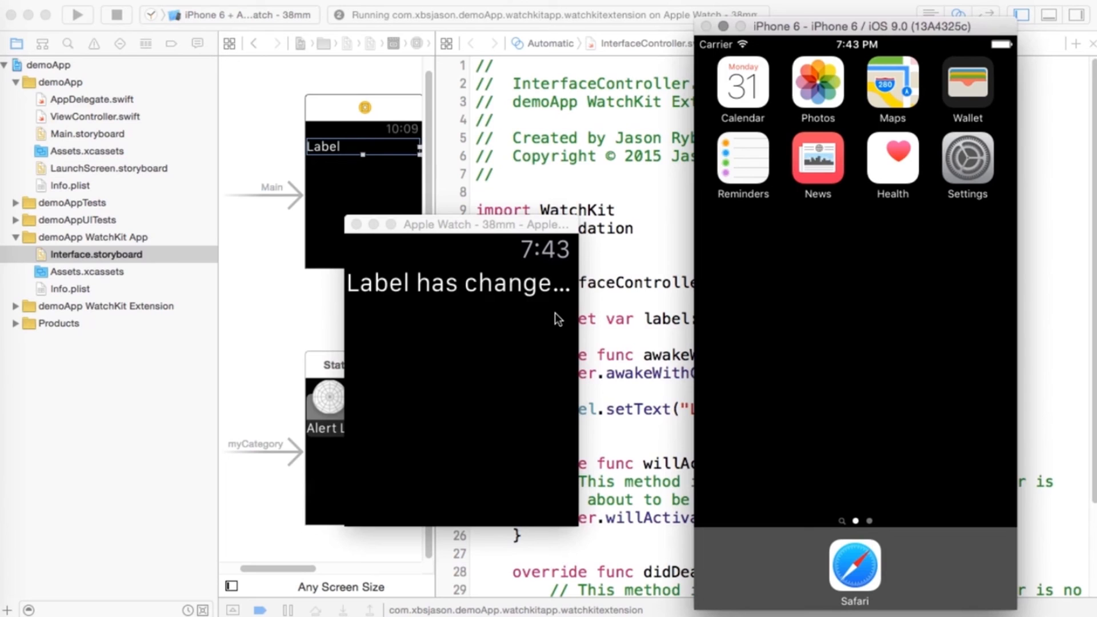
pyautogui.moveTo(408, 329)
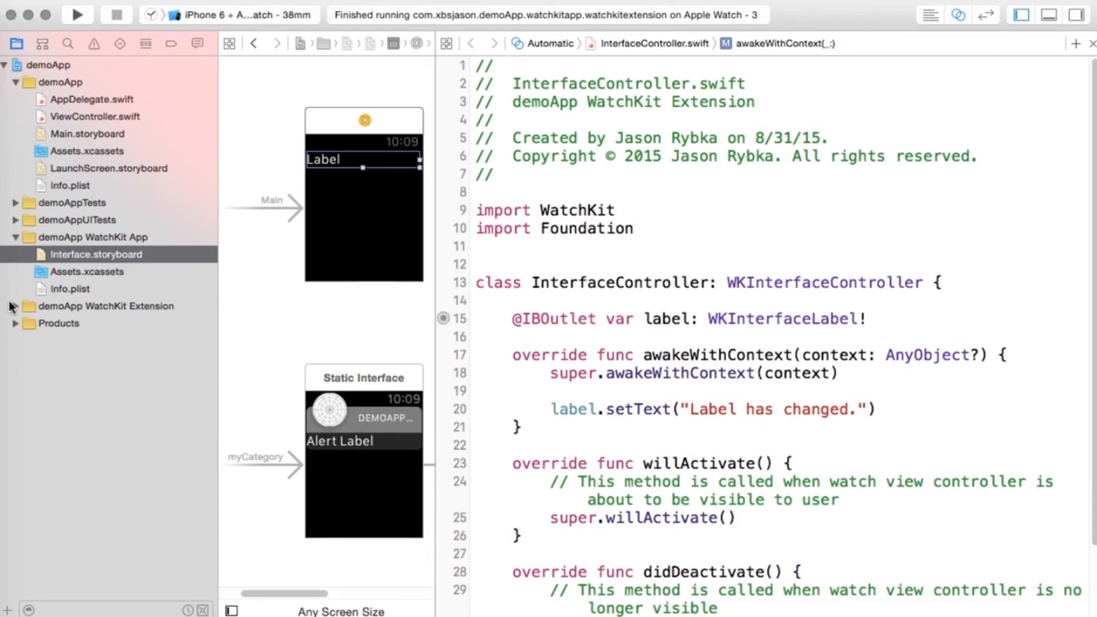
# Expand the demoApp WatchKit Extension group to list InterfaceController.swift and its files.
pyautogui.click(14, 306)
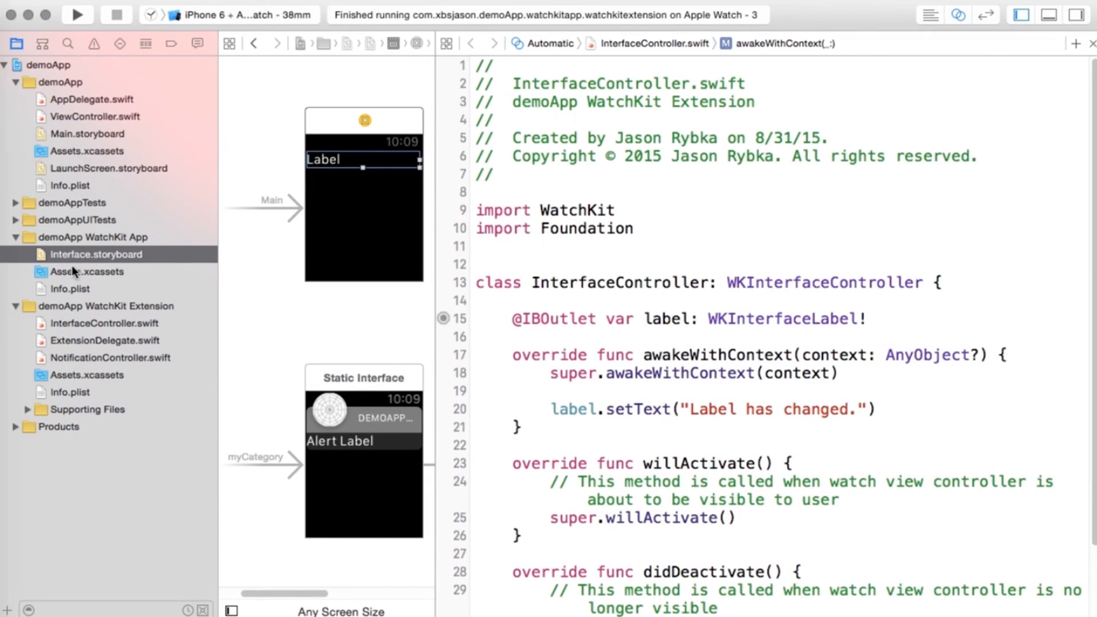
pyautogui.moveTo(358, 203)
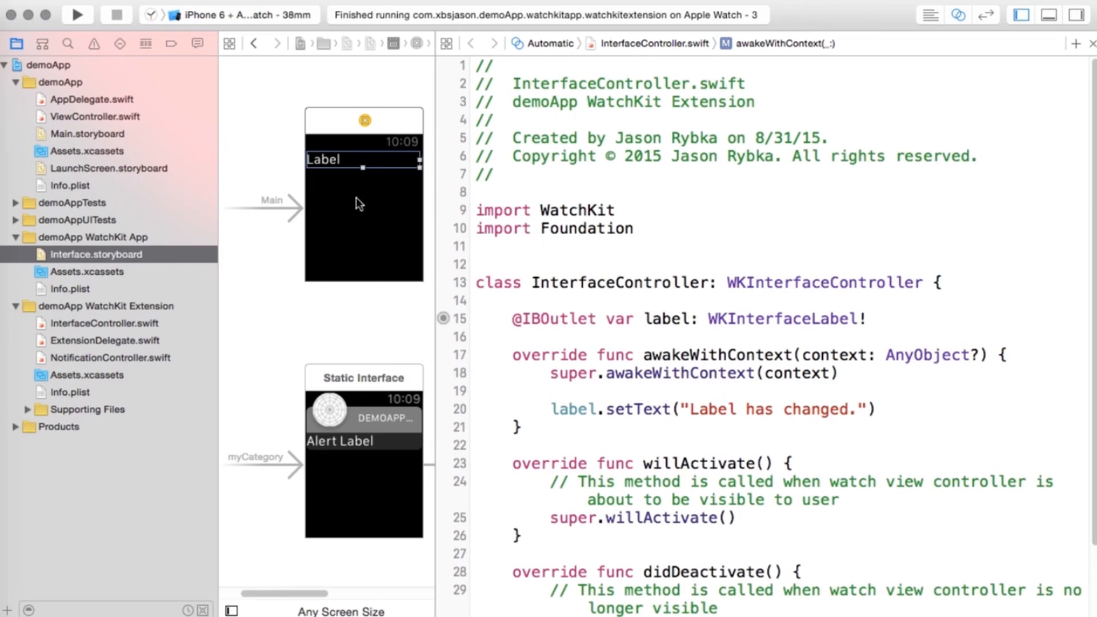
pyautogui.moveTo(115, 326)
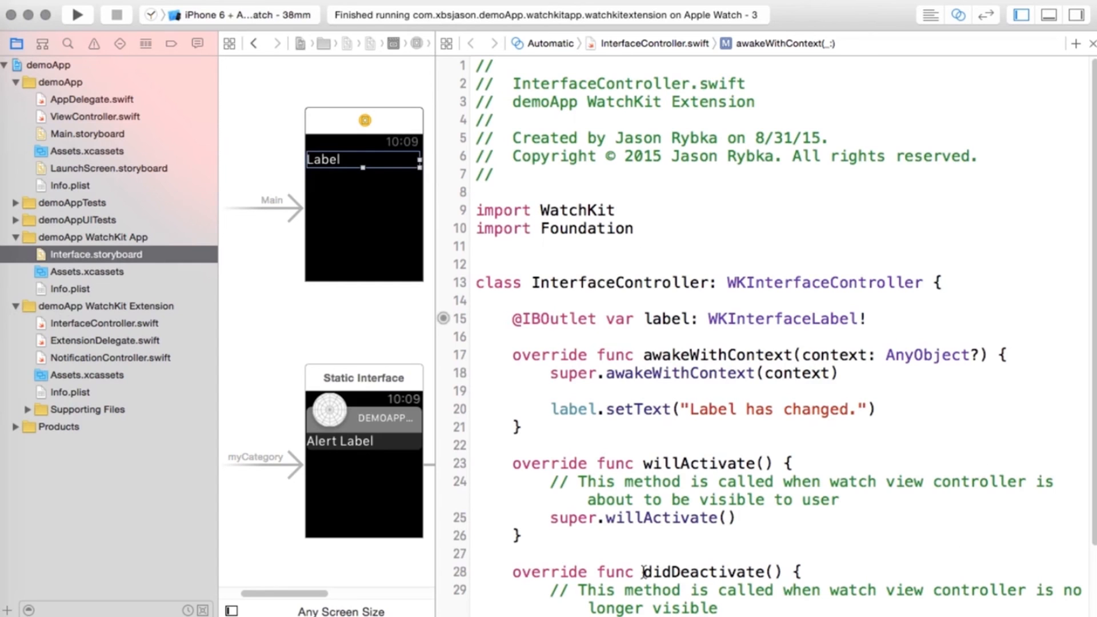
pyautogui.moveTo(383, 211)
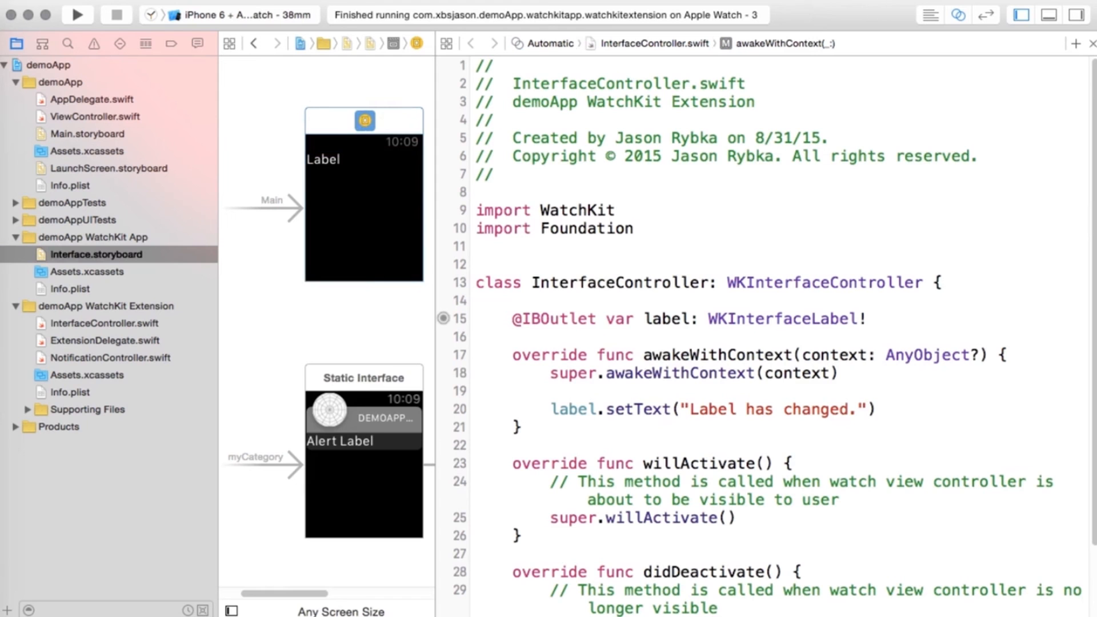
# Show the Identity Inspector, confirming the watch controller's custom class is InterfaceController.
pyautogui.click(1076, 14)
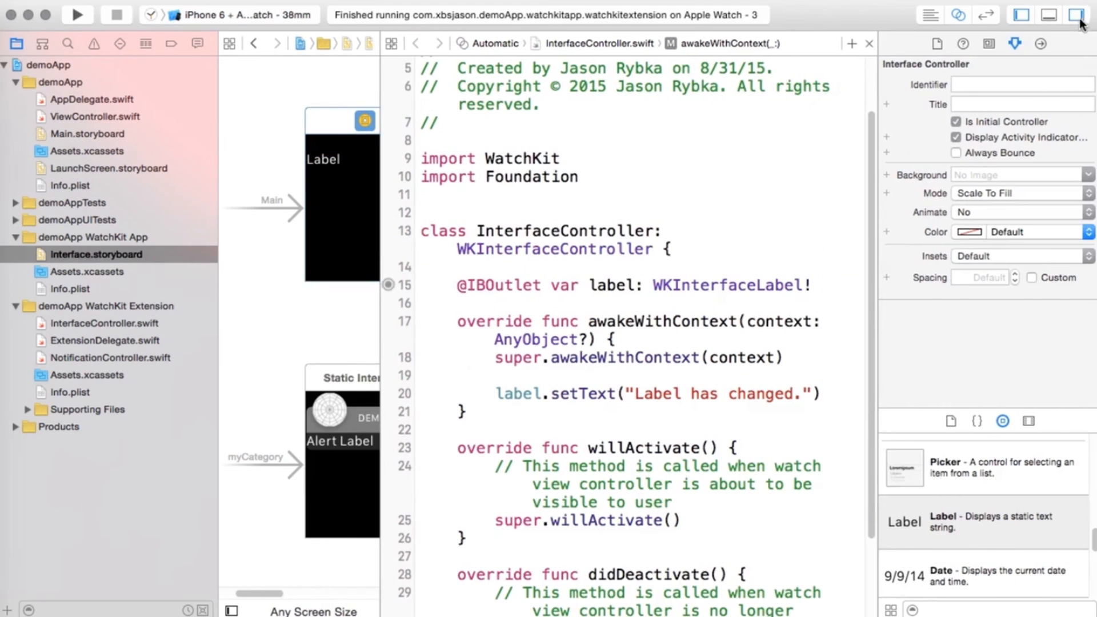
pyautogui.click(988, 43)
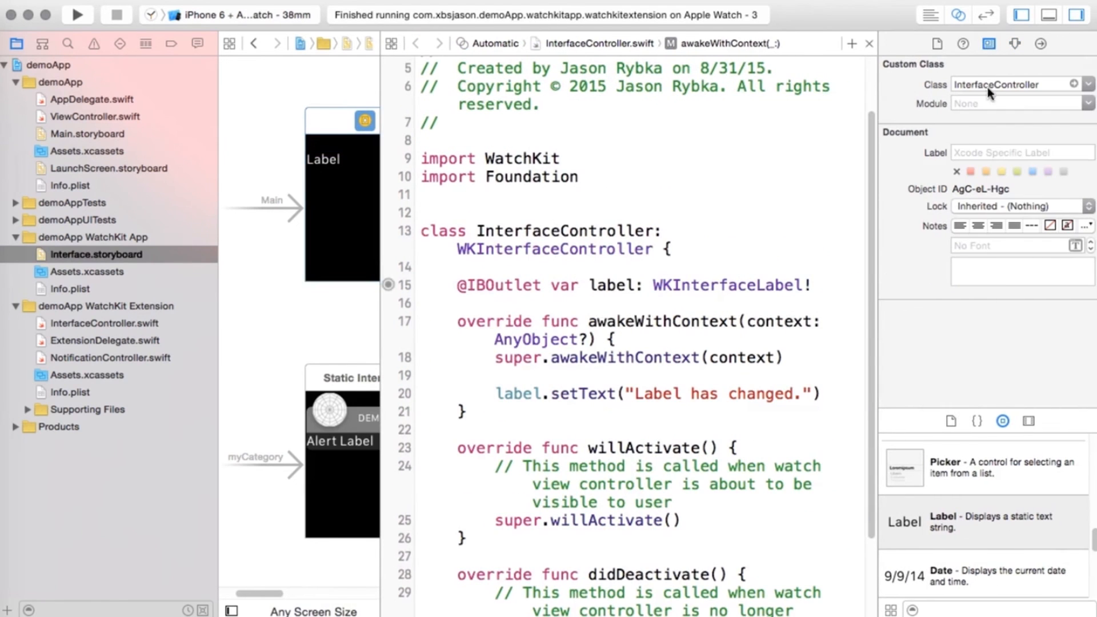
pyautogui.moveTo(1024, 87)
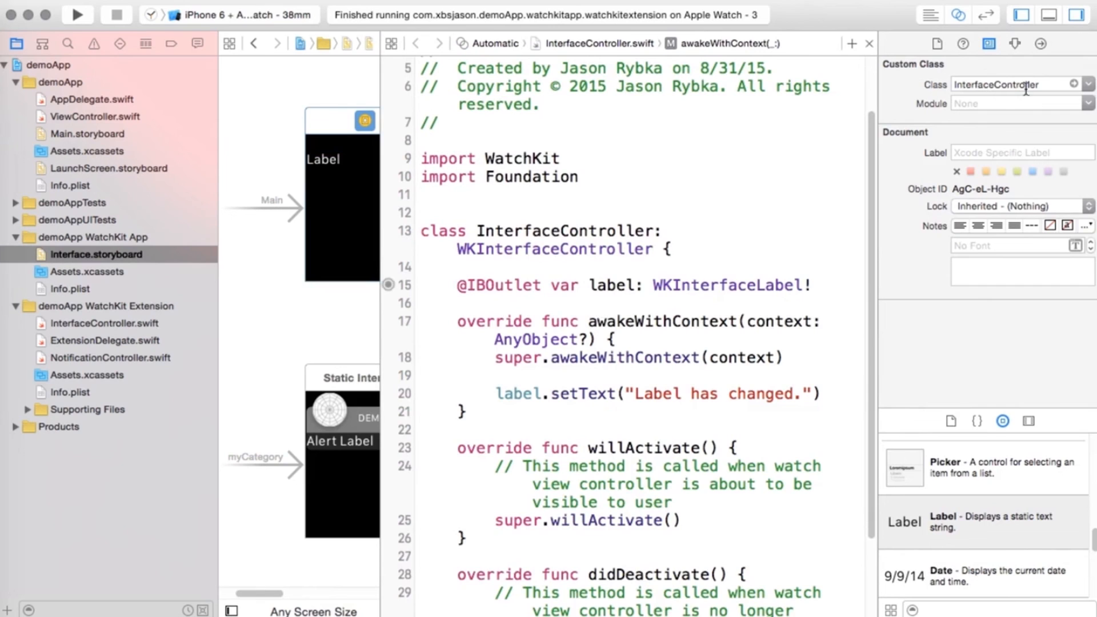